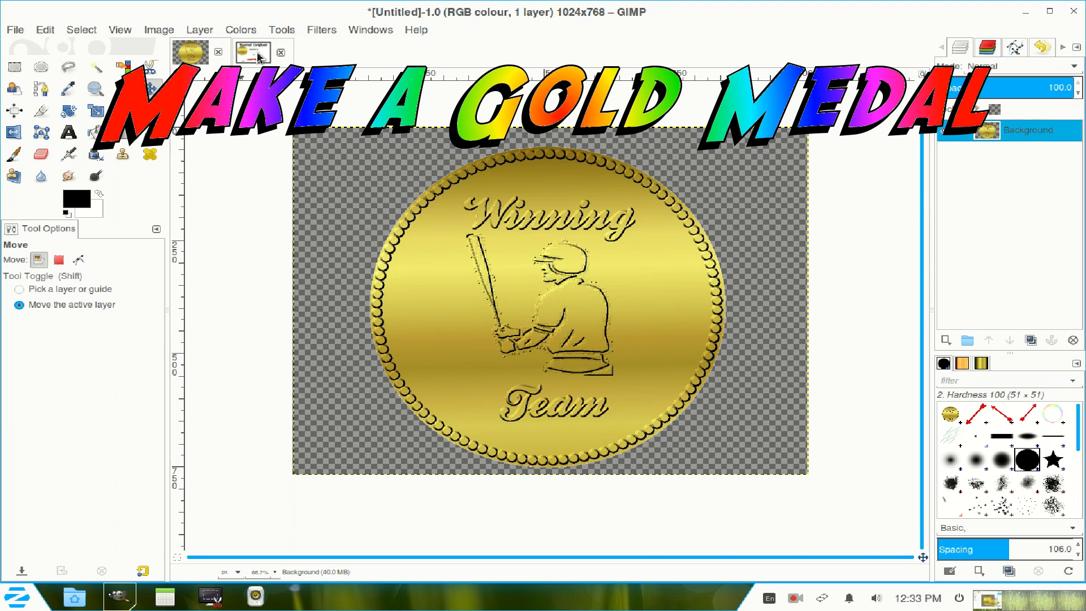
- Close the finished gold medal example image
click(253, 52)
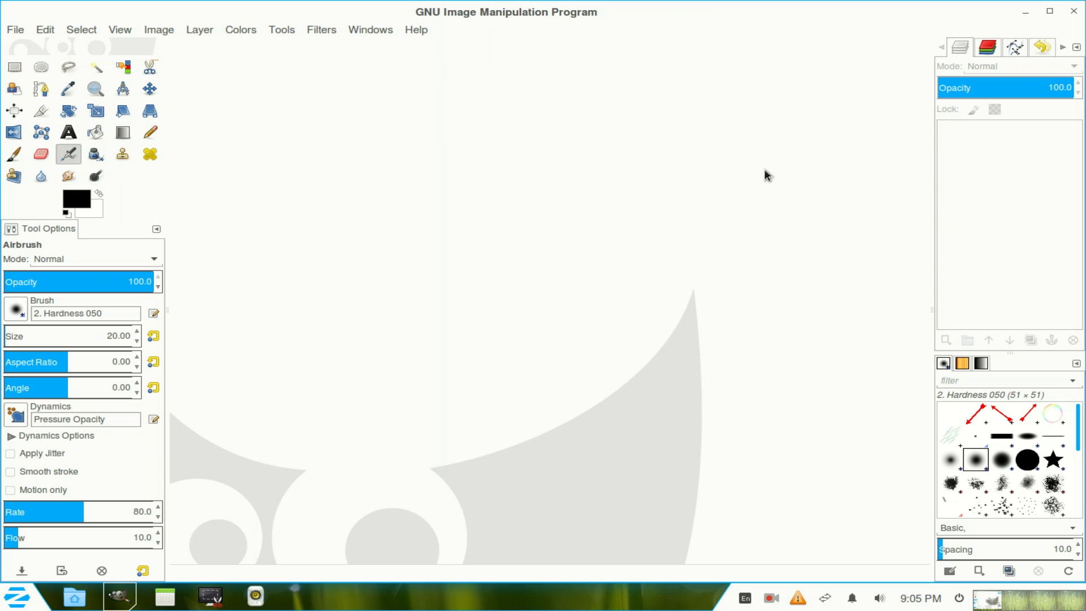
mouse_move(305, 115)
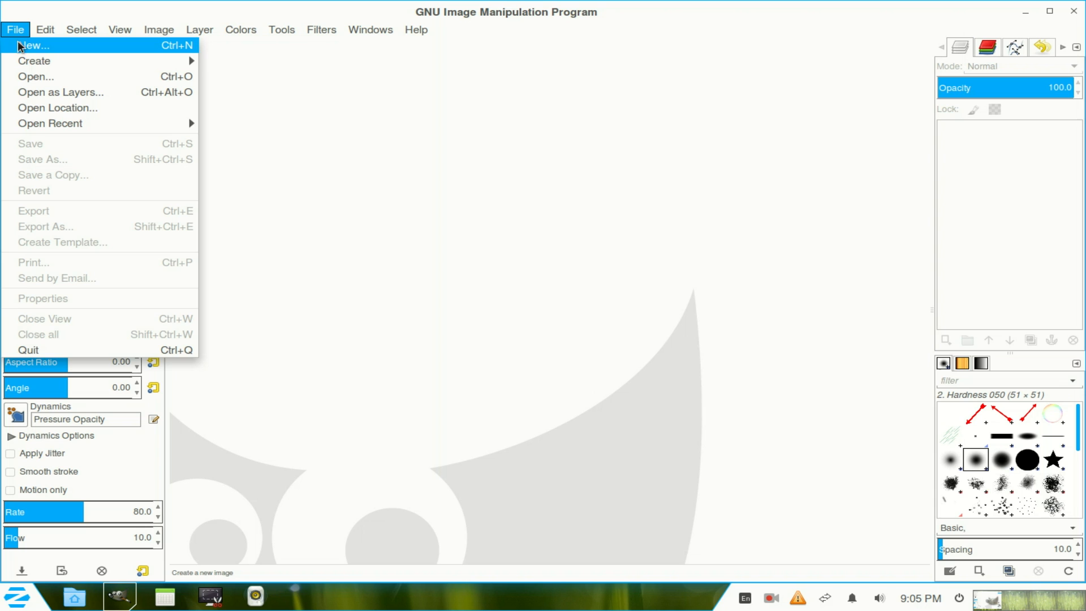
- Create a new 640×400 image and add an alpha channel to its Background layer
click(33, 46)
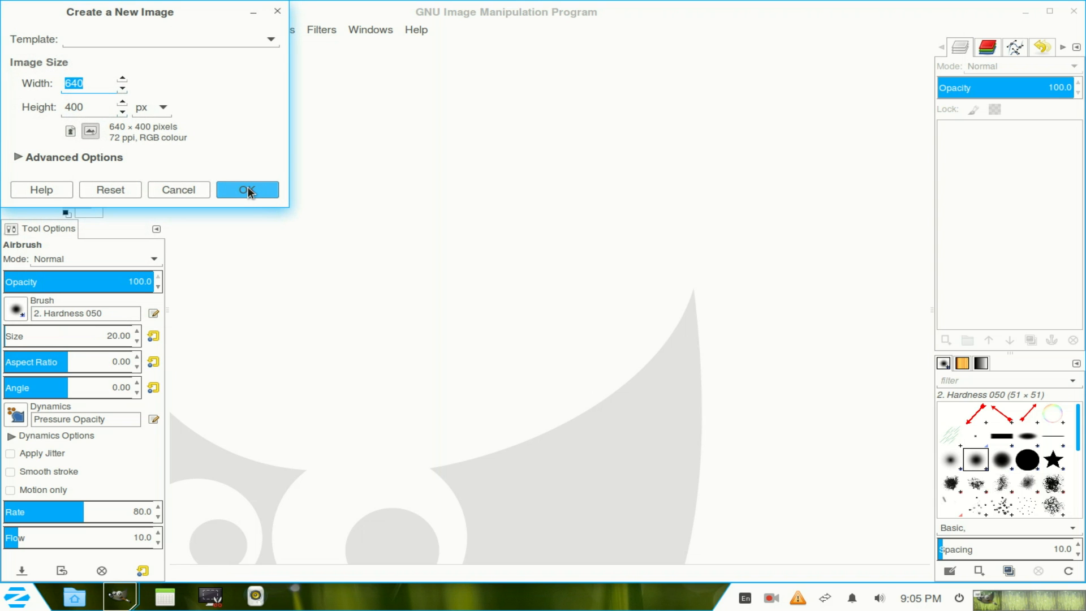
click(247, 189)
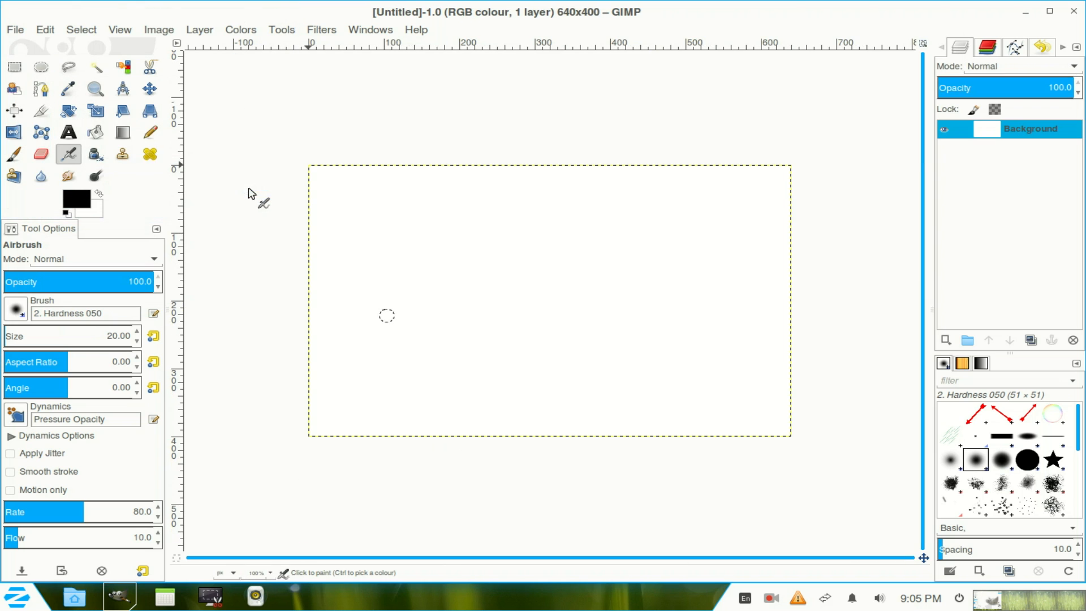
right_click(1030, 129)
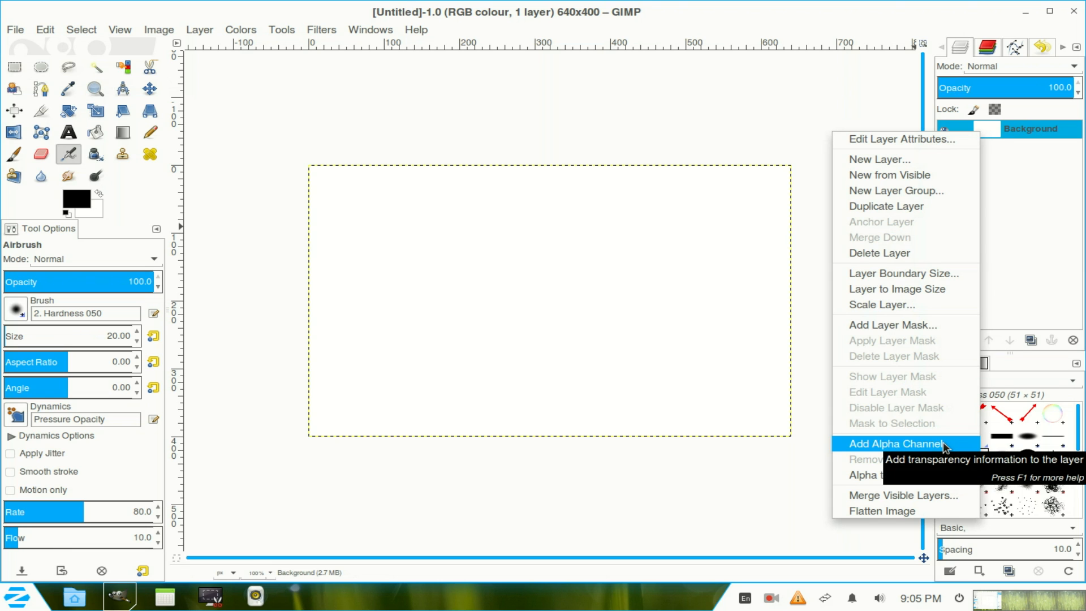
click(894, 444)
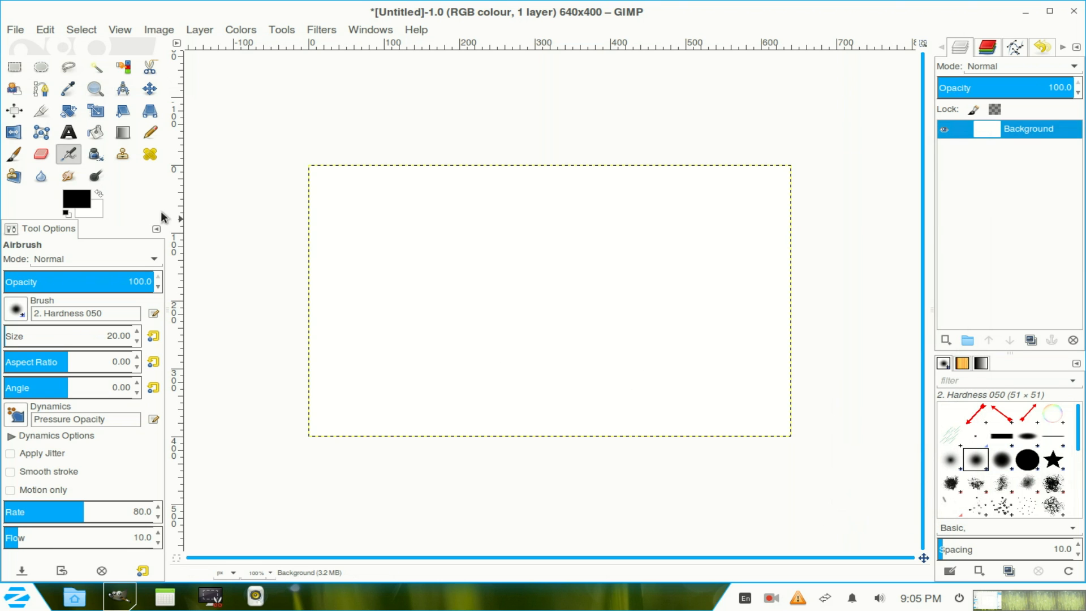
mouse_move(41, 66)
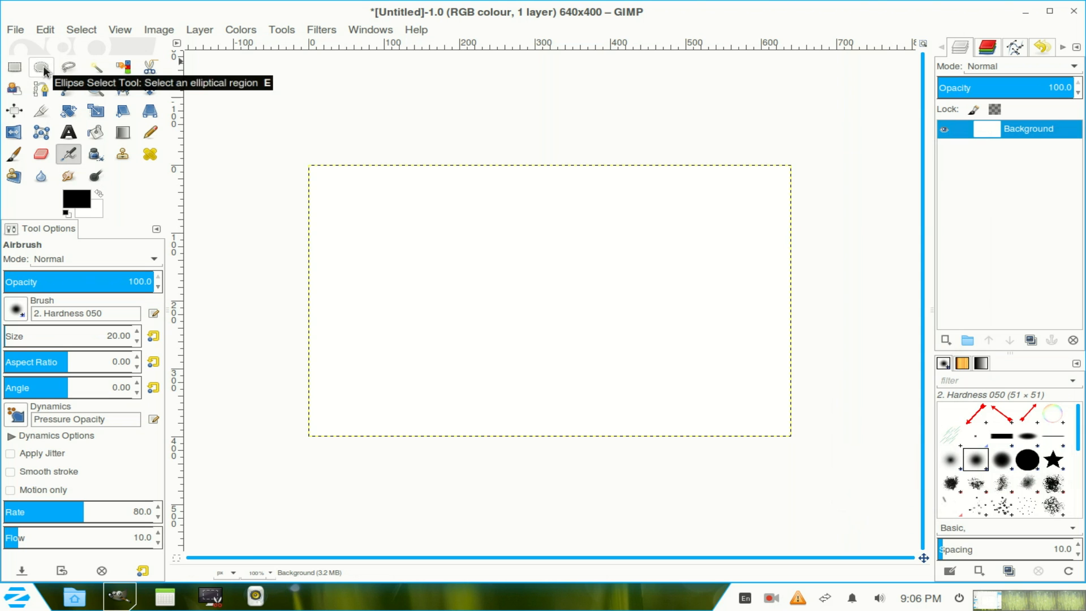
- Set up Ellipse Select with Expand from centre and a fixed aspect ratio
click(40, 66)
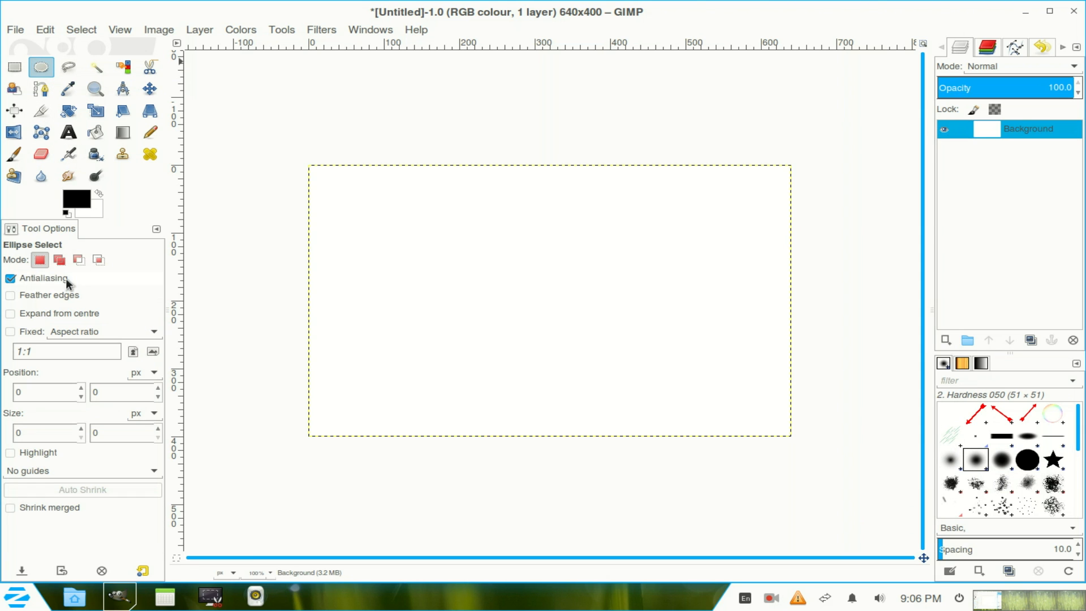
mouse_move(10, 318)
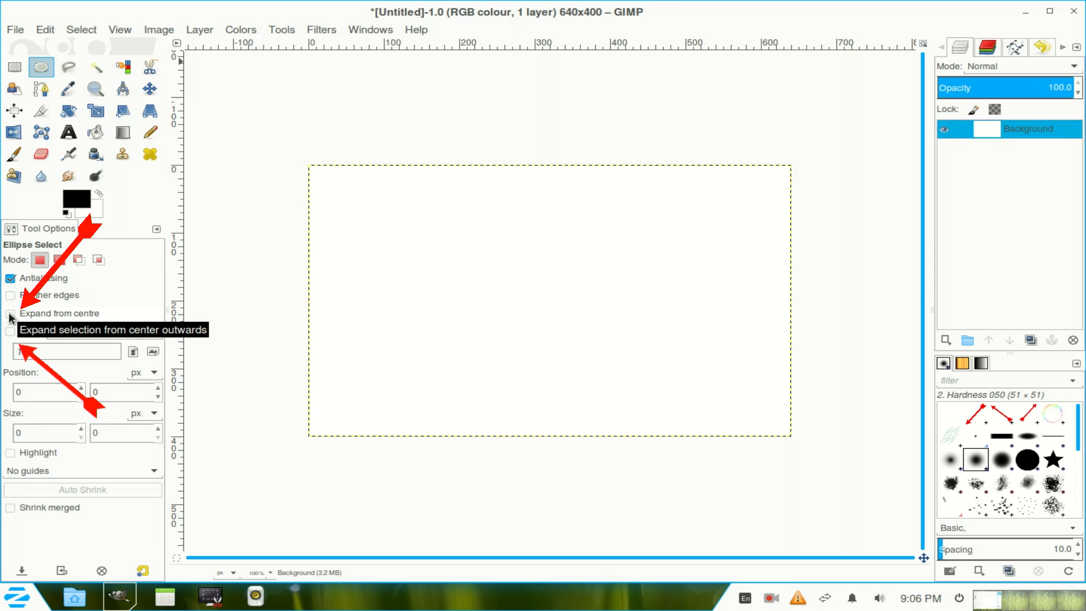
click(10, 313)
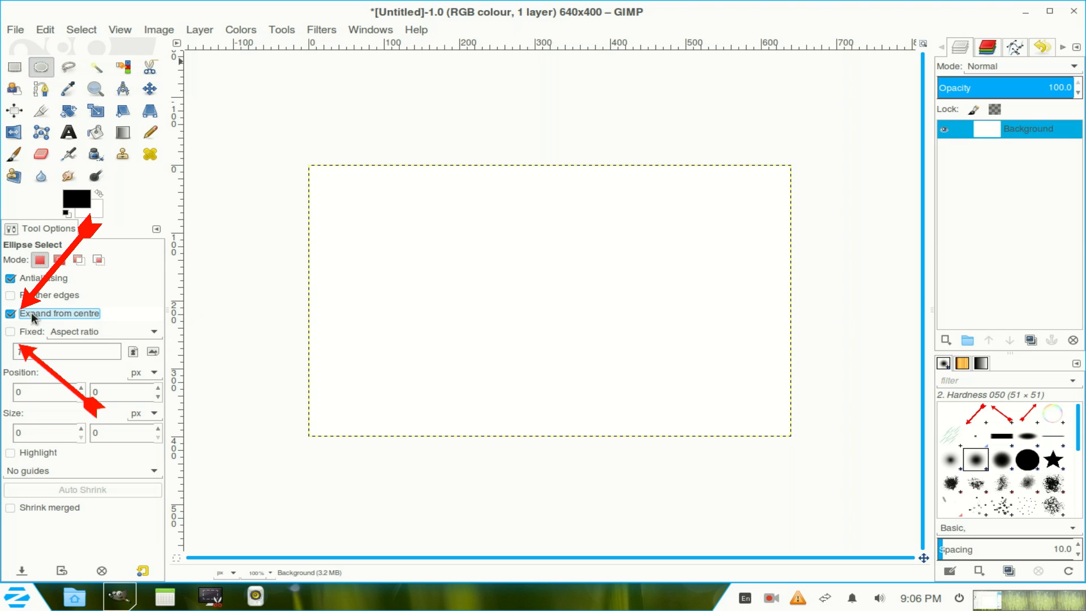
click(10, 331)
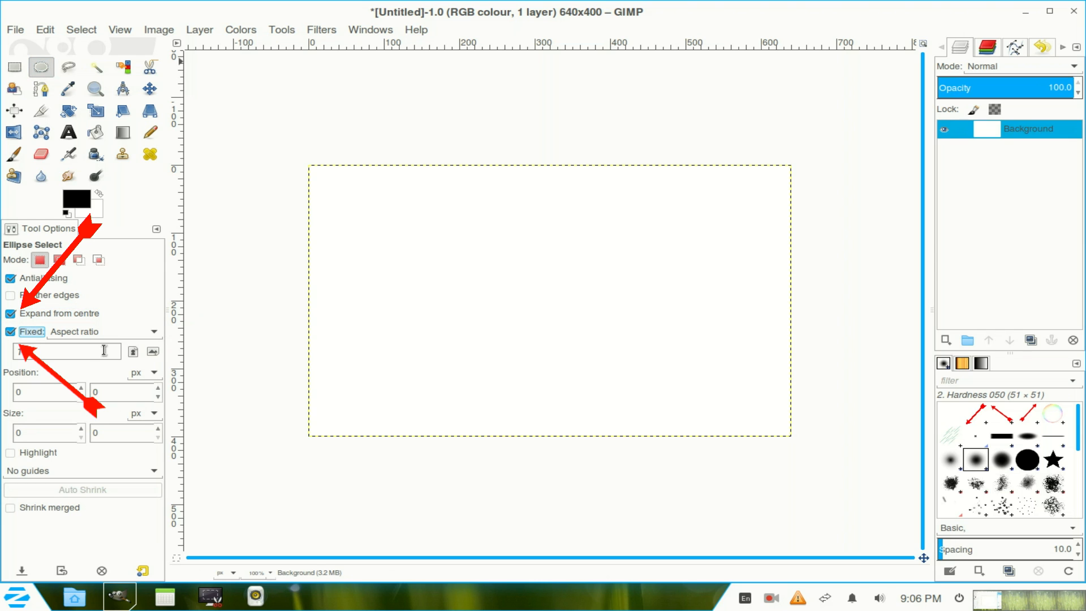
mouse_move(549, 305)
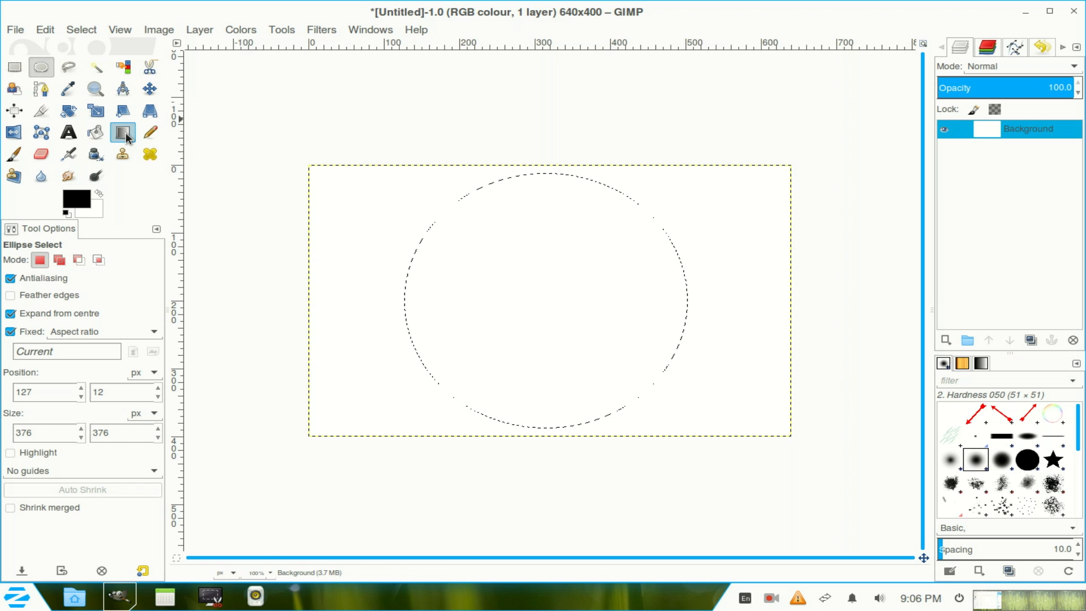
- Fill the circular selection using the Blend tool with the Golden gradient
click(122, 131)
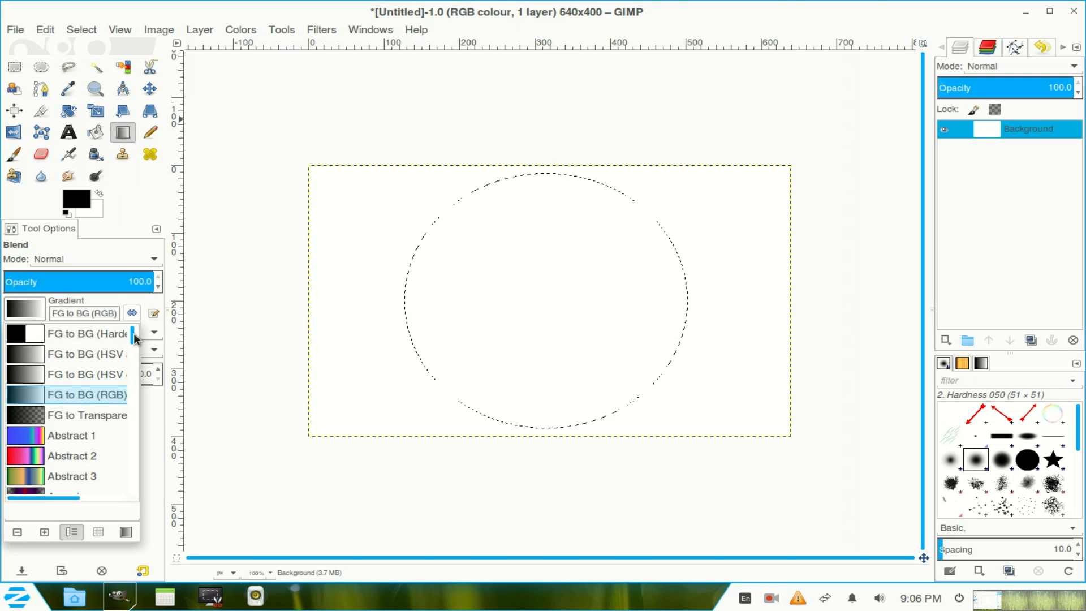
scroll(down, 3)
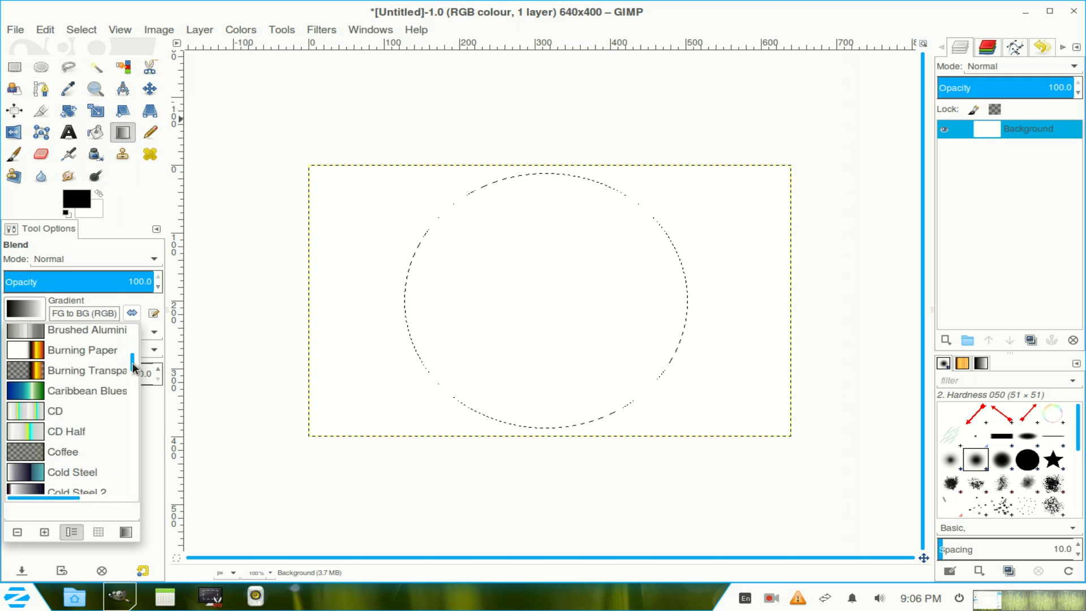
scroll(down, 3)
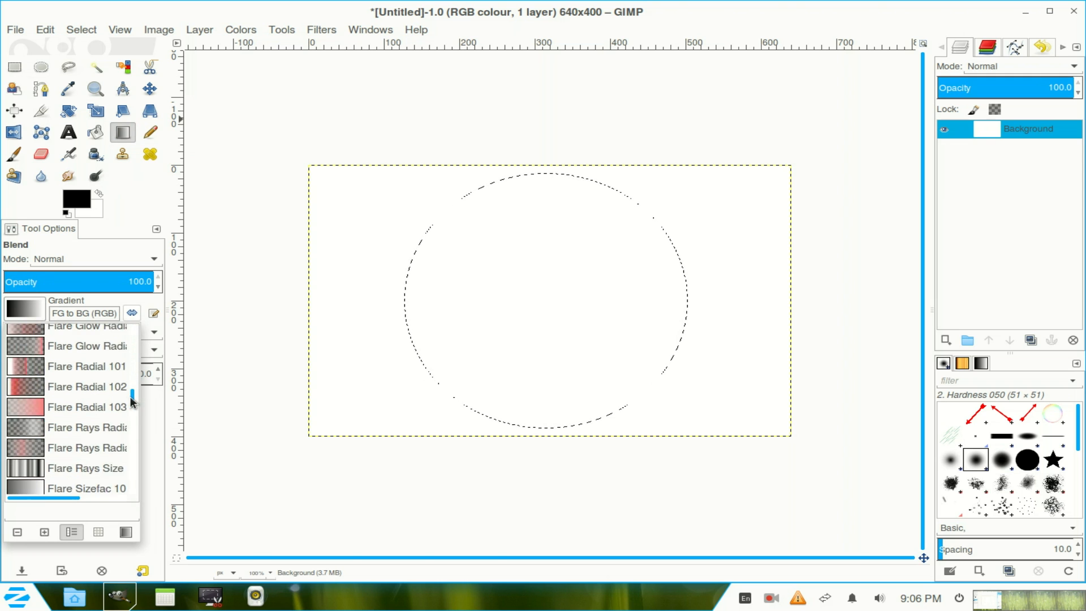
click(65, 428)
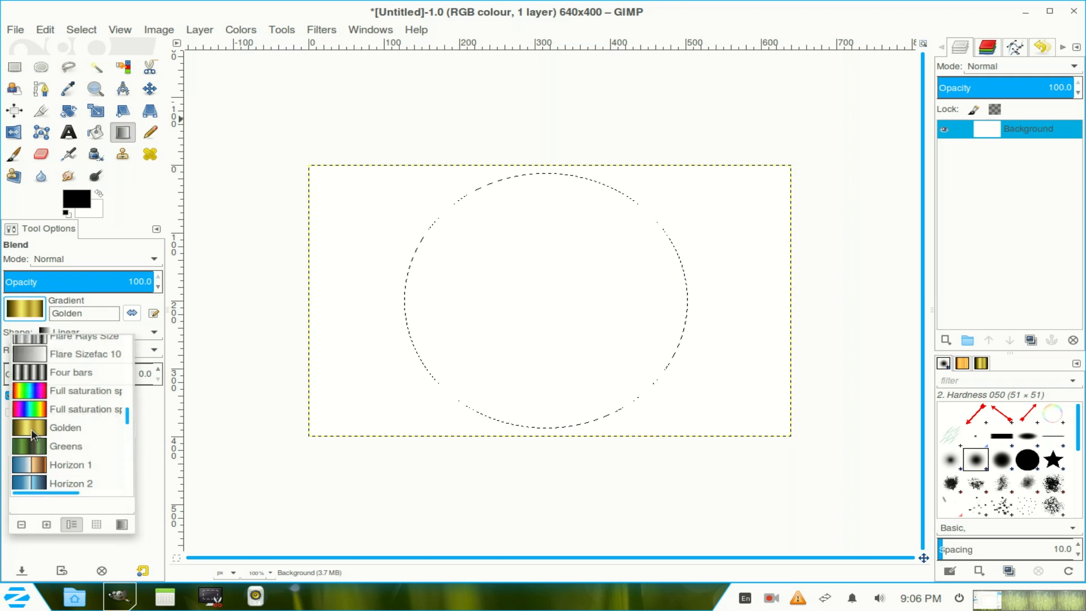
click(65, 428)
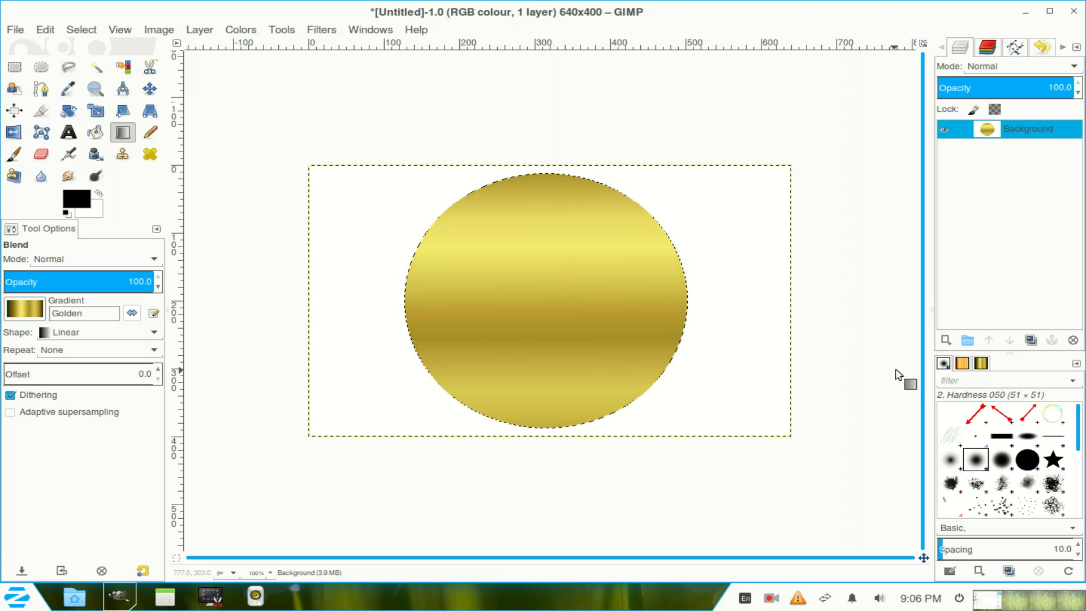
mouse_move(944, 340)
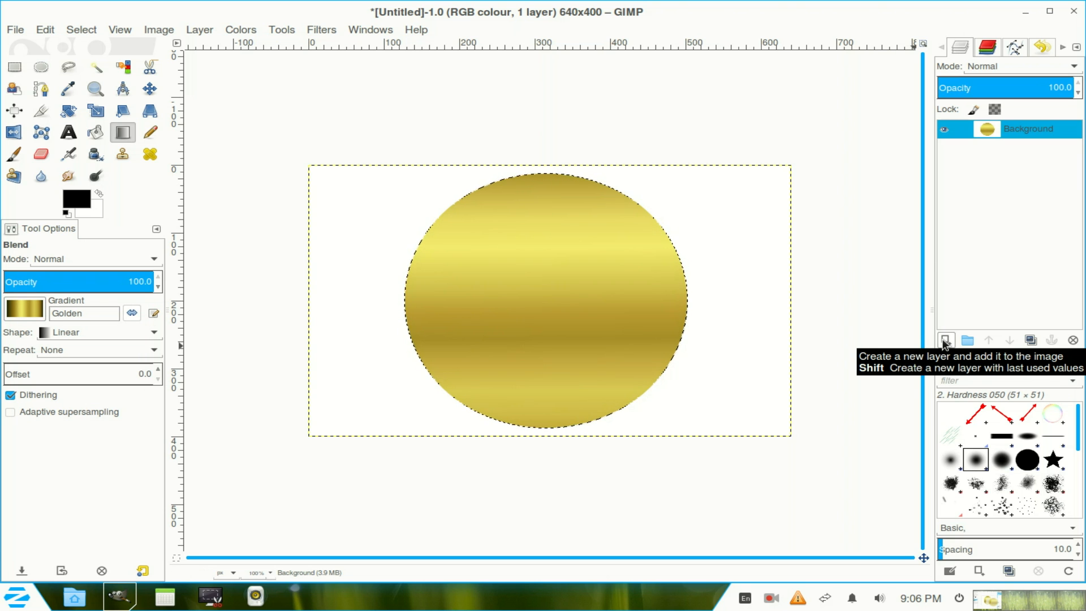
- Add a transparent layer and shrink the circular selection by 10 px
click(944, 340)
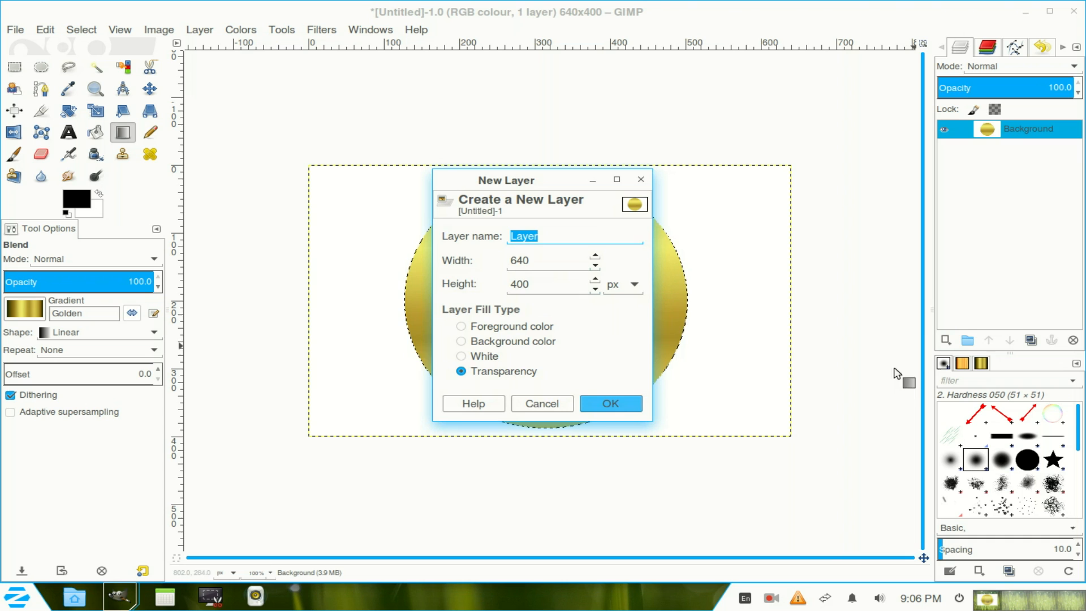
click(610, 403)
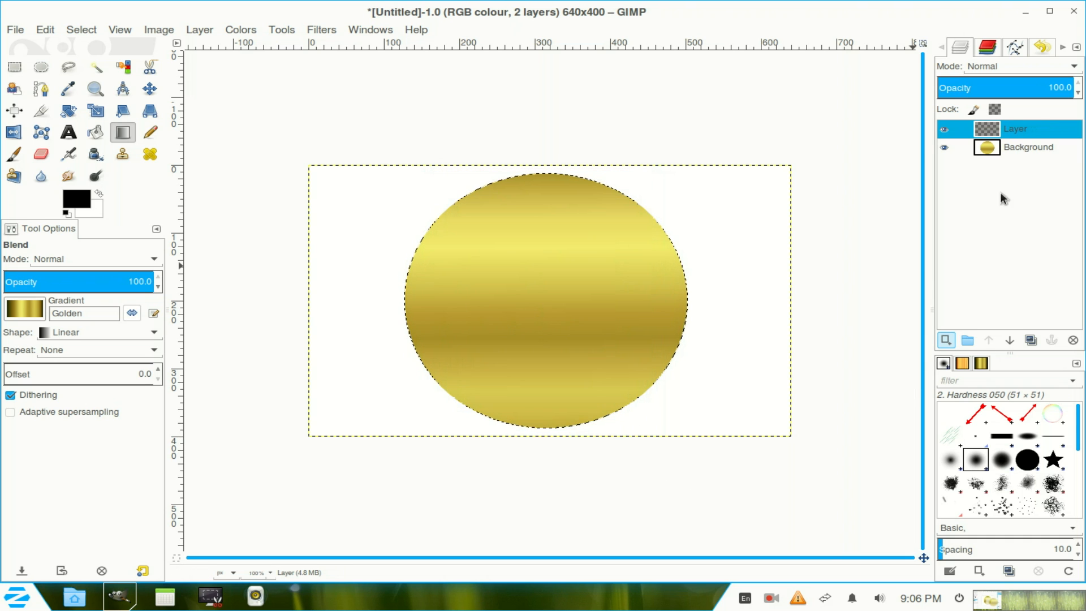
mouse_move(647, 207)
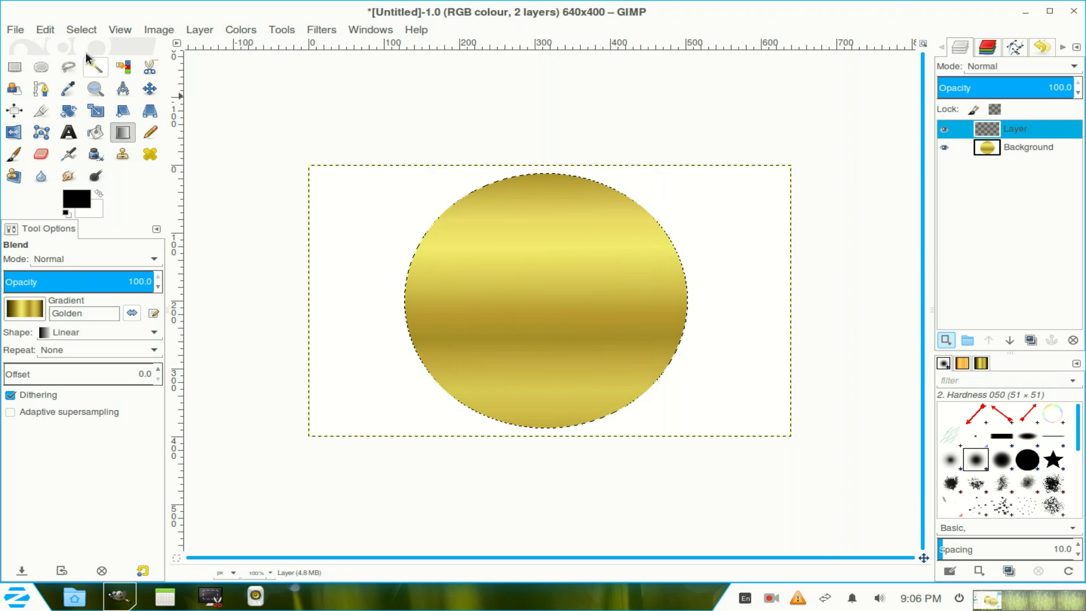
click(80, 29)
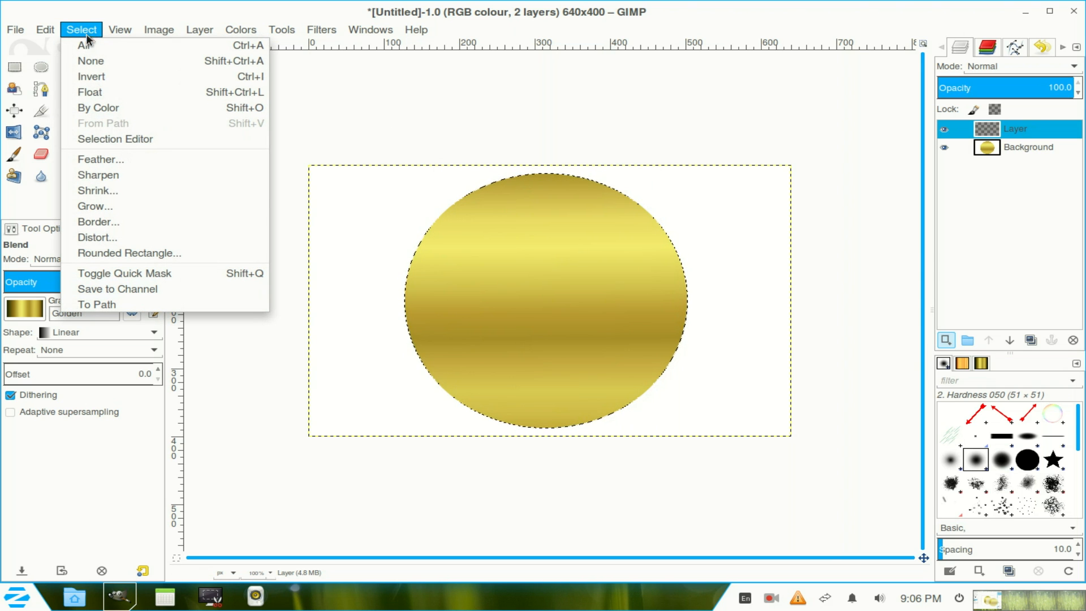
mouse_move(94, 191)
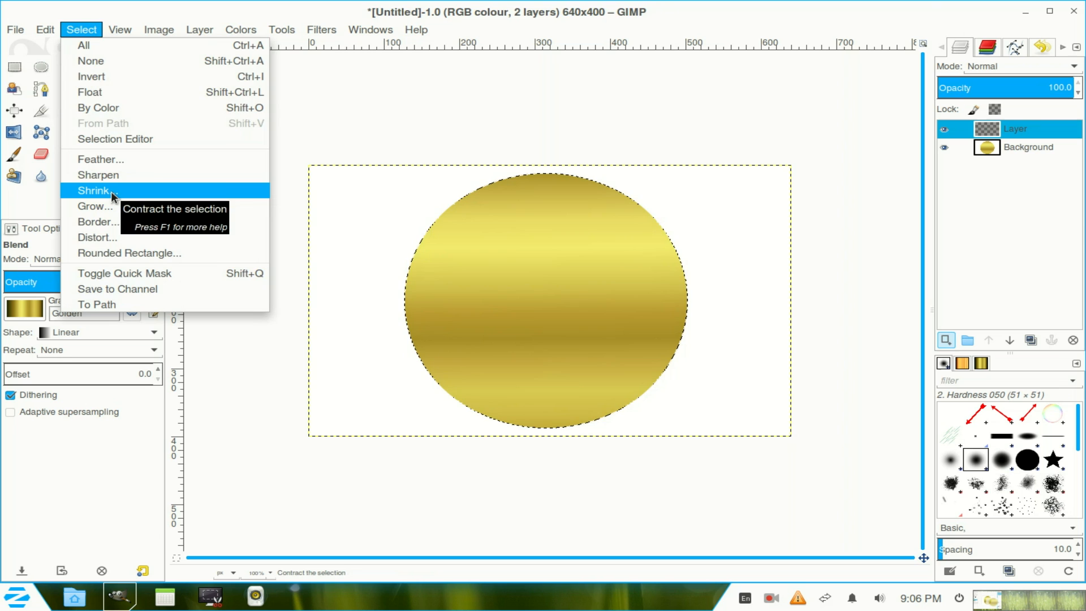
click(93, 191)
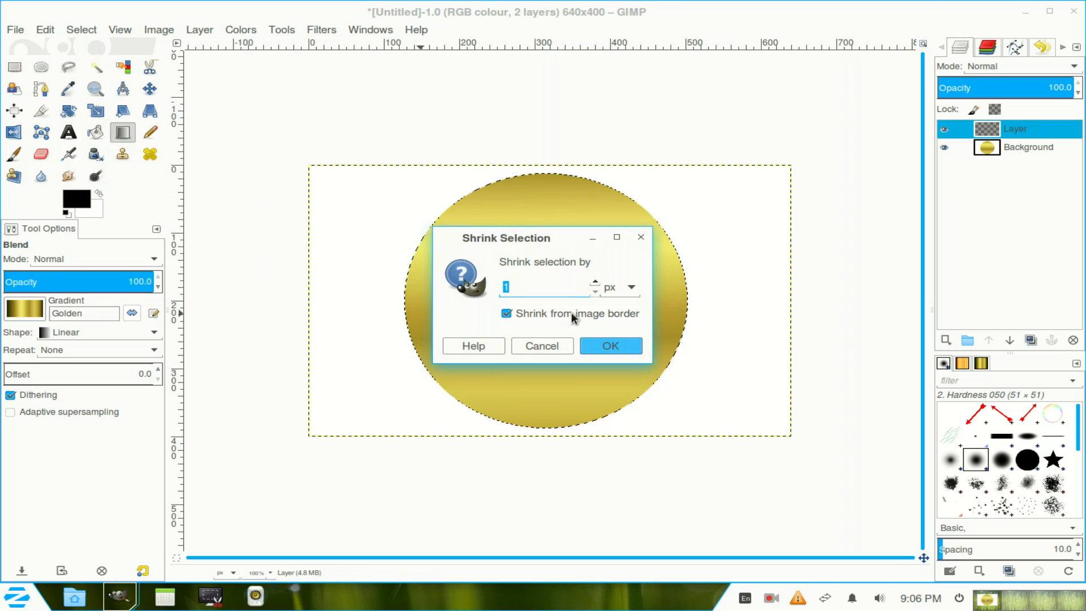
mouse_move(595, 284)
text(0)
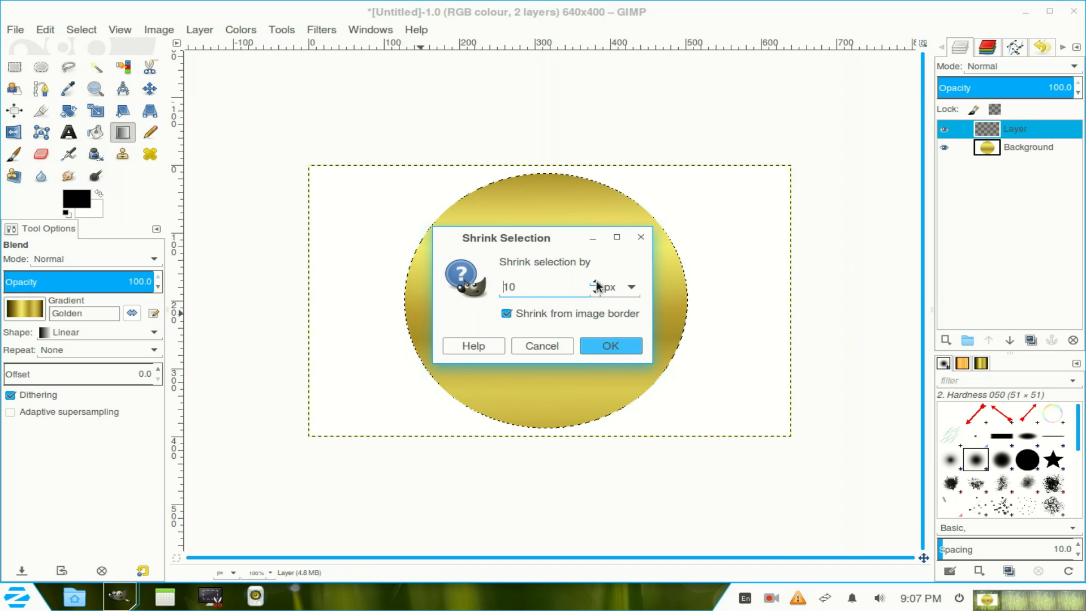
click(610, 346)
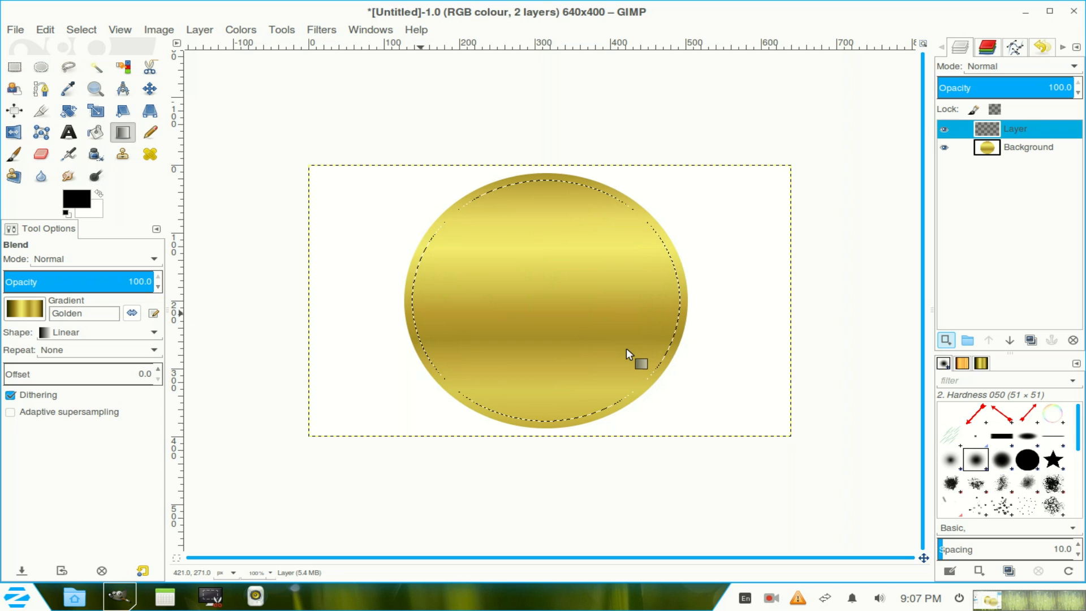
mouse_move(329, 339)
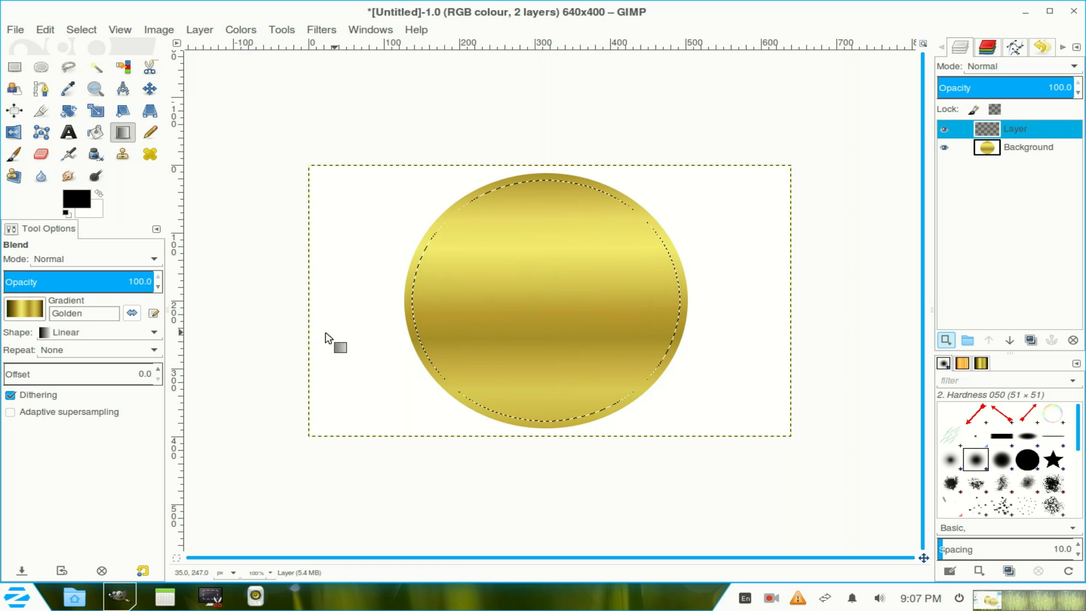
mouse_move(14, 154)
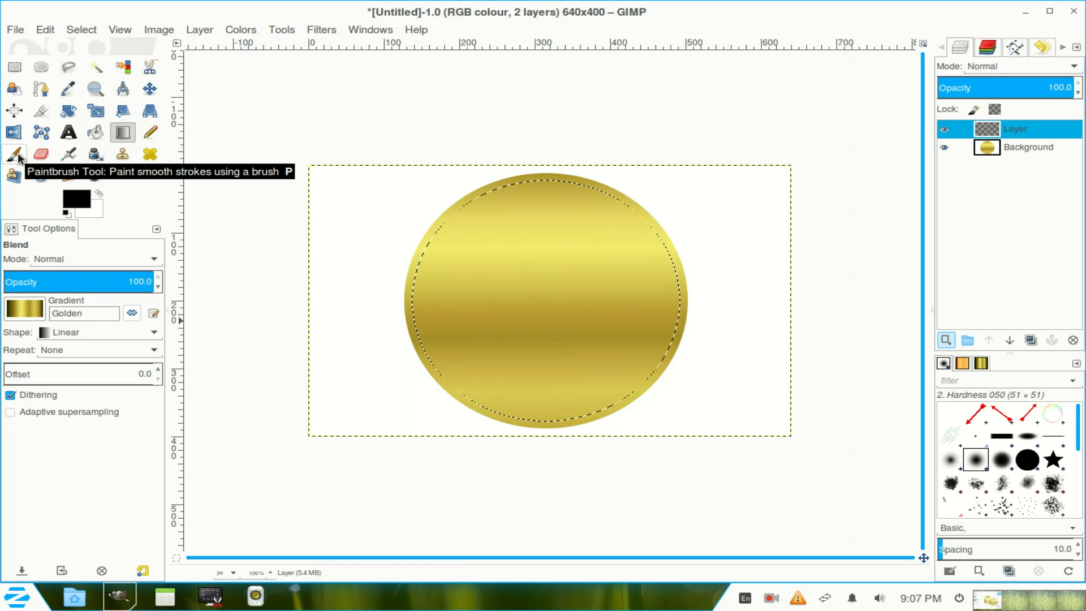
- Set the Paintbrush to the Hardness 100 brush at size 10
click(13, 154)
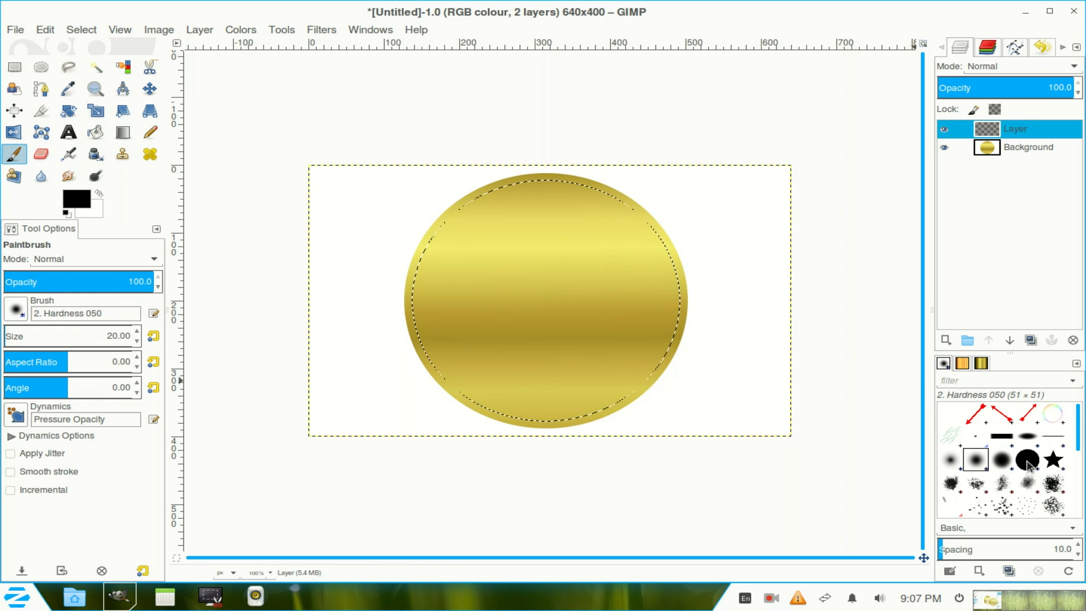
click(1028, 459)
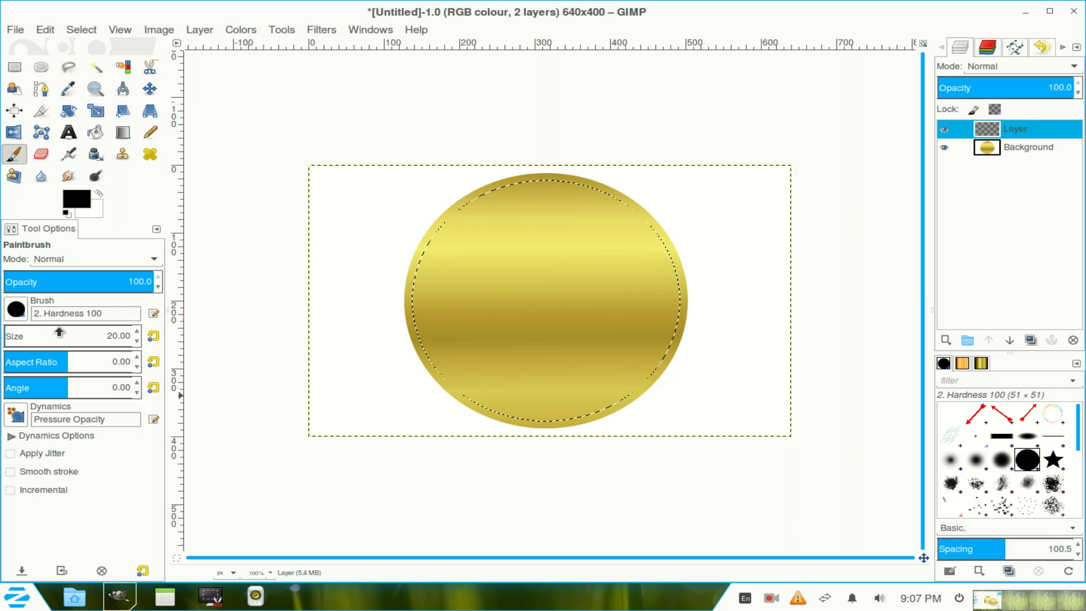
mouse_move(421, 306)
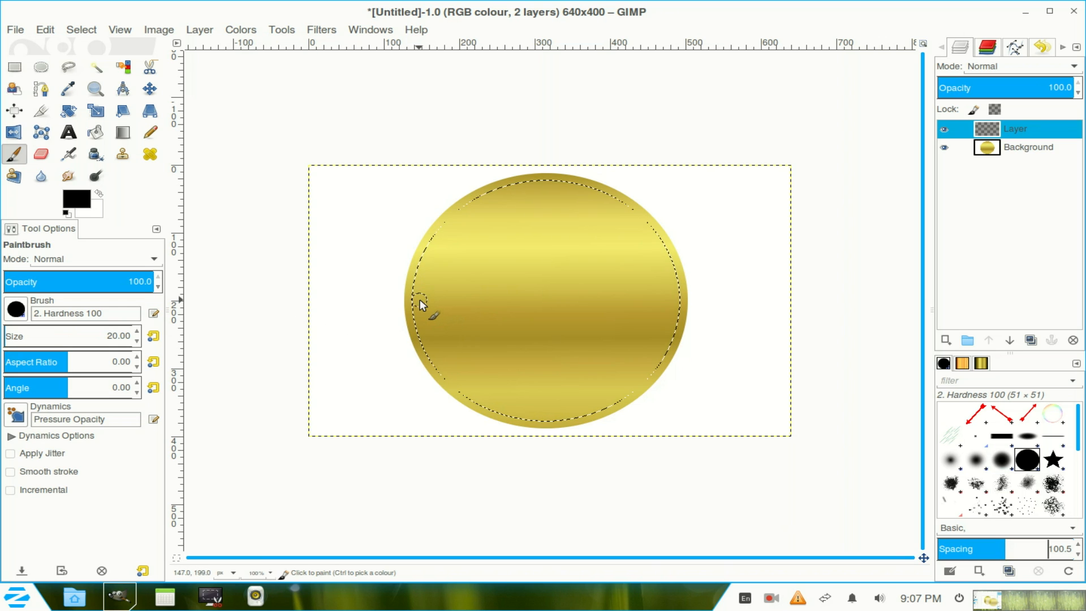
mouse_move(136, 340)
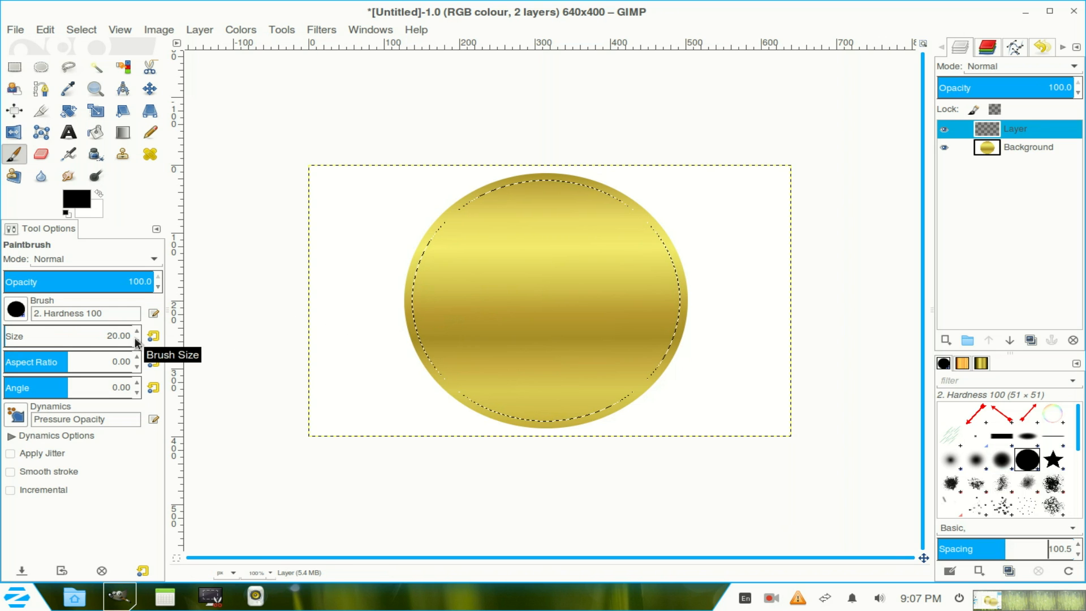
click(137, 339)
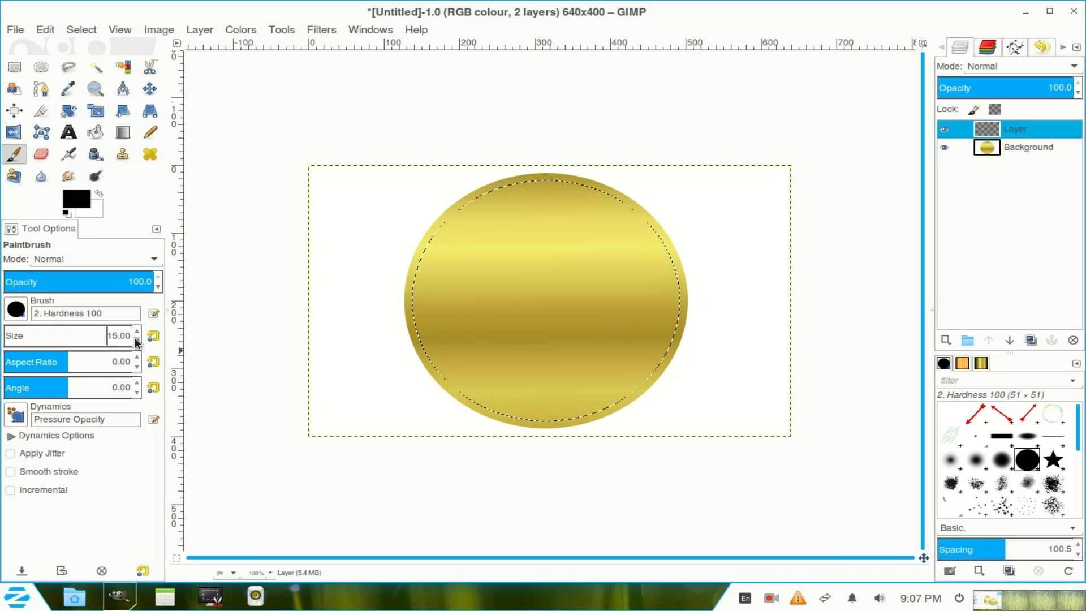
click(136, 340)
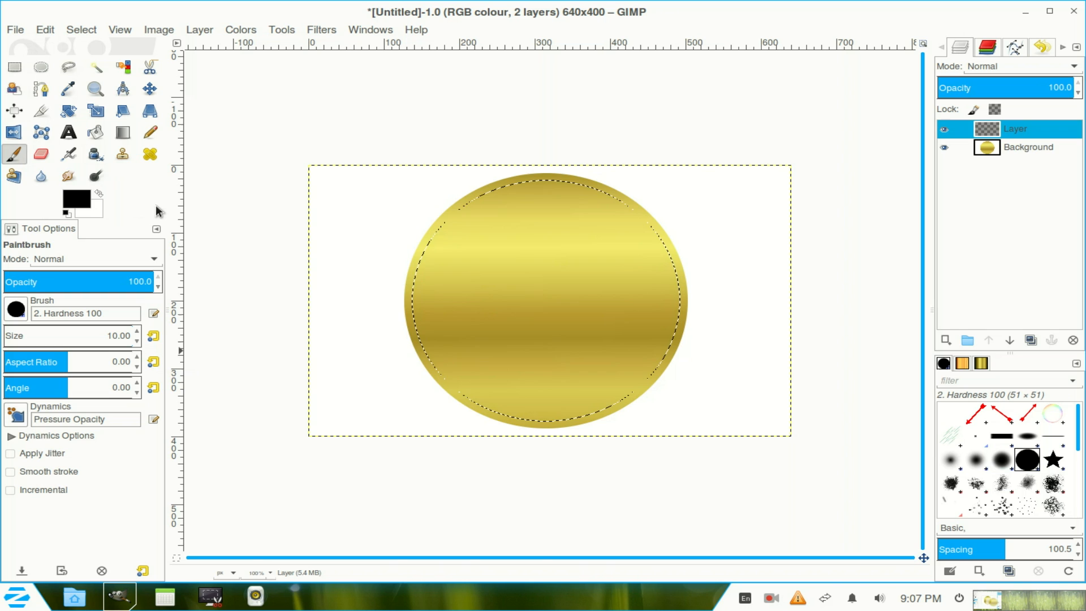
mouse_move(98, 197)
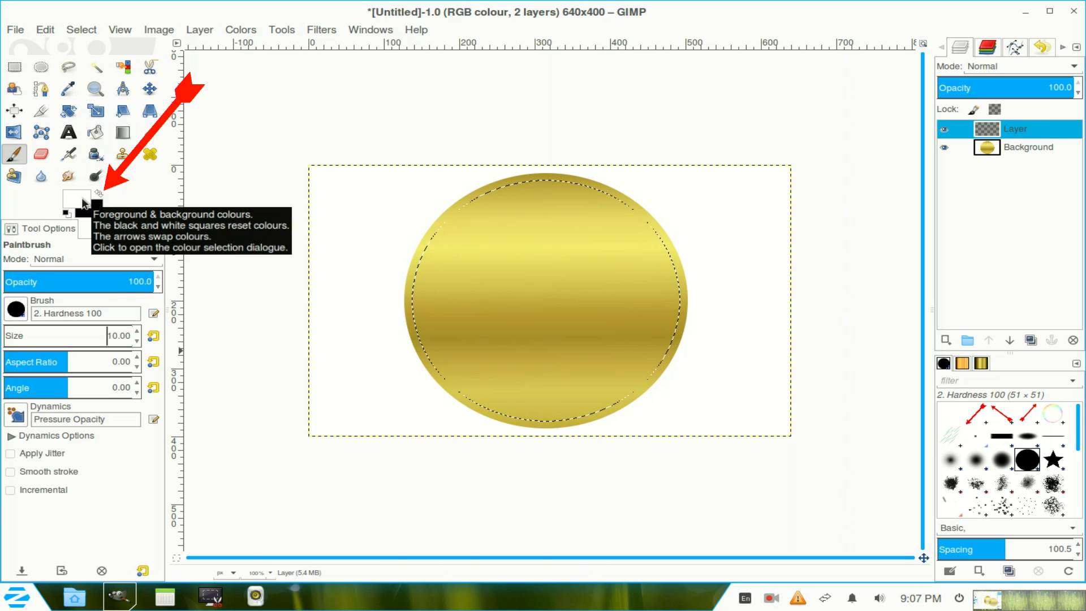
mouse_move(46, 30)
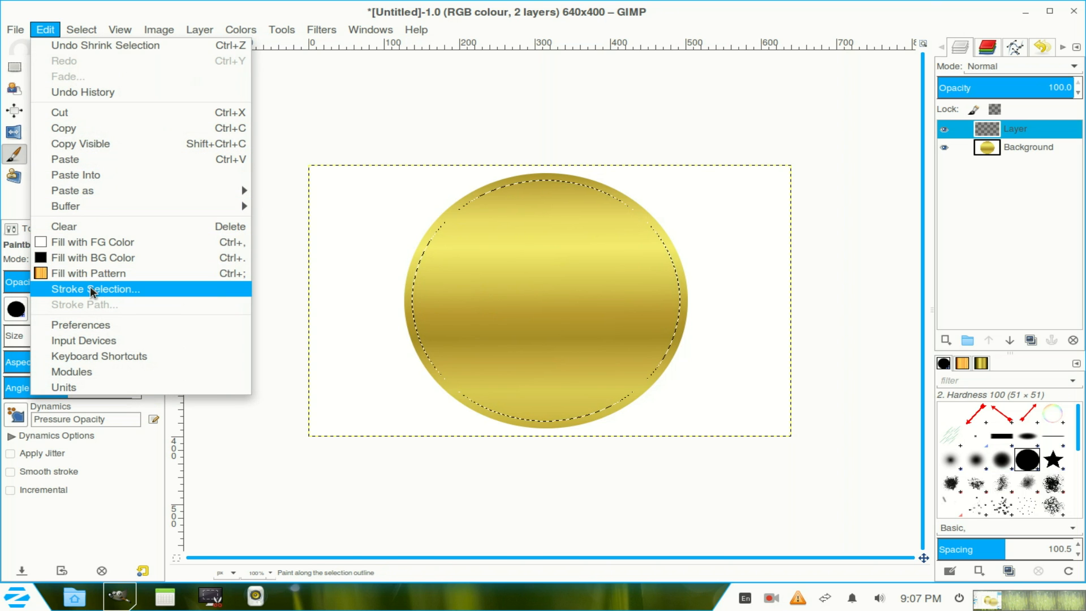
- Stroke the shrunk selection with the Paintbrush to paint beads, then select none
click(96, 289)
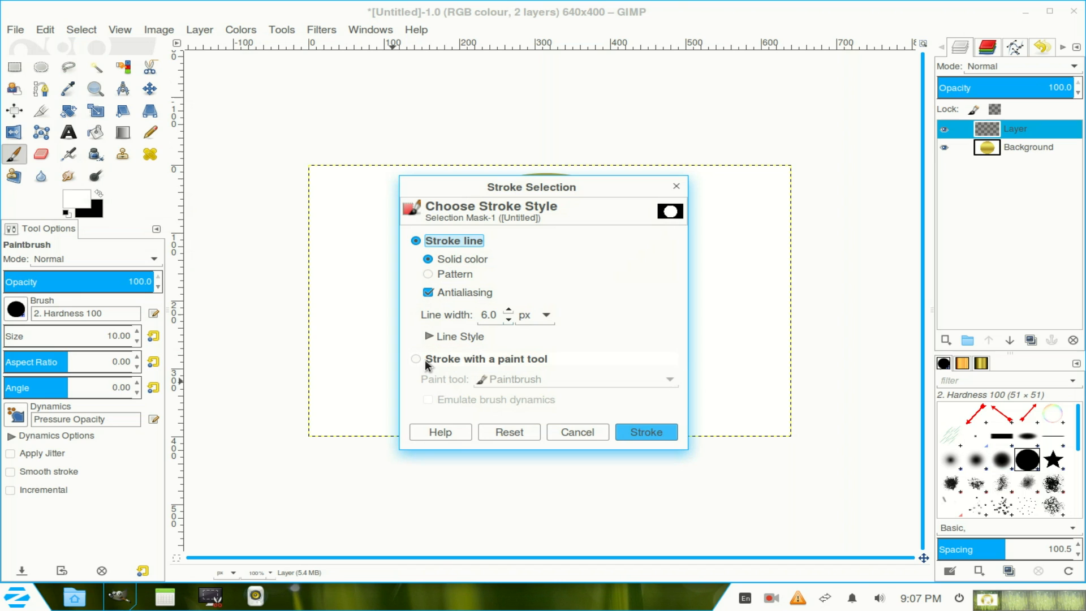
click(416, 359)
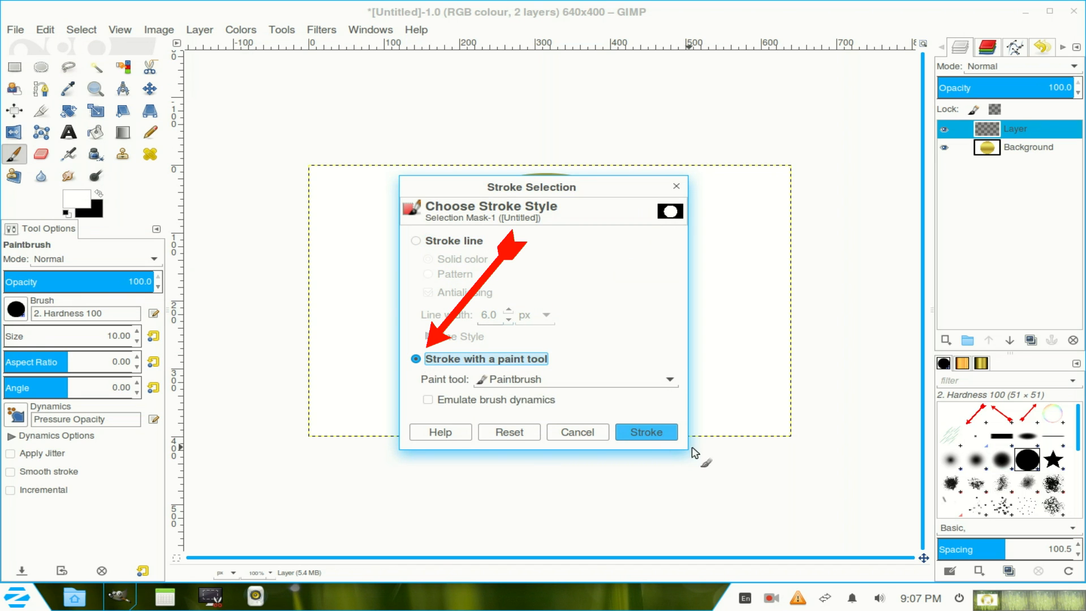
click(645, 431)
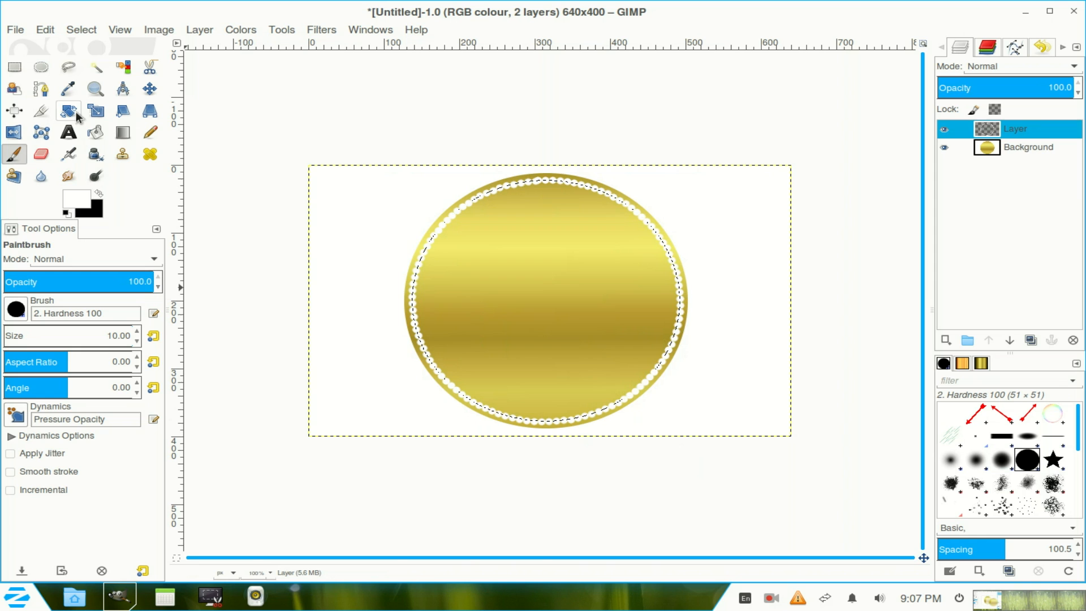
click(80, 29)
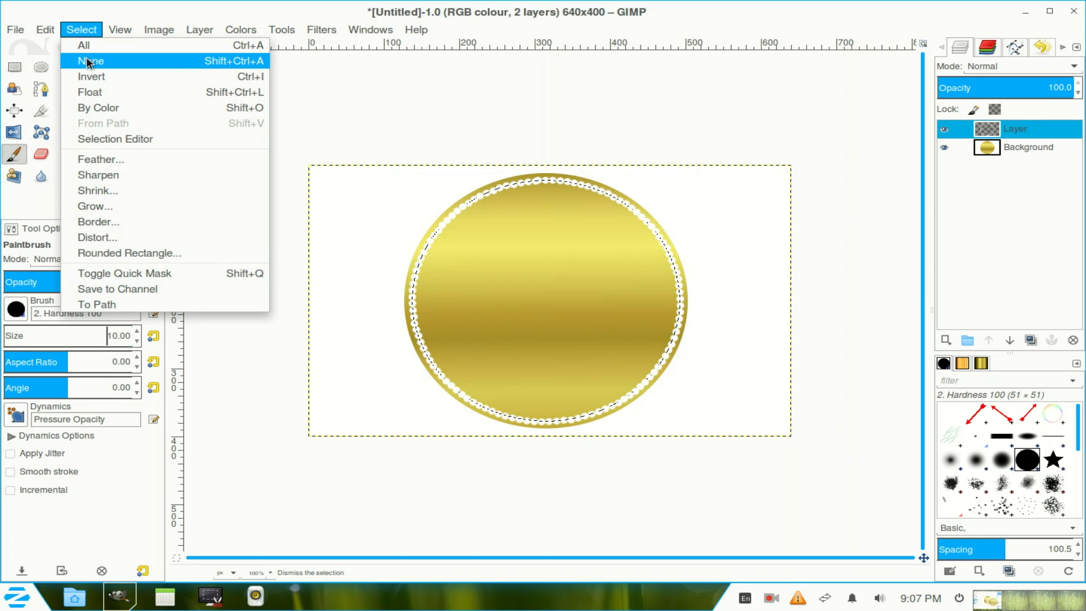
click(90, 61)
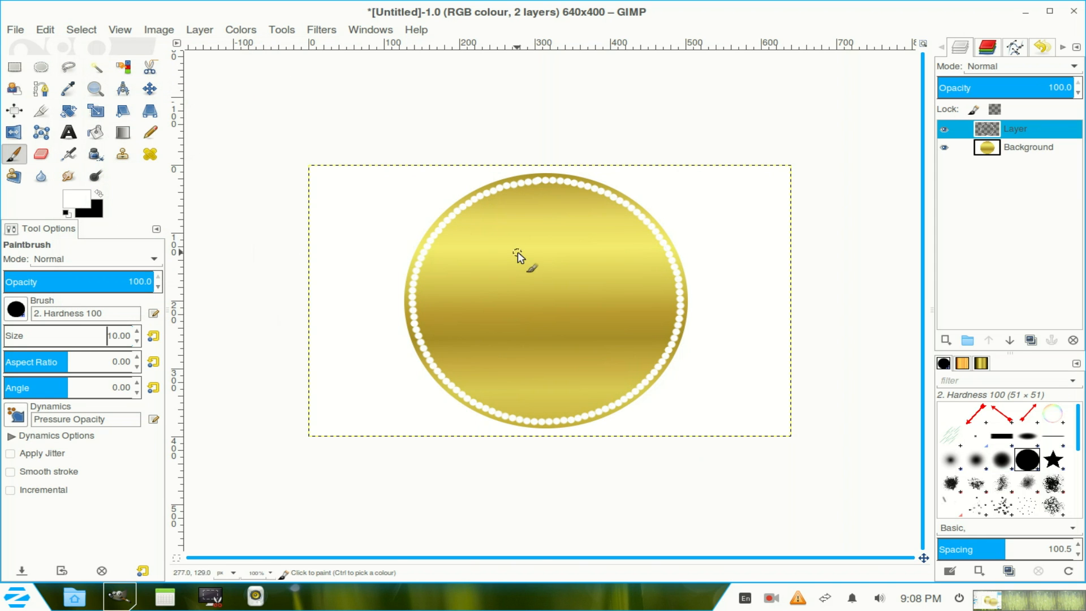
mouse_move(602, 198)
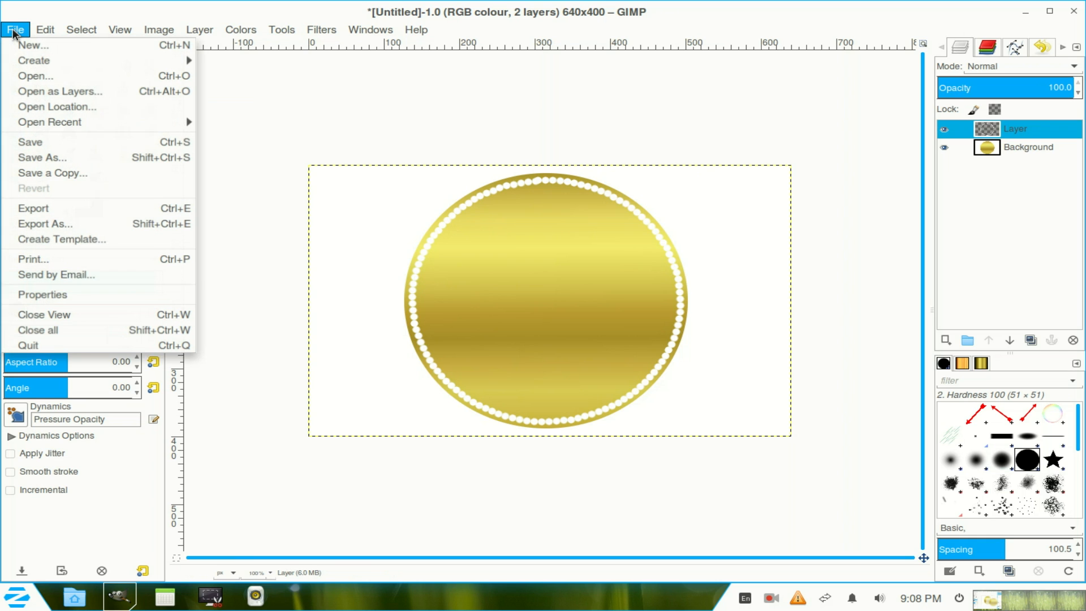
mouse_move(61, 93)
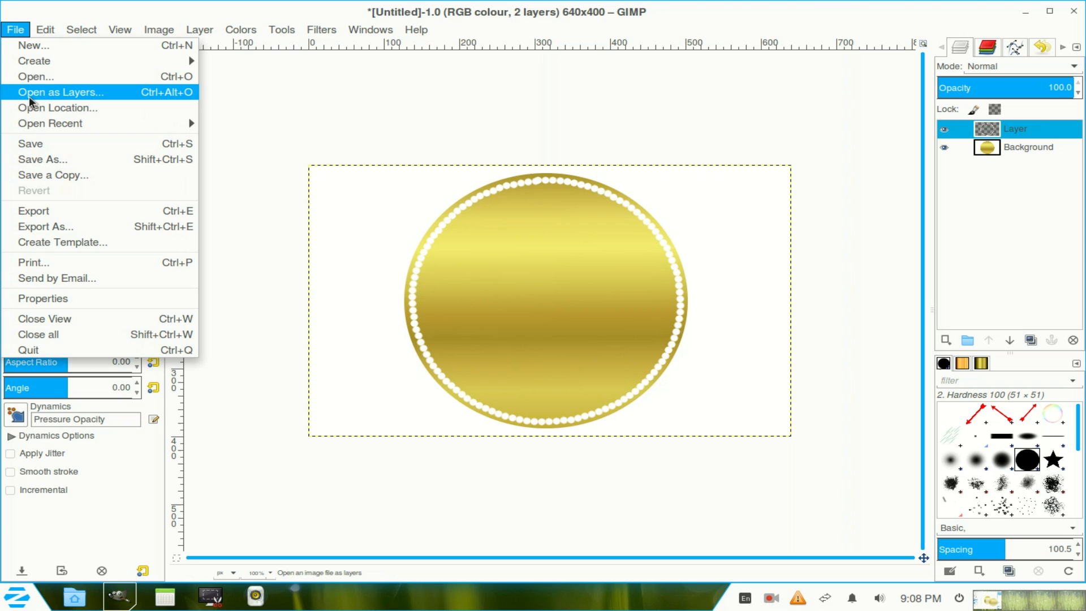
- Open baseBall.jpg from the Desktop as a new layer
click(35, 77)
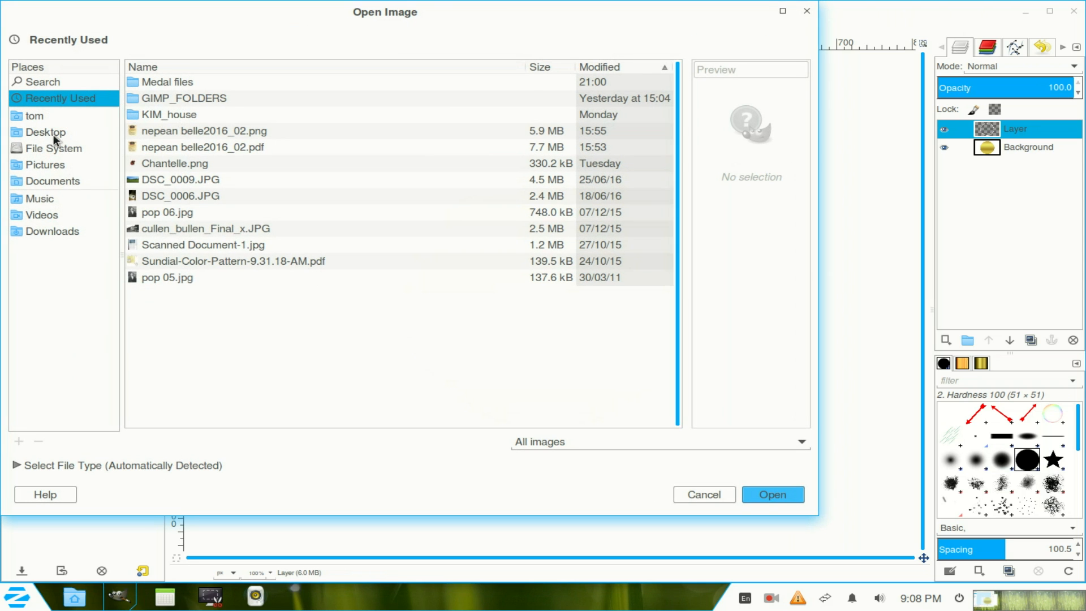
click(46, 132)
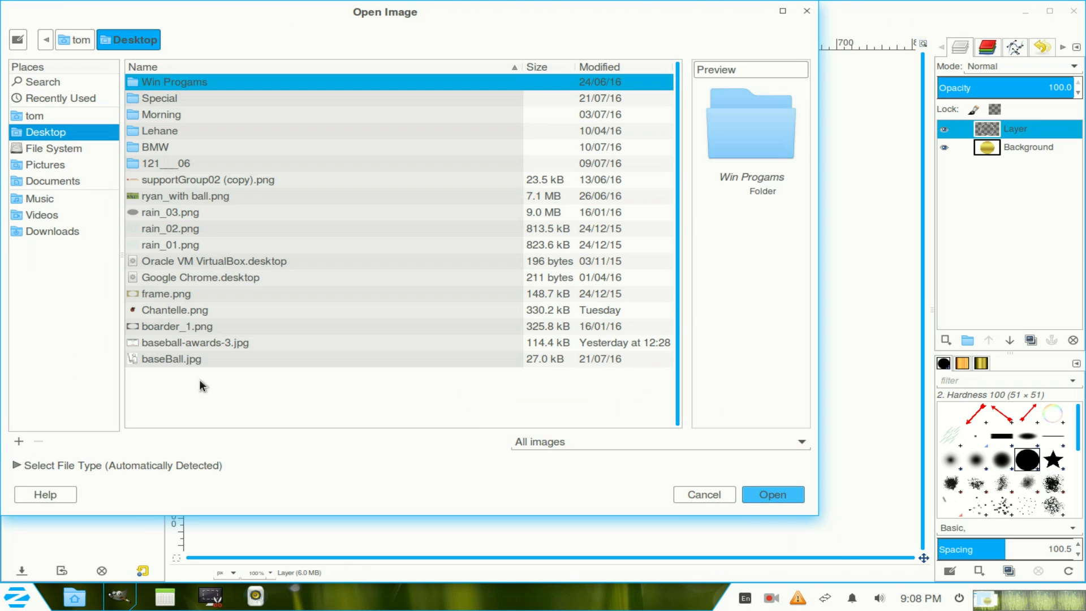
click(171, 359)
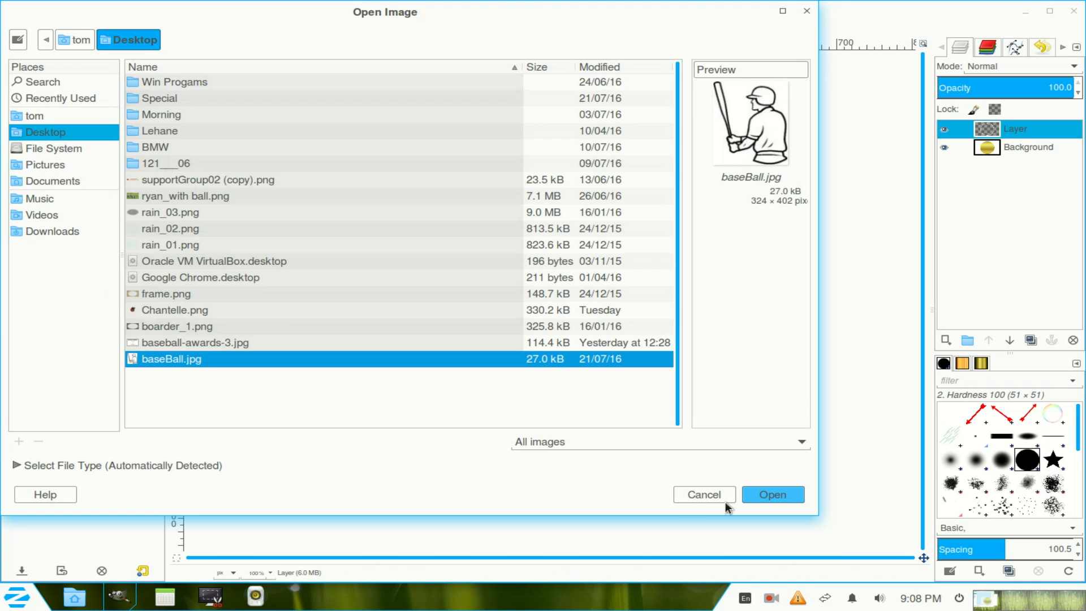
click(772, 494)
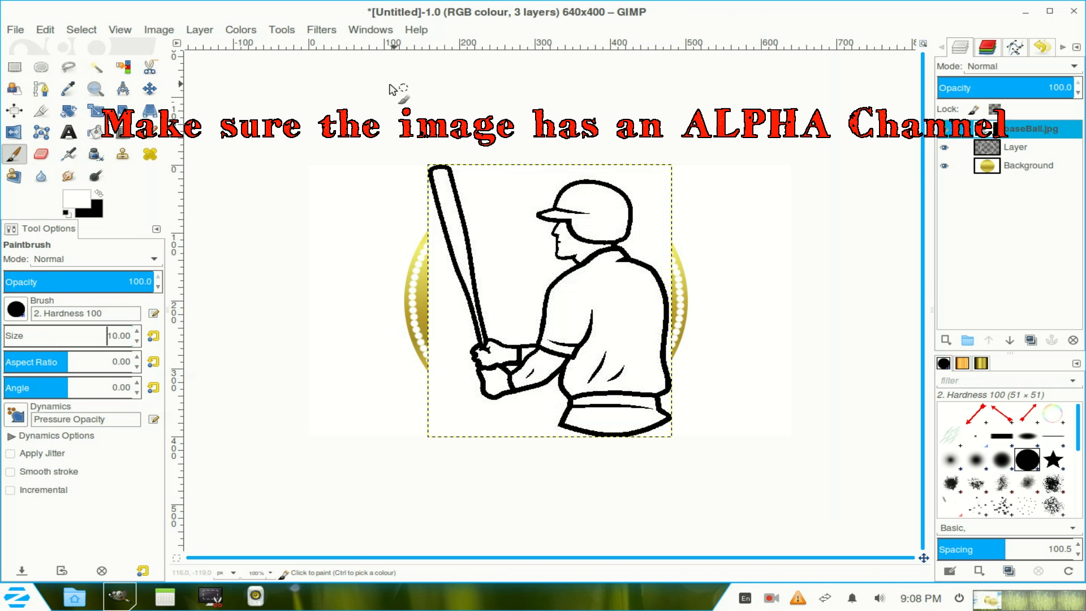
- Scale down the baseBall.jpg layer and set the Move tool to move the active layer
click(95, 111)
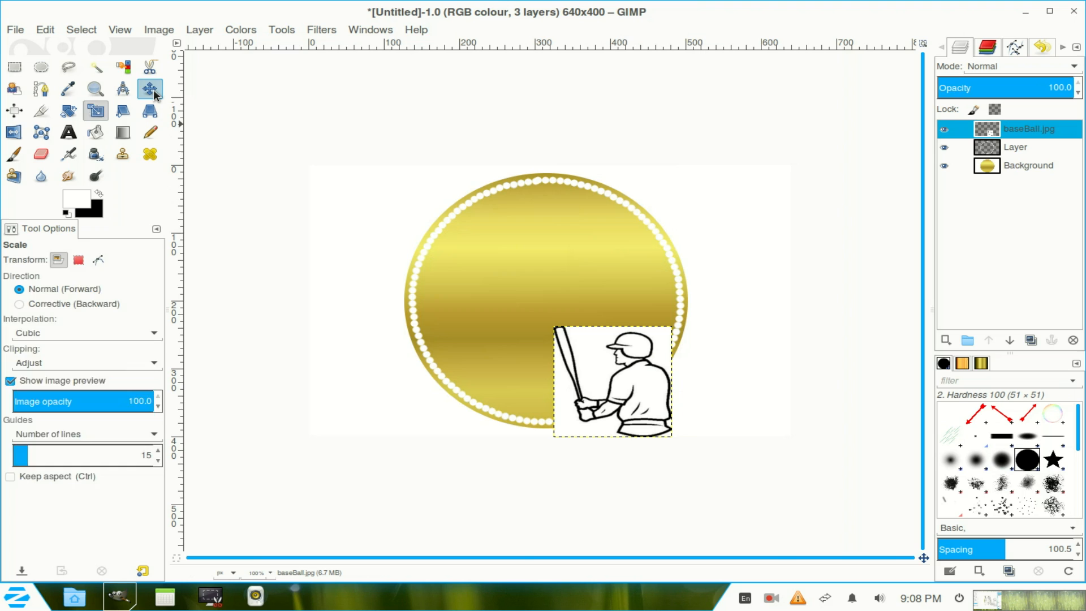
click(149, 89)
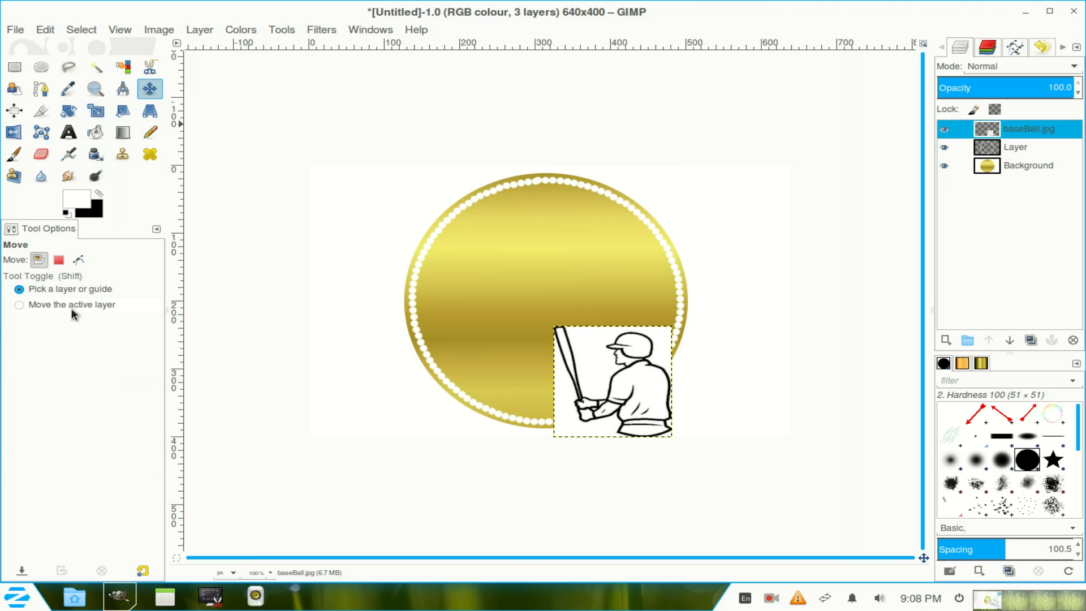
click(19, 304)
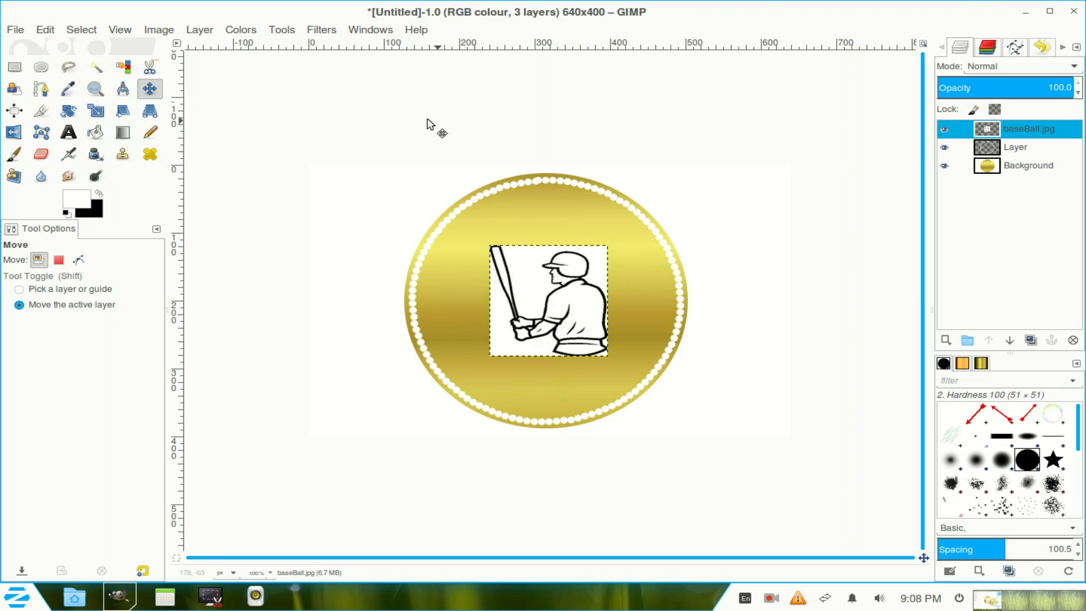
mouse_move(95, 66)
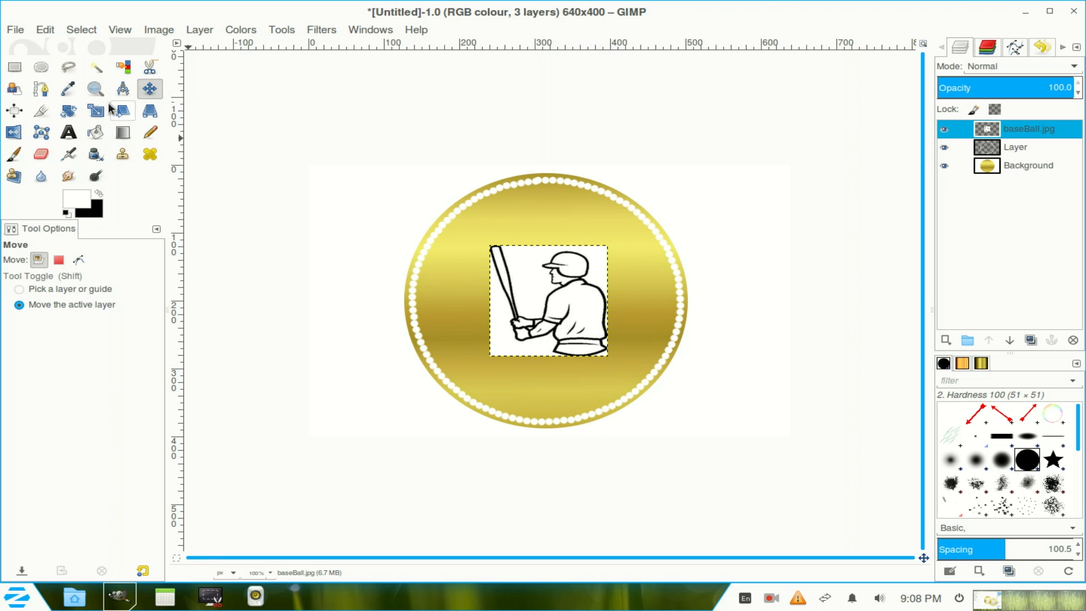
- Fuzzy-select the white backdrop in add mode, including the area beside the bat
click(96, 67)
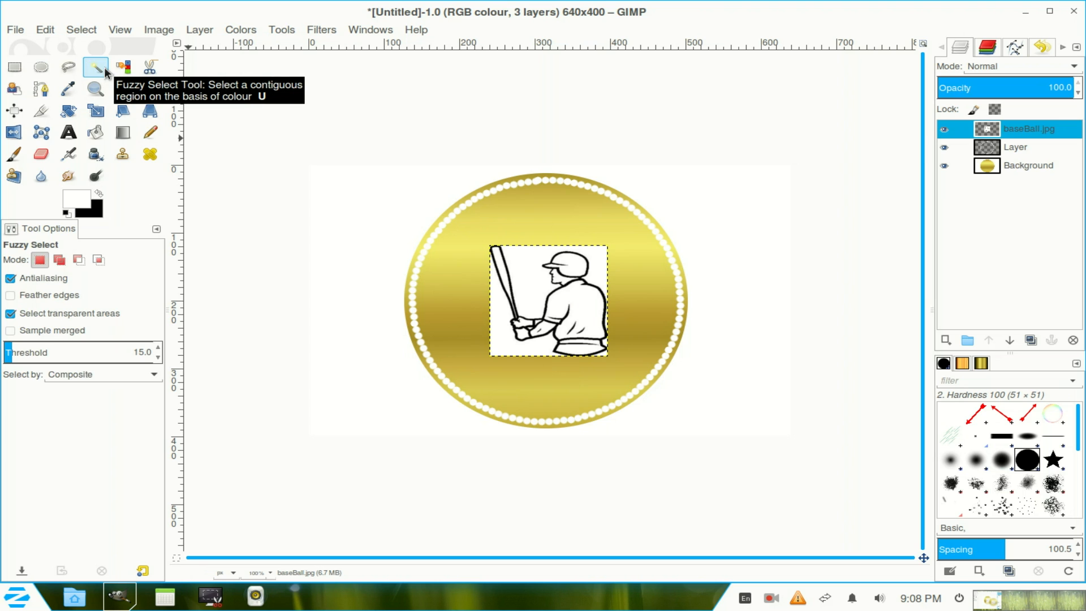
mouse_move(527, 281)
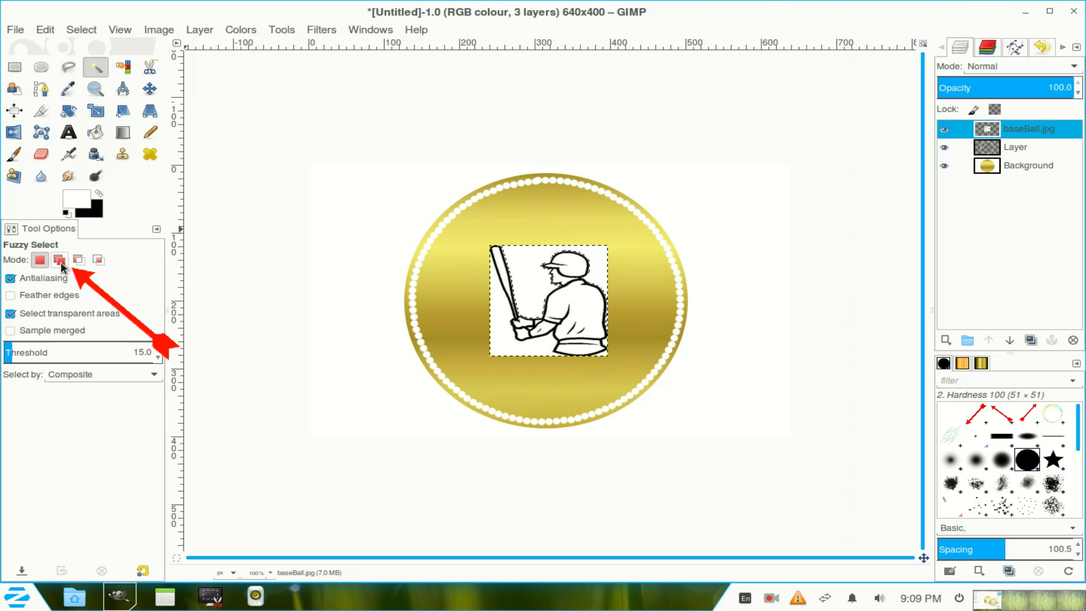
click(58, 260)
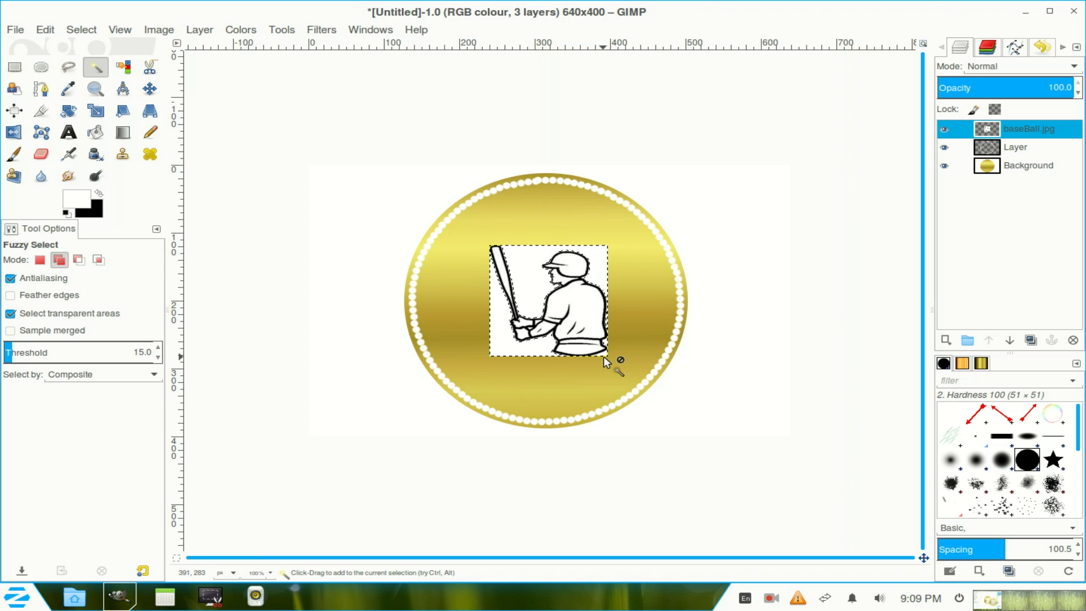
mouse_move(537, 333)
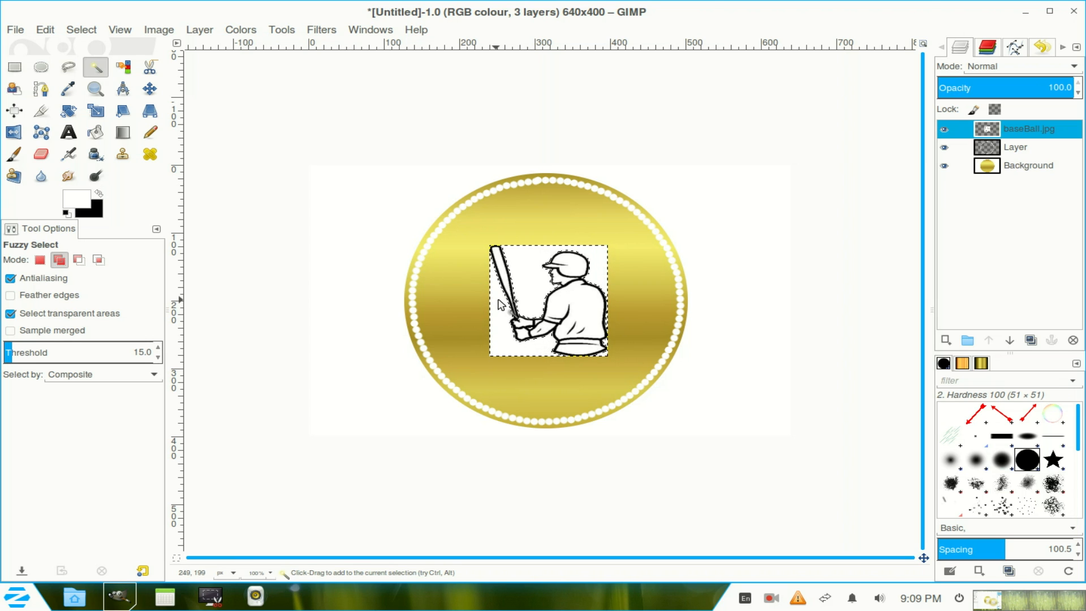
click(499, 304)
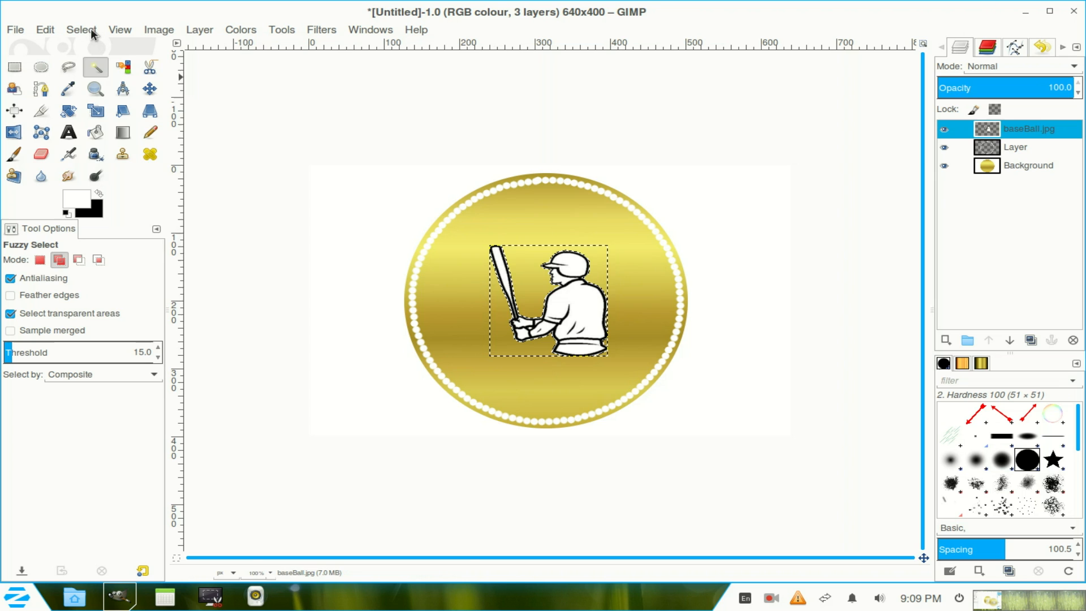
click(81, 28)
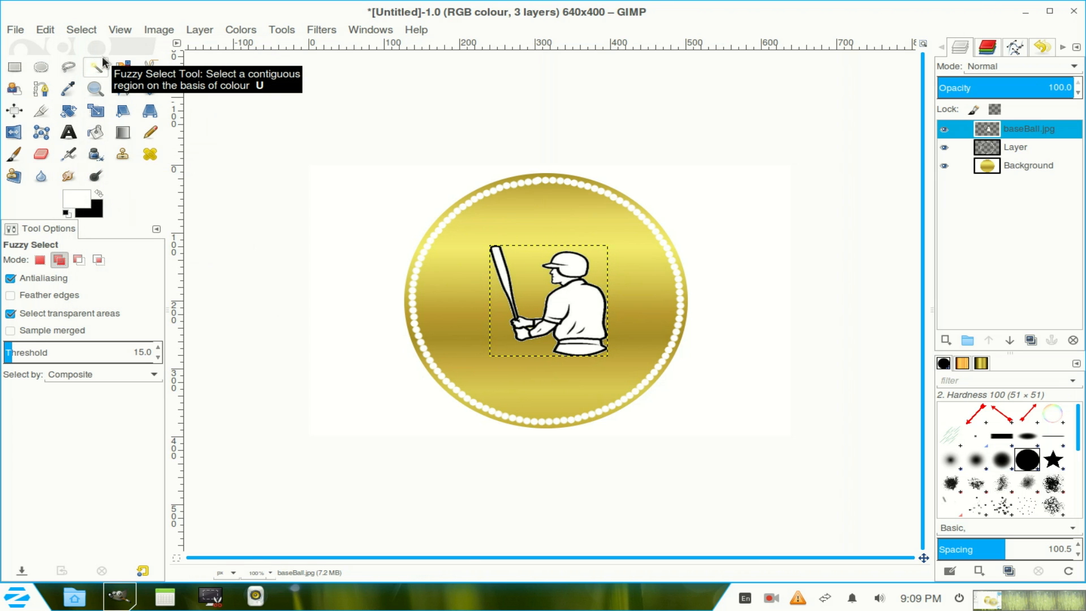
mouse_move(284, 127)
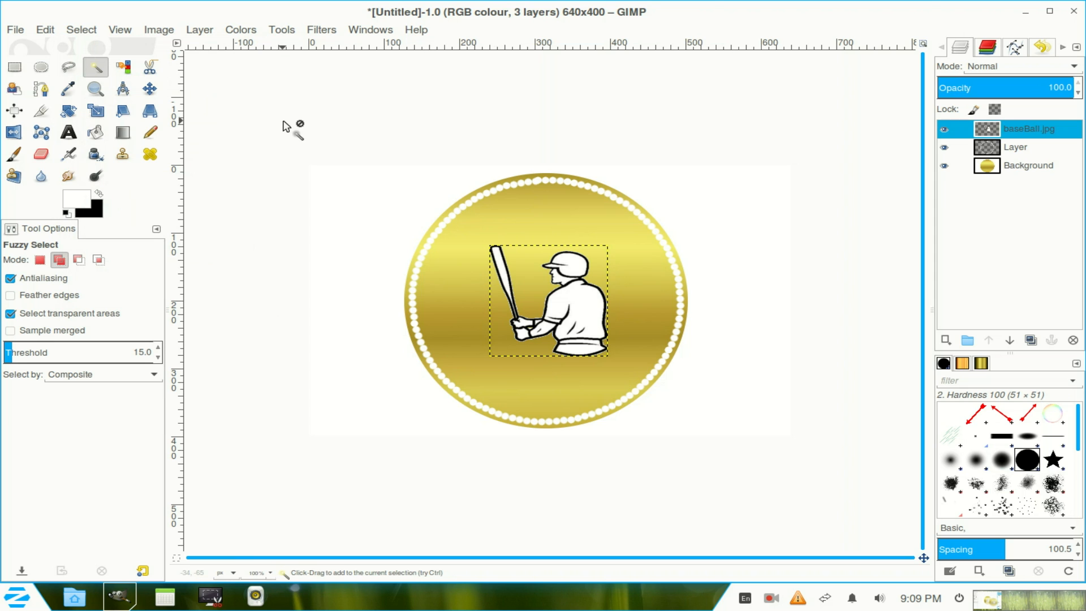
mouse_move(94, 136)
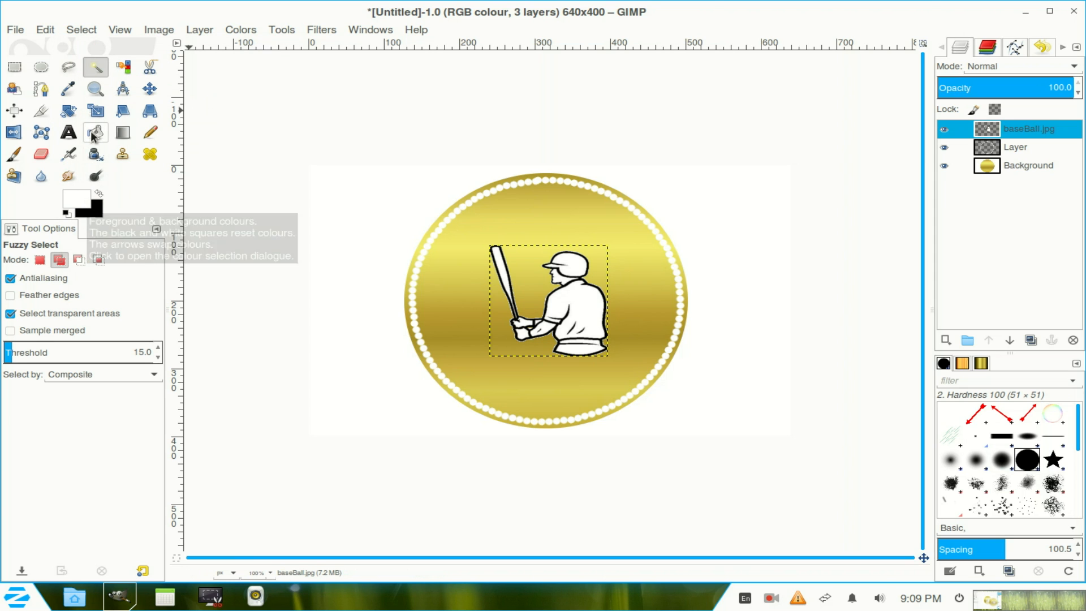
- Add 'Winning' in Sans Bold at 41 px near the medallion's top
click(68, 132)
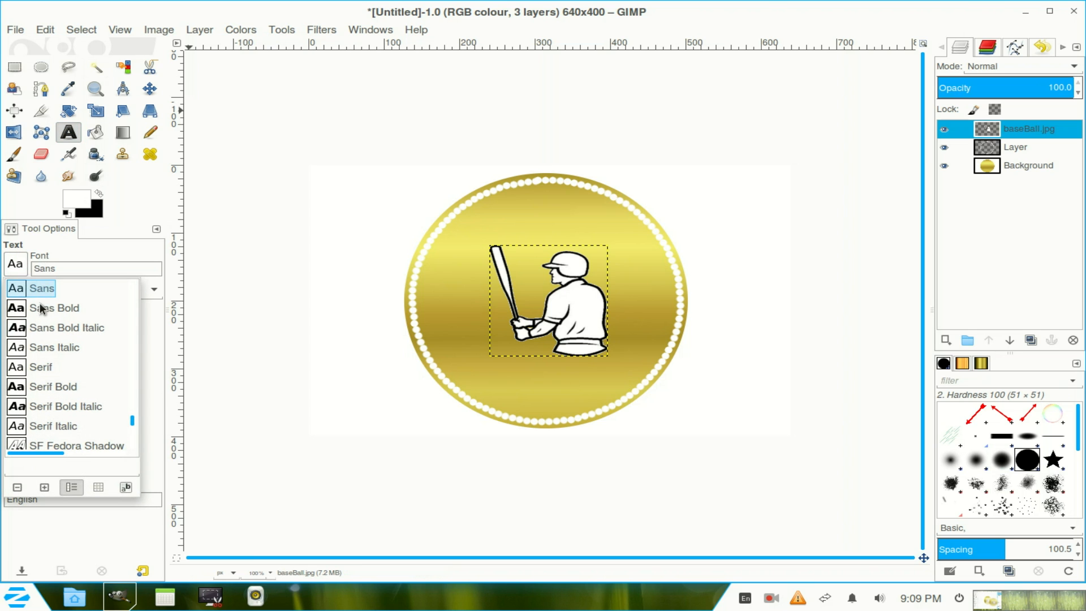
click(54, 308)
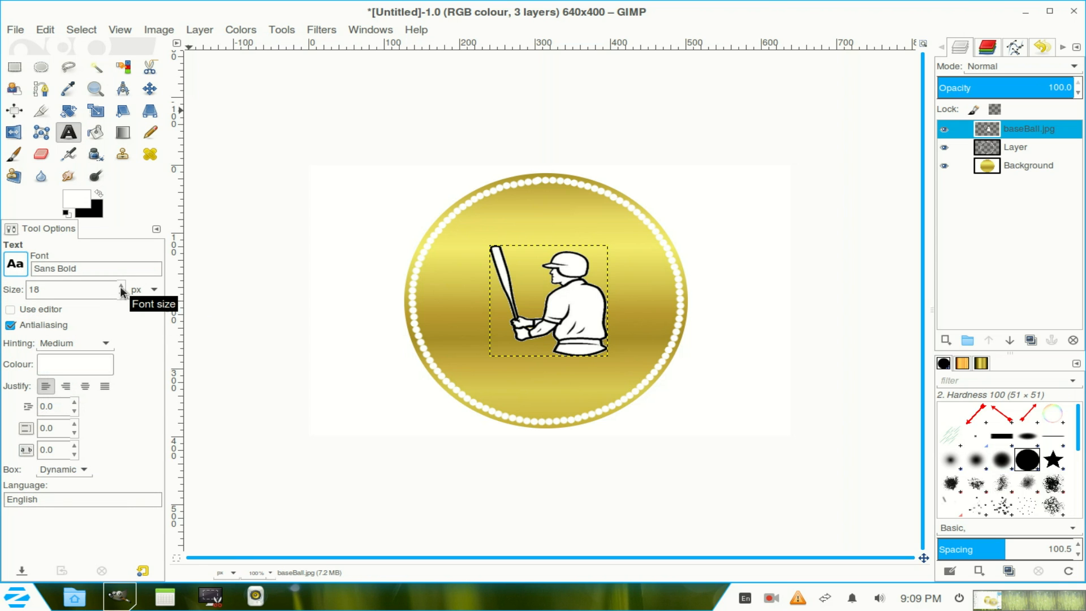
mouse_move(478, 228)
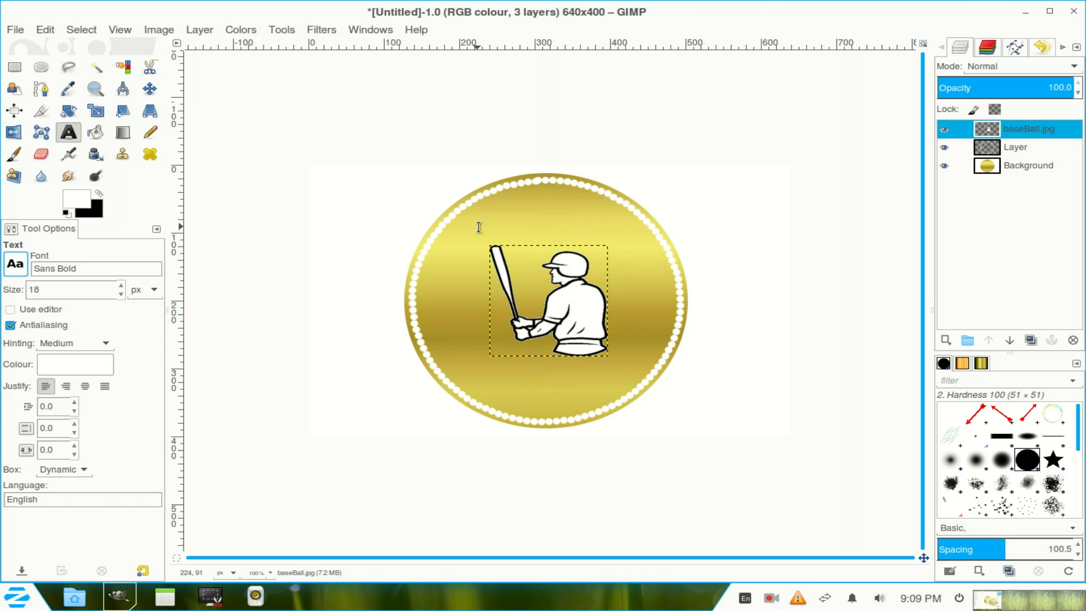
click(479, 227)
text(Wi)
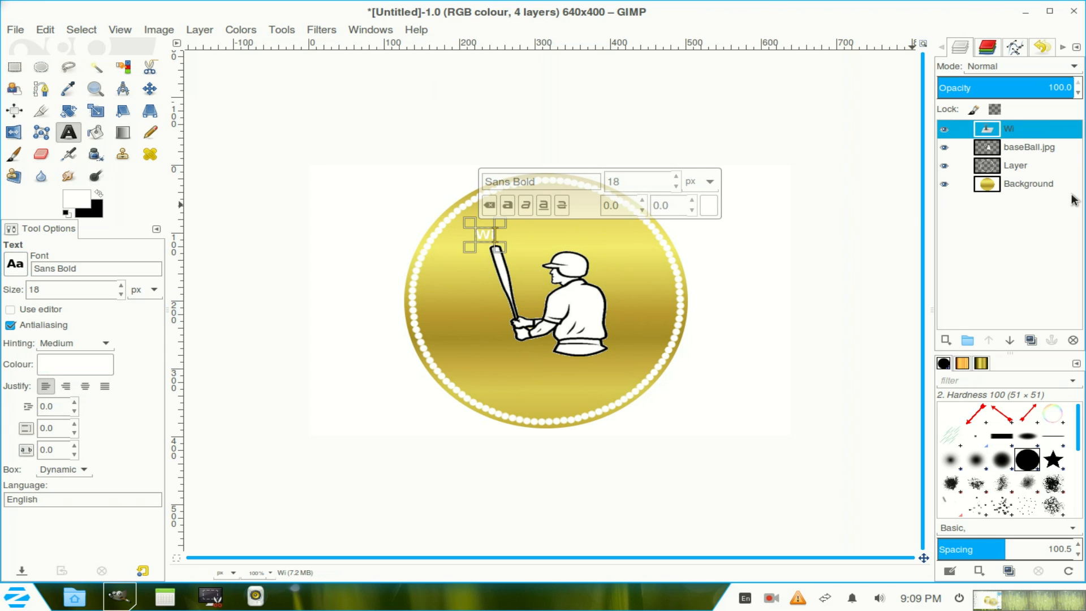
text(nning)
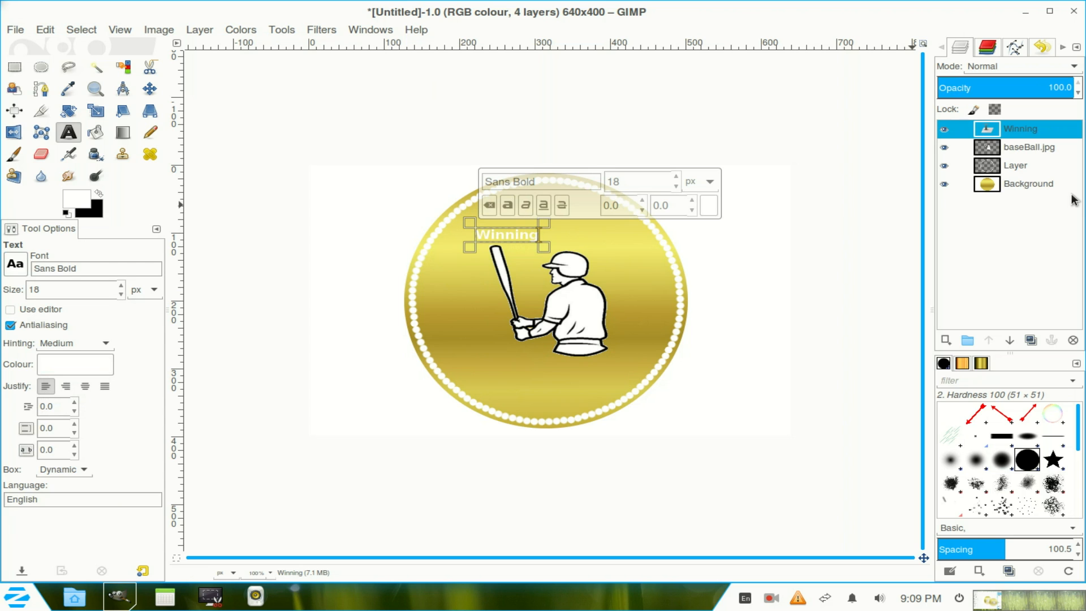
mouse_move(118, 279)
text(41)
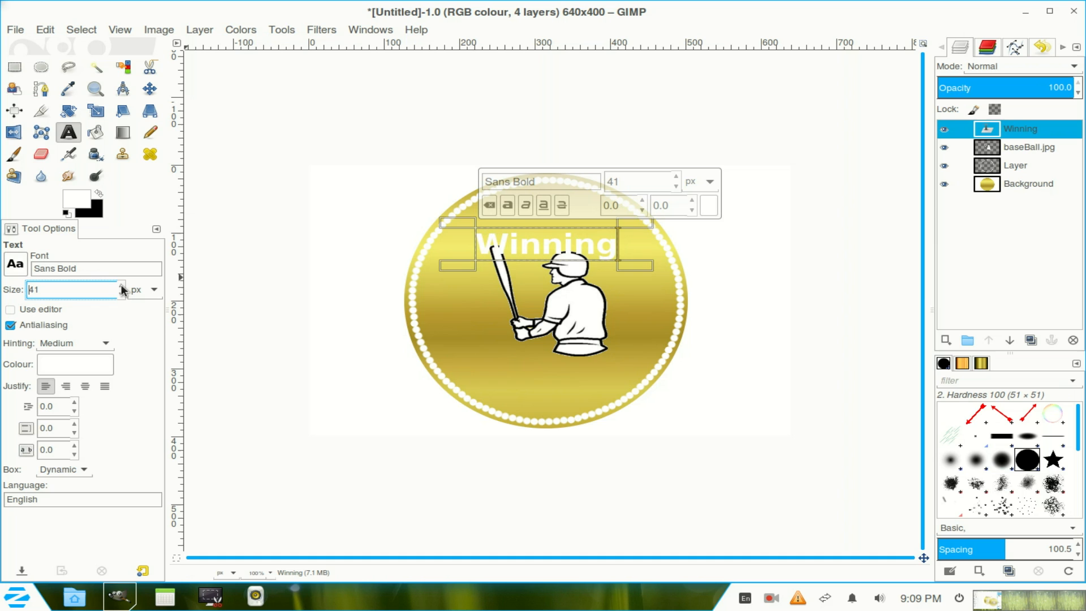
click(149, 88)
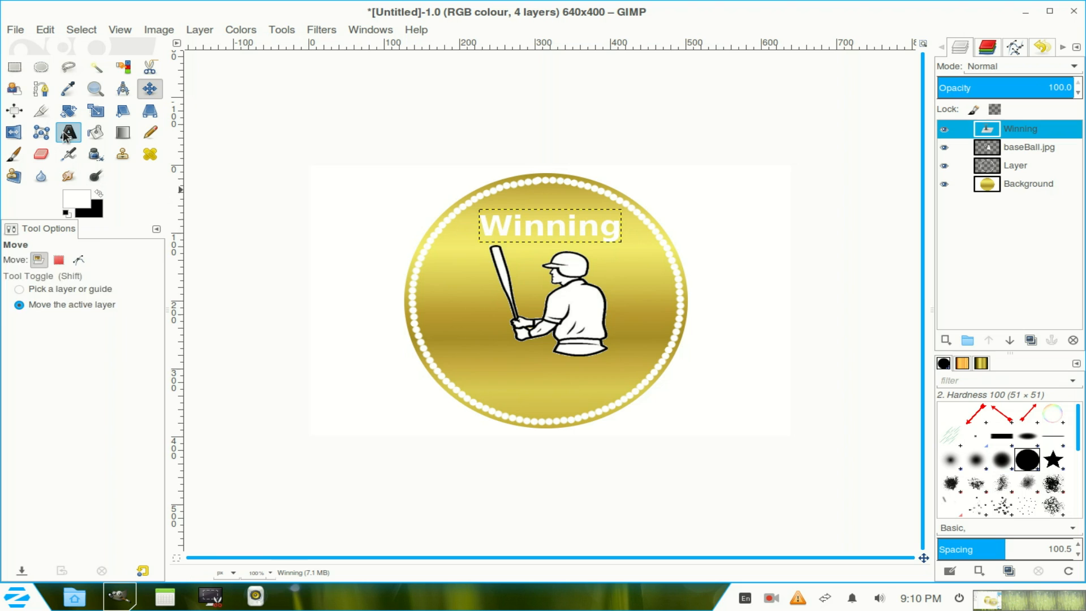
- Add bold white 'Team' text and move it up just below the batter
click(68, 132)
text(Te)
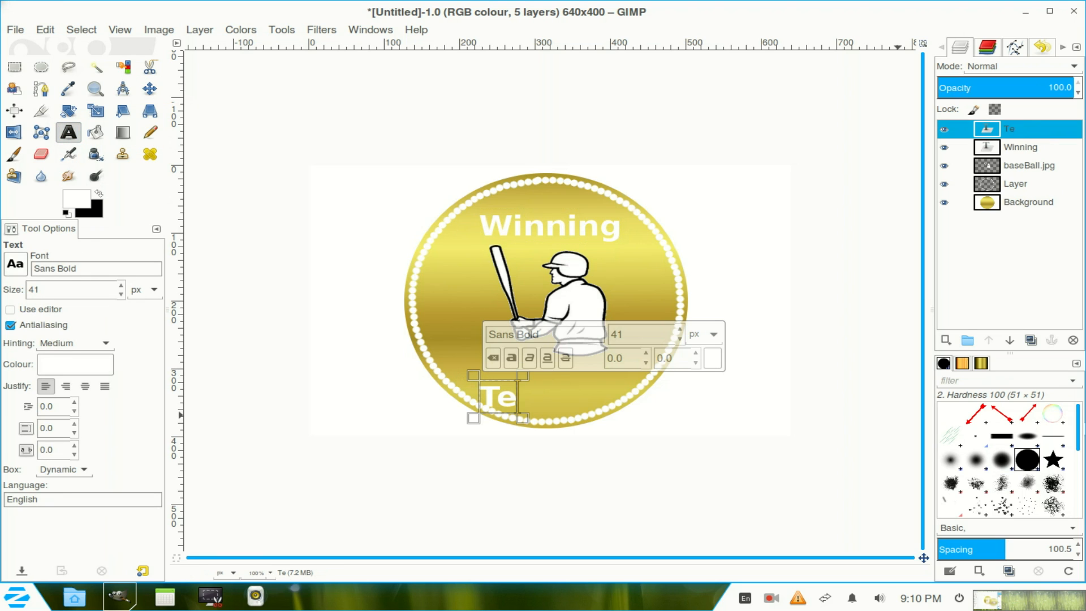
text(am)
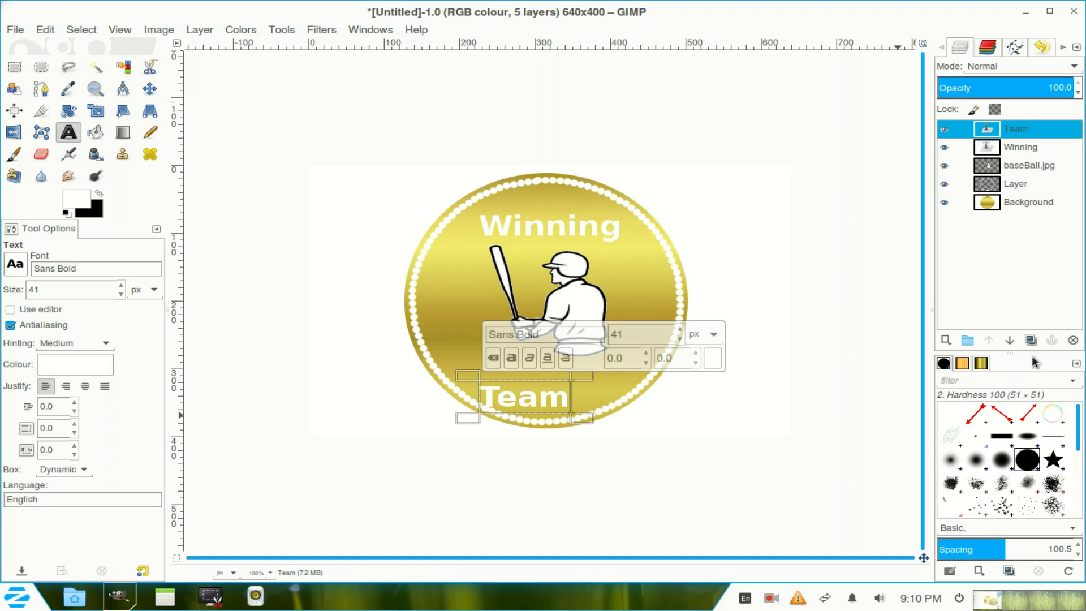
click(150, 88)
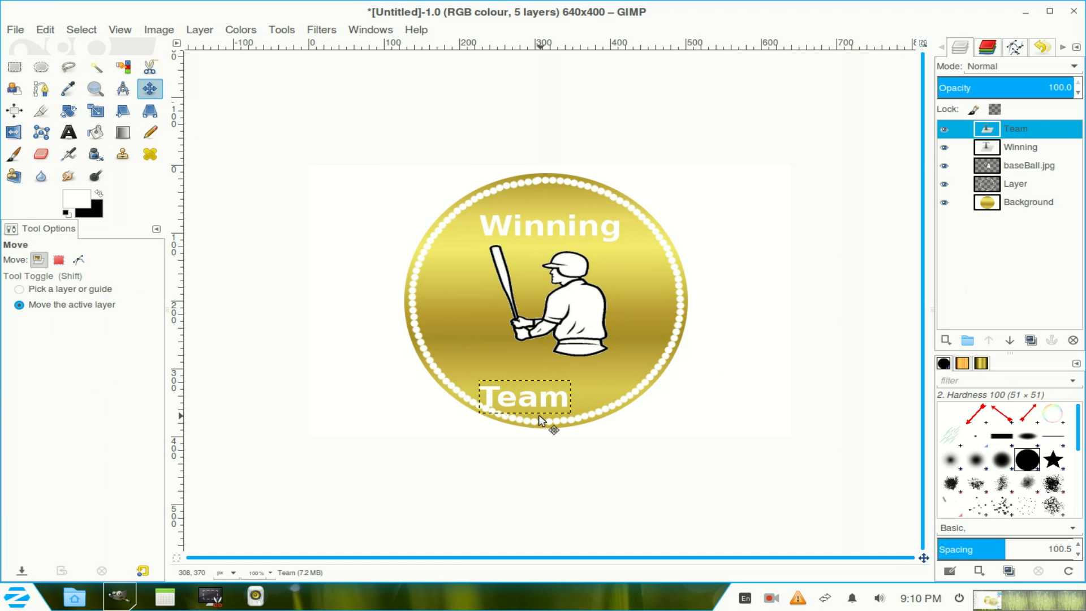
drag(523, 398, 550, 379)
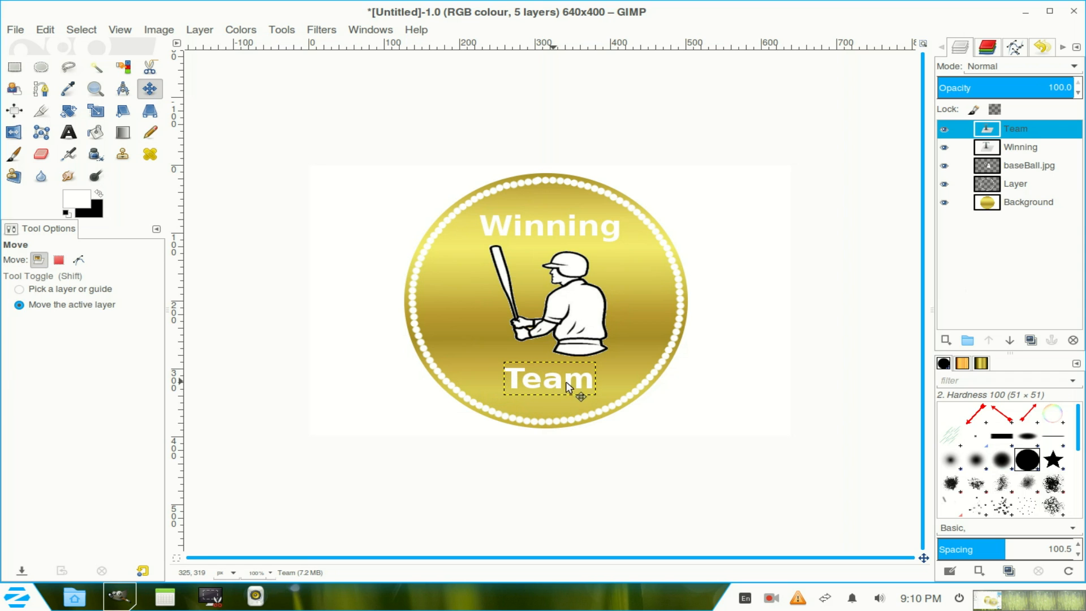
mouse_move(471, 215)
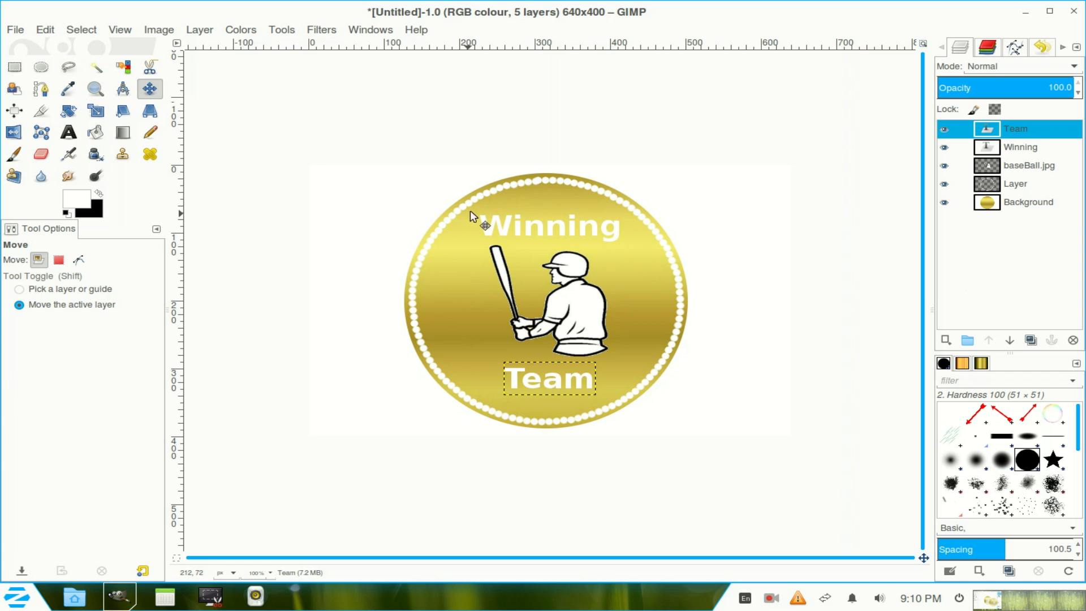
mouse_move(506, 230)
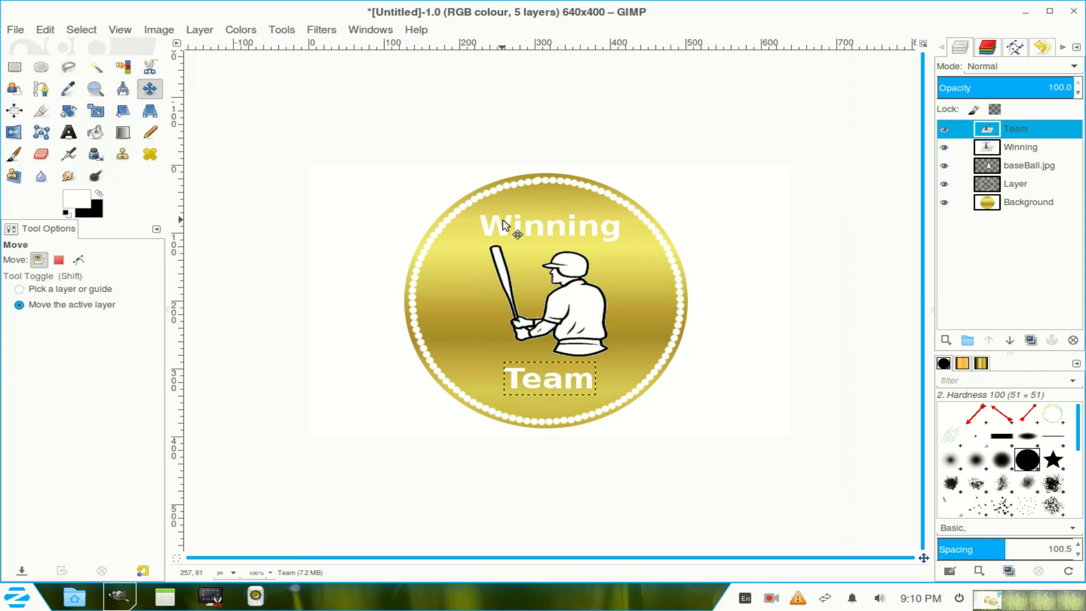
mouse_move(788, 156)
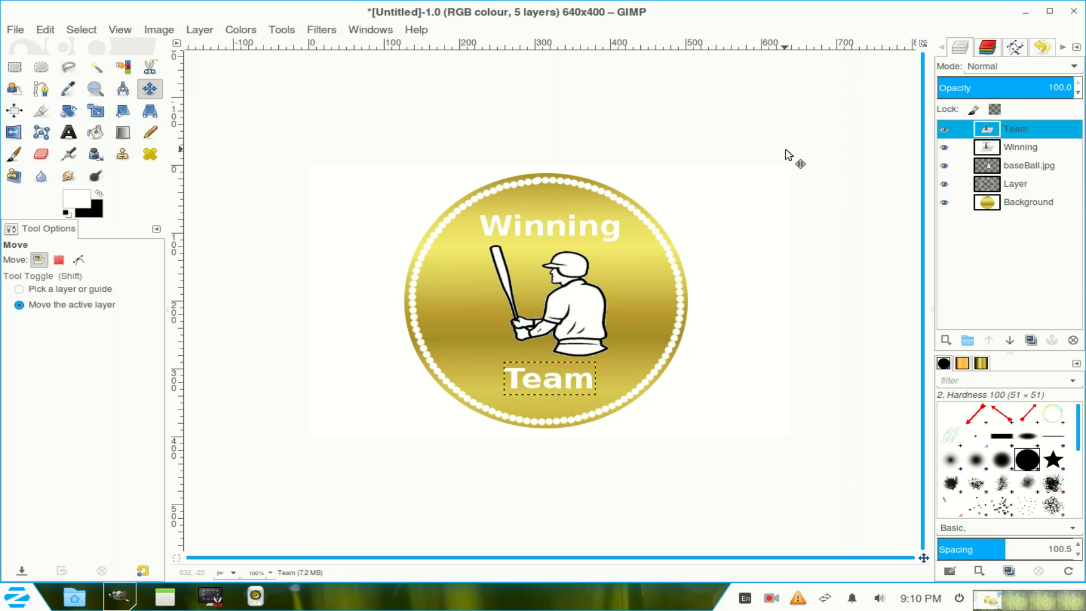
mouse_move(701, 284)
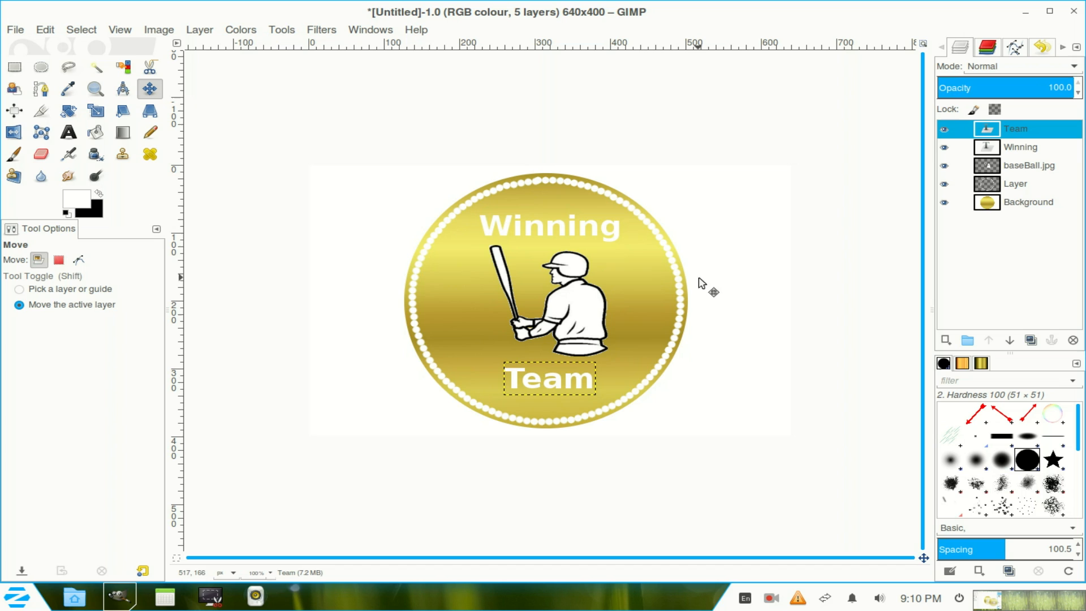
mouse_move(755, 192)
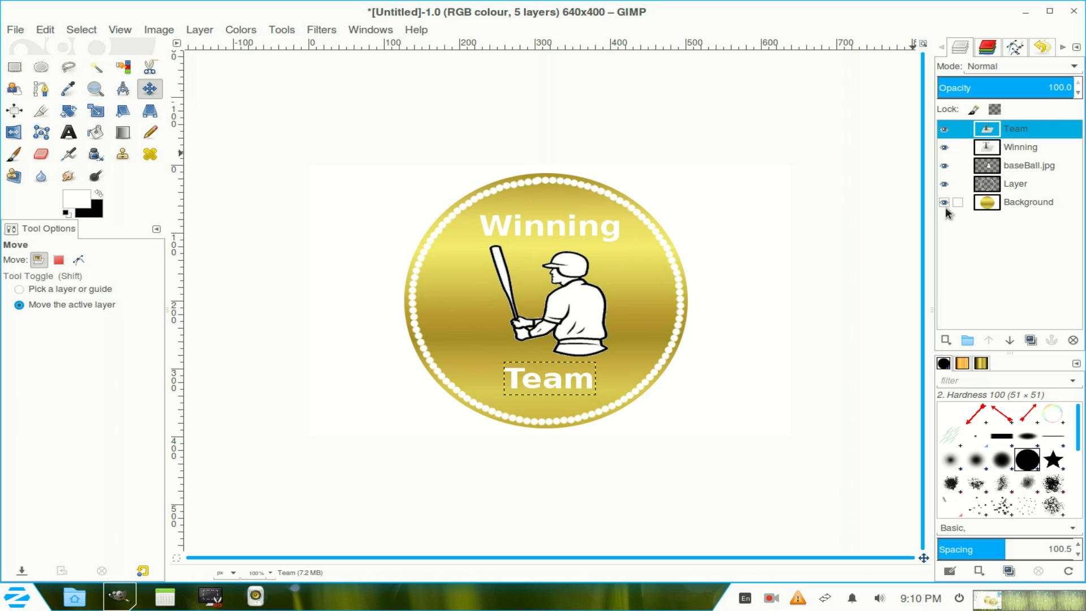
right_click(1016, 129)
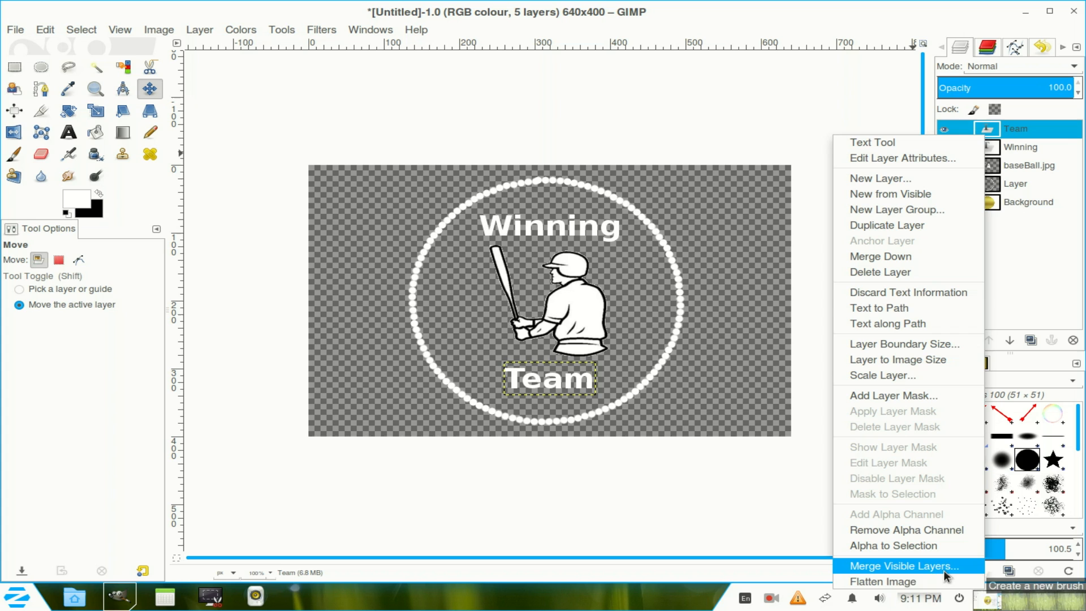
mouse_move(1039, 268)
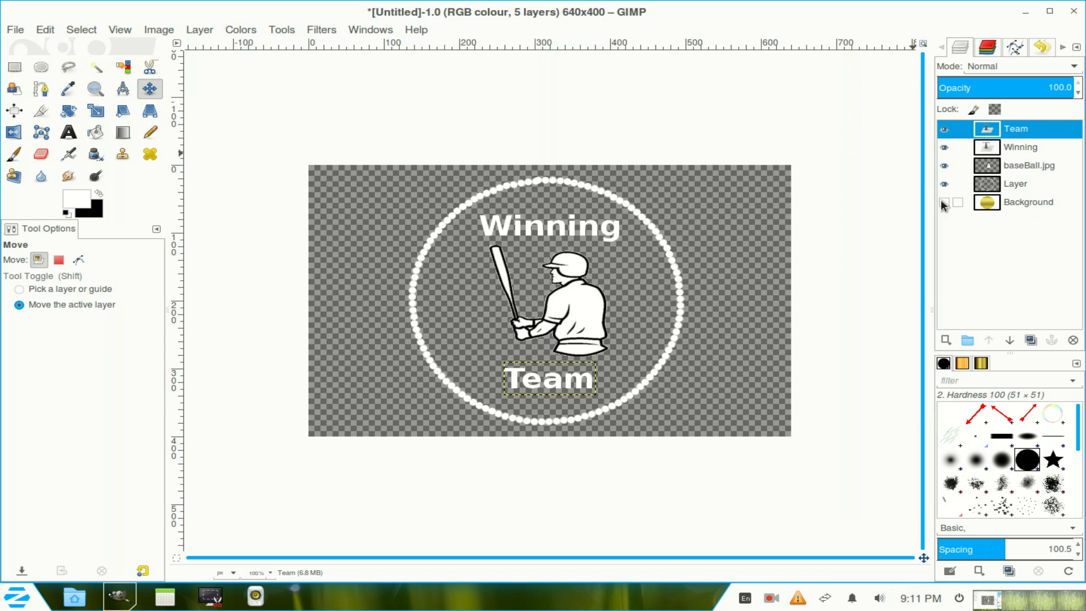
click(944, 201)
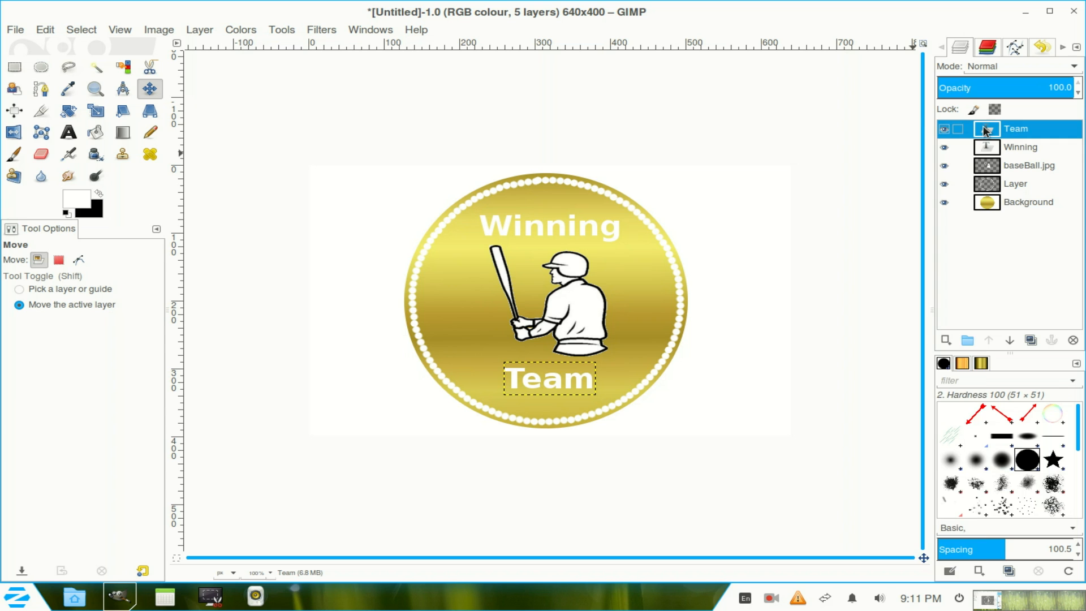
- Merge Team, Winning and batter down into one Layer, then select Background
right_click(1016, 129)
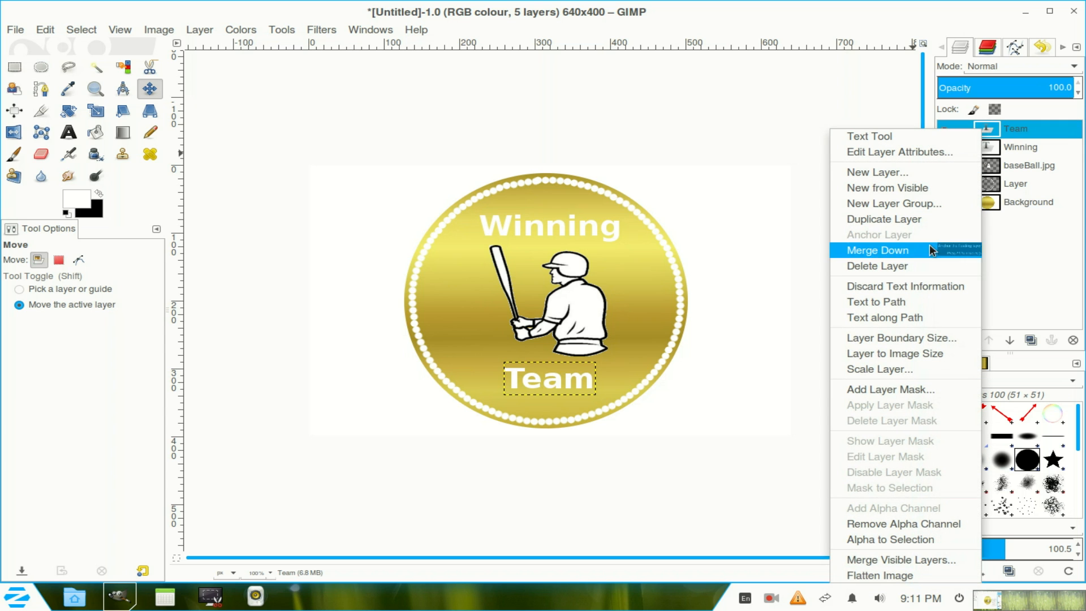
click(877, 250)
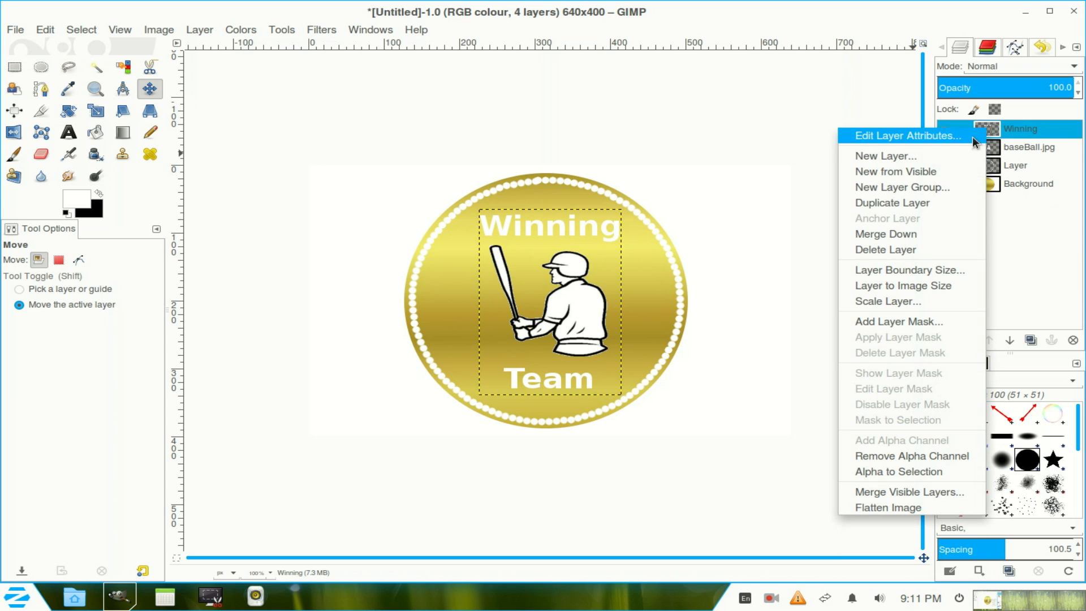
click(885, 250)
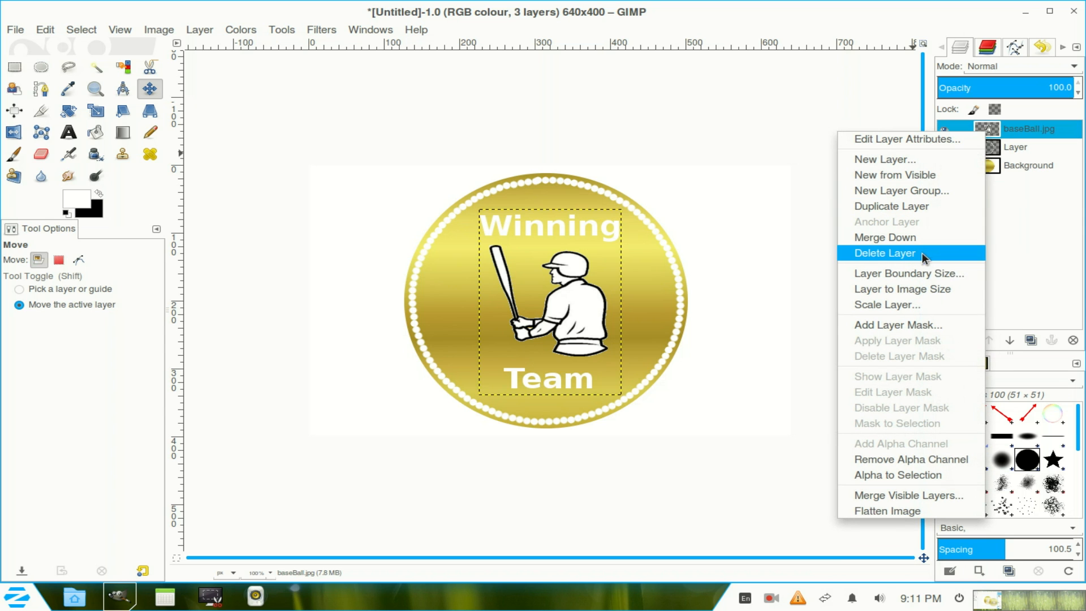
click(885, 253)
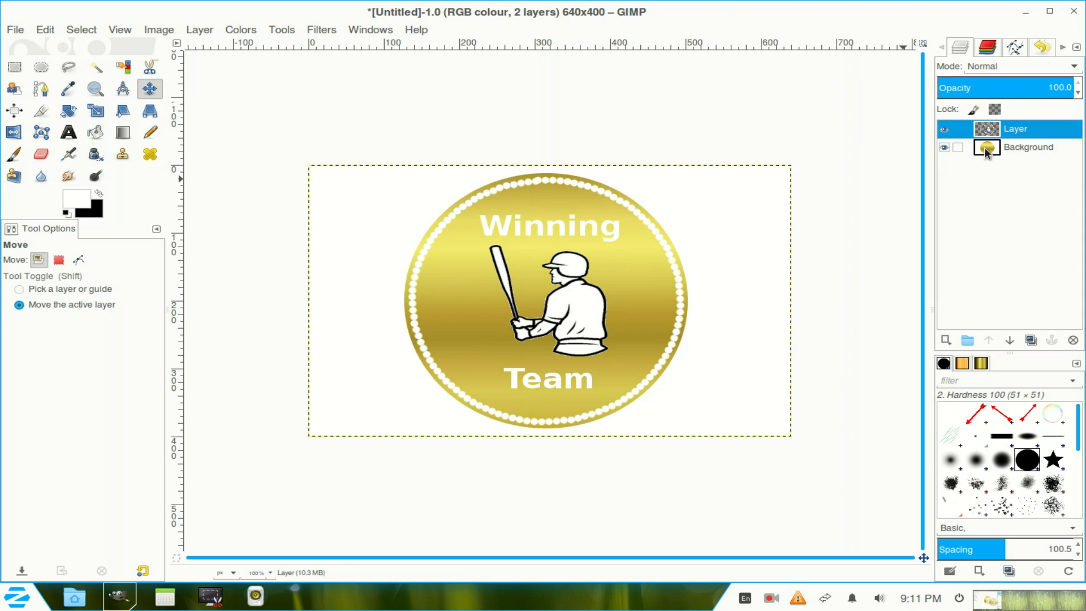
click(1028, 147)
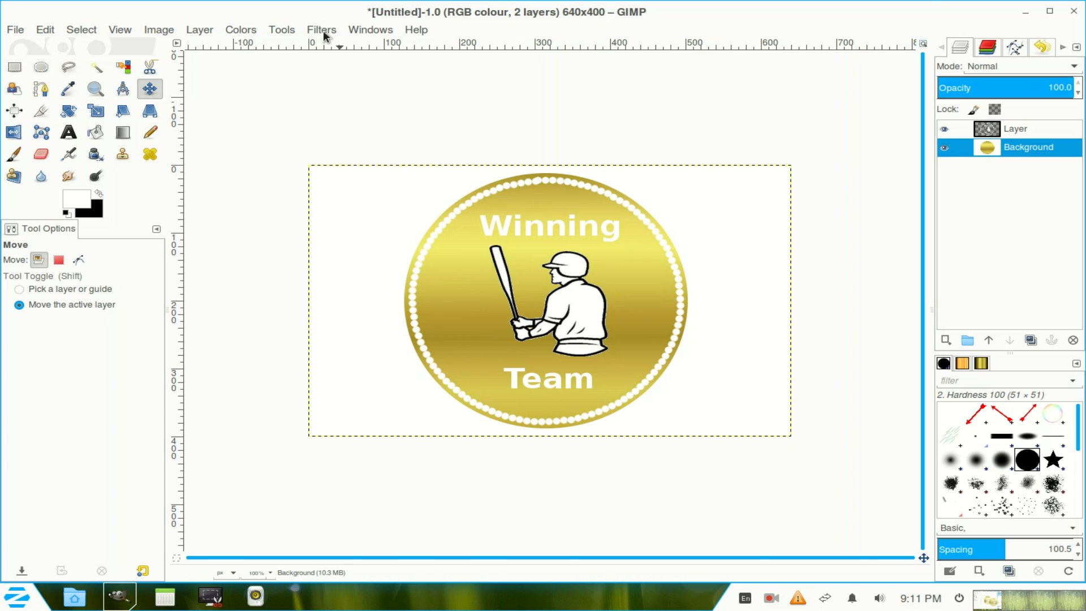
- Emboss the gold Background with Bump Map from the merged layer at depth 3
click(320, 29)
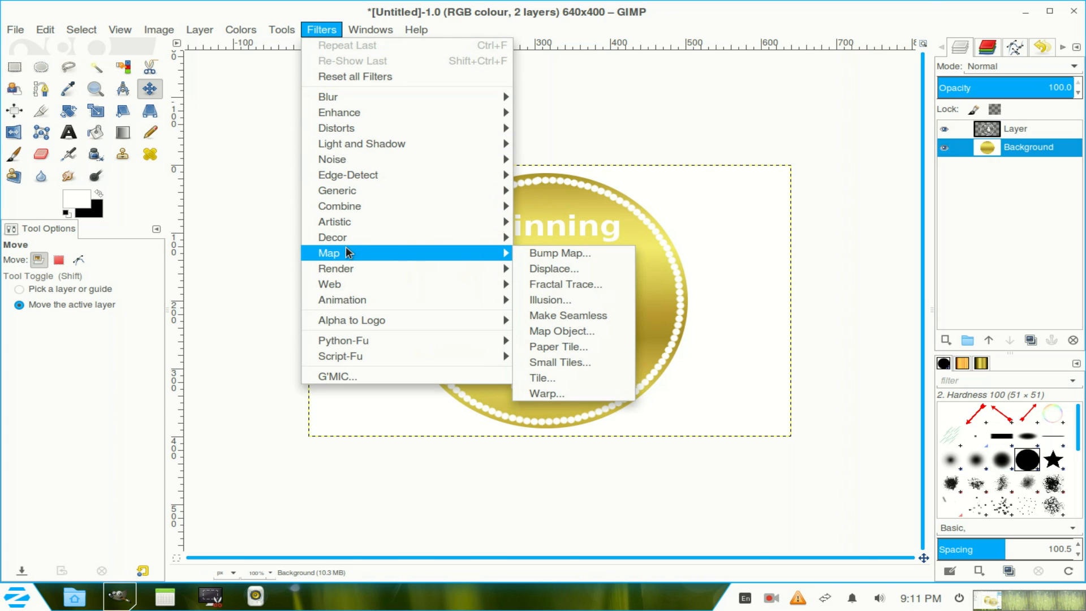
mouse_move(559, 253)
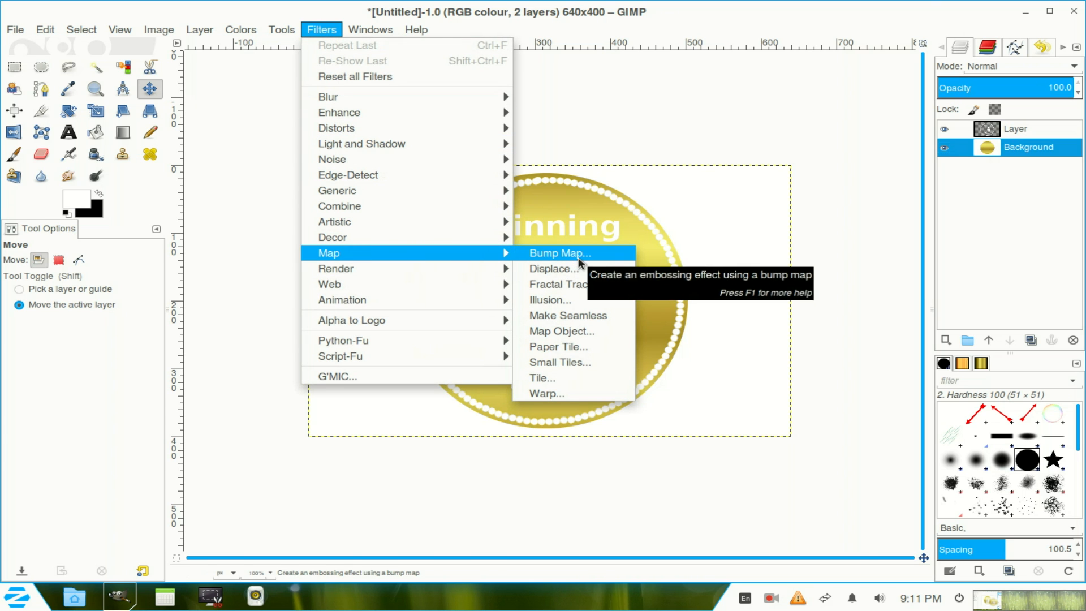
click(559, 253)
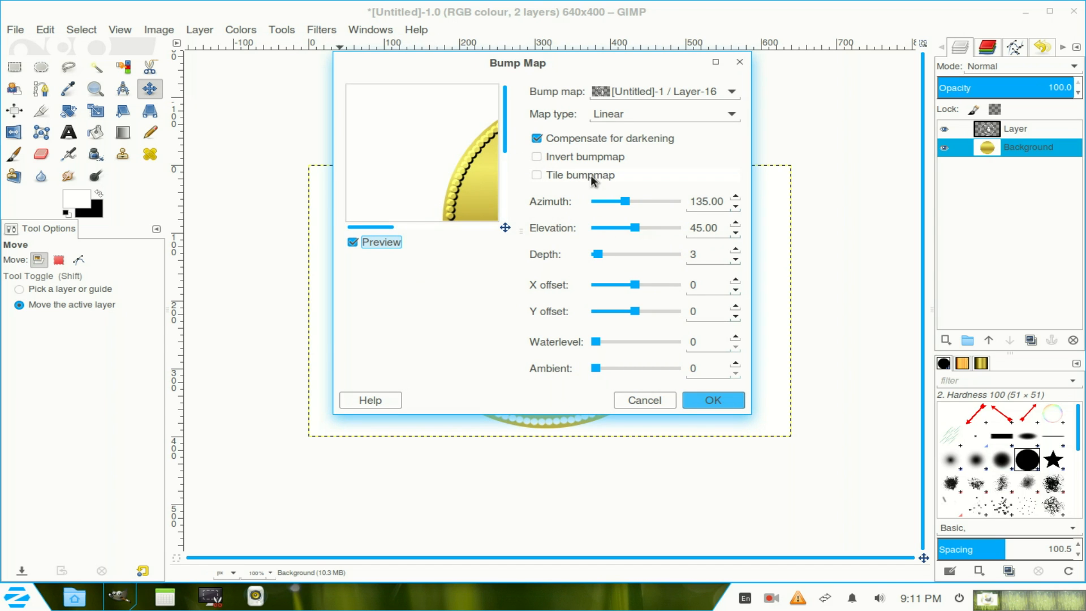
mouse_move(760, 426)
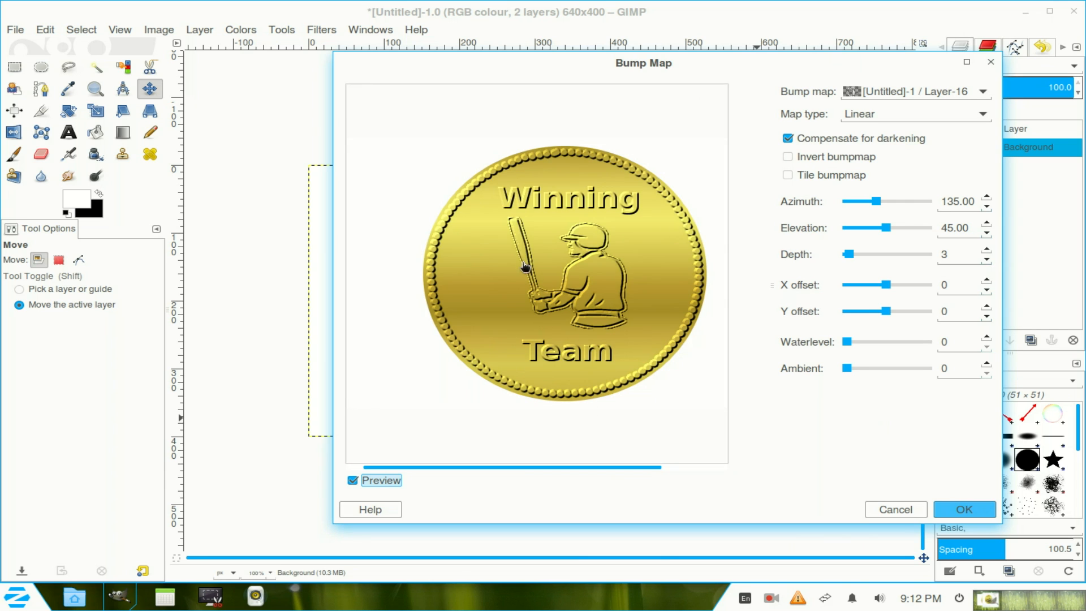
mouse_move(530, 303)
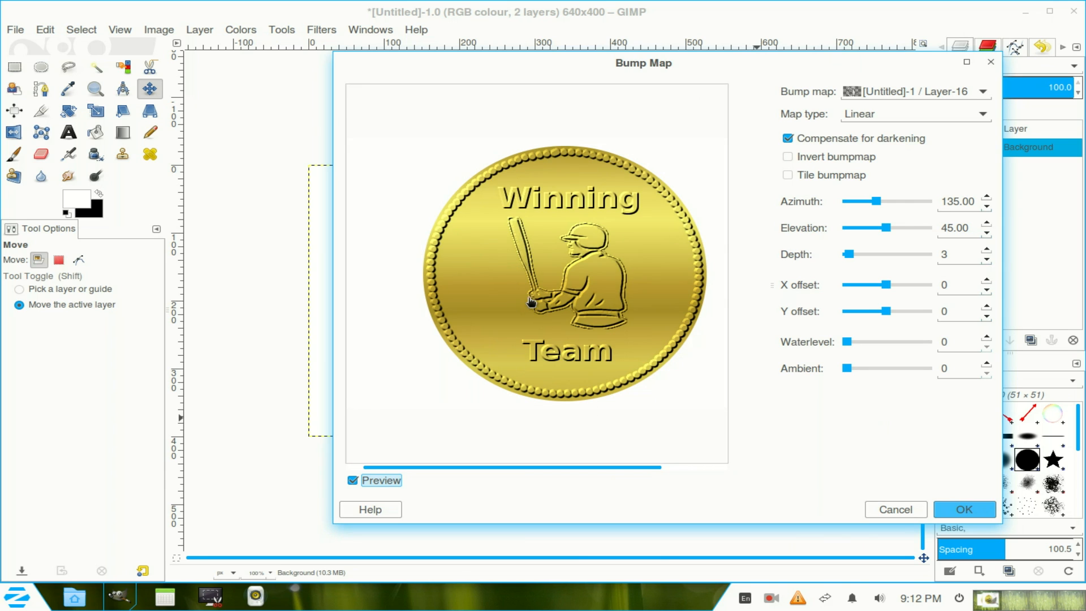
mouse_move(530, 256)
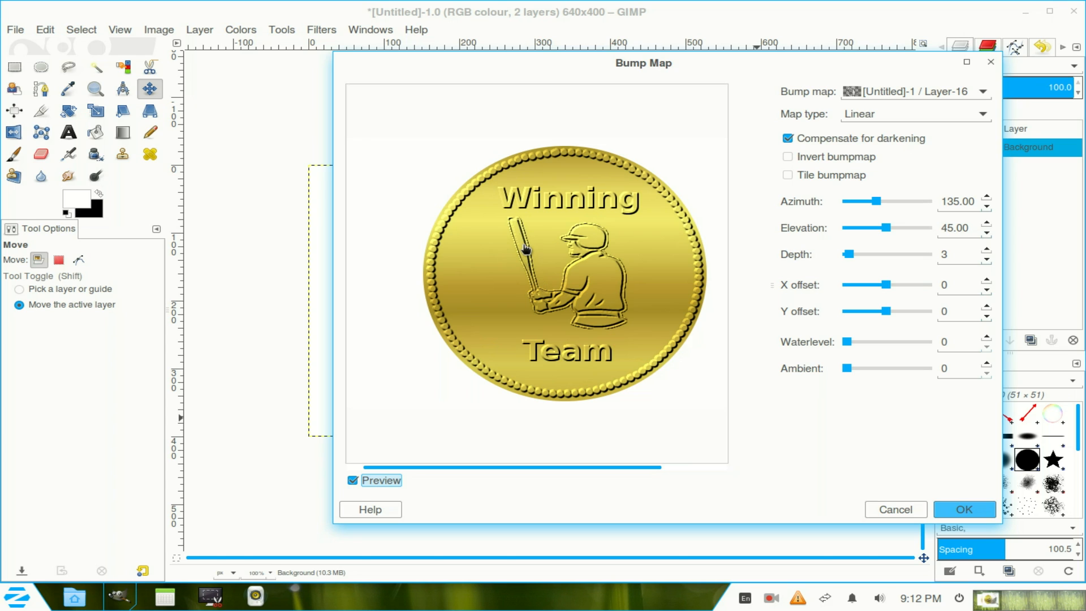
mouse_move(766, 324)
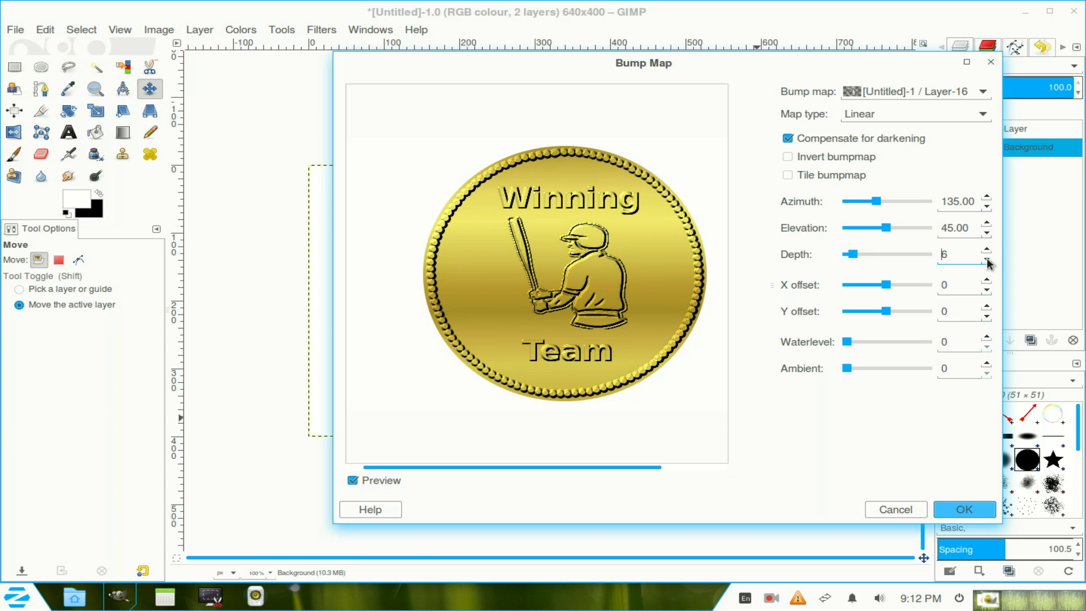
click(987, 259)
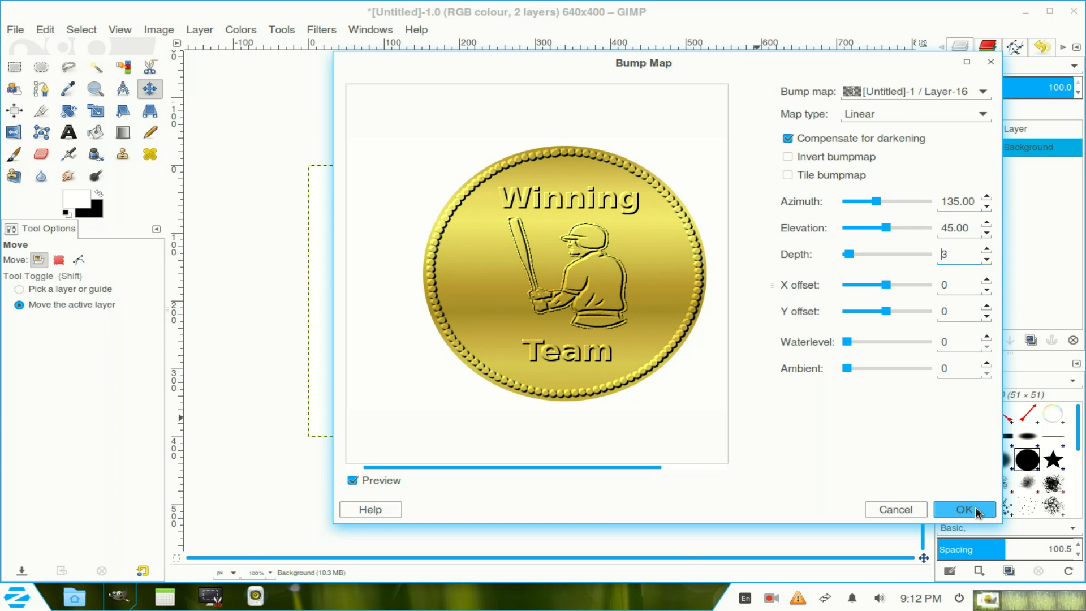
click(964, 509)
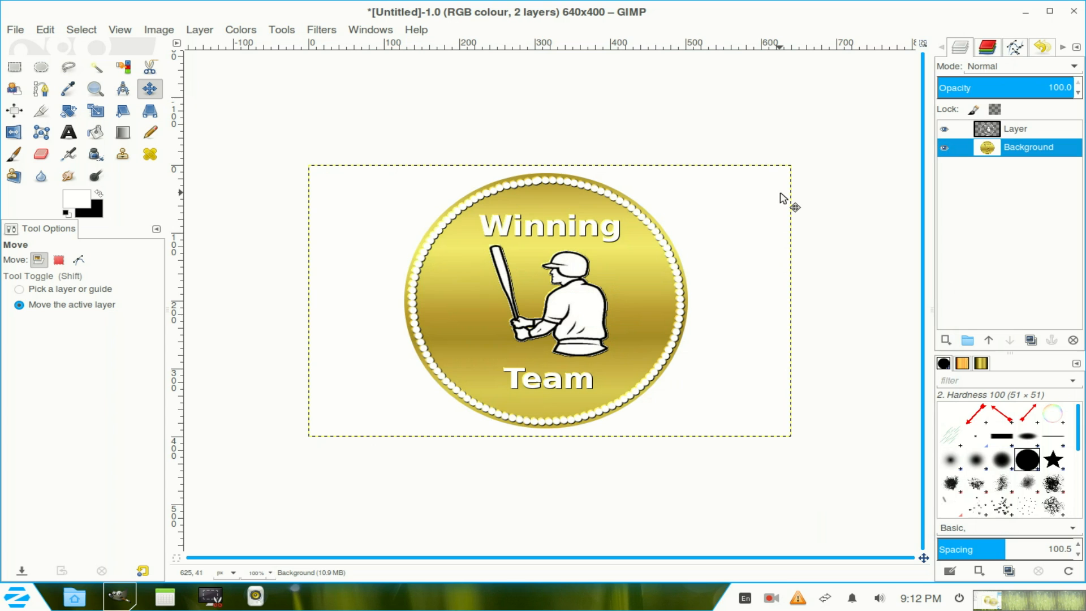
mouse_move(859, 197)
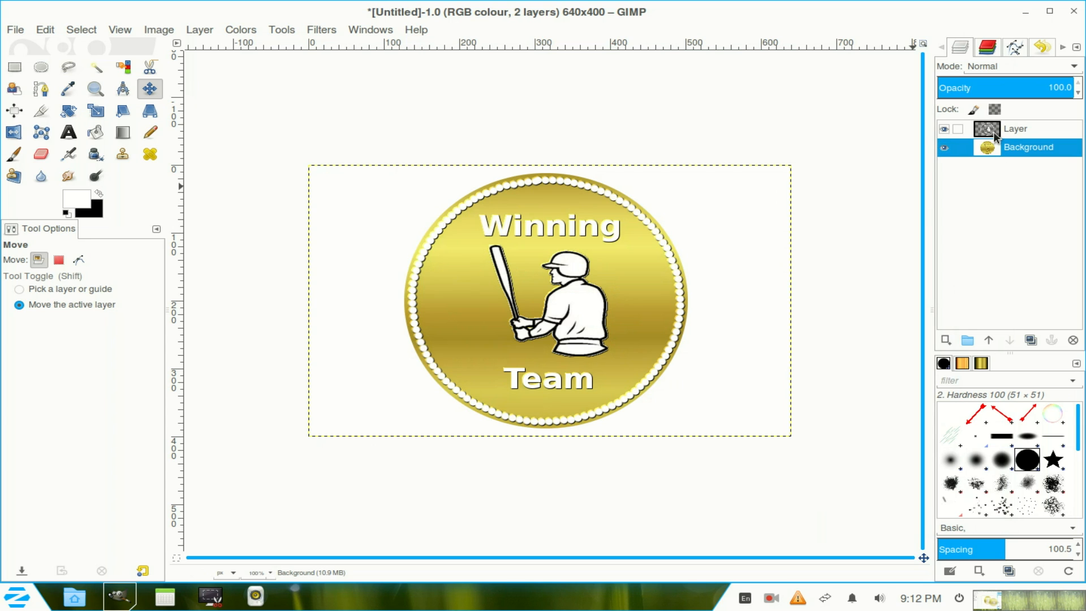
- Delete the upper outline layer and clear the white surround with Fuzzy Select
click(1015, 128)
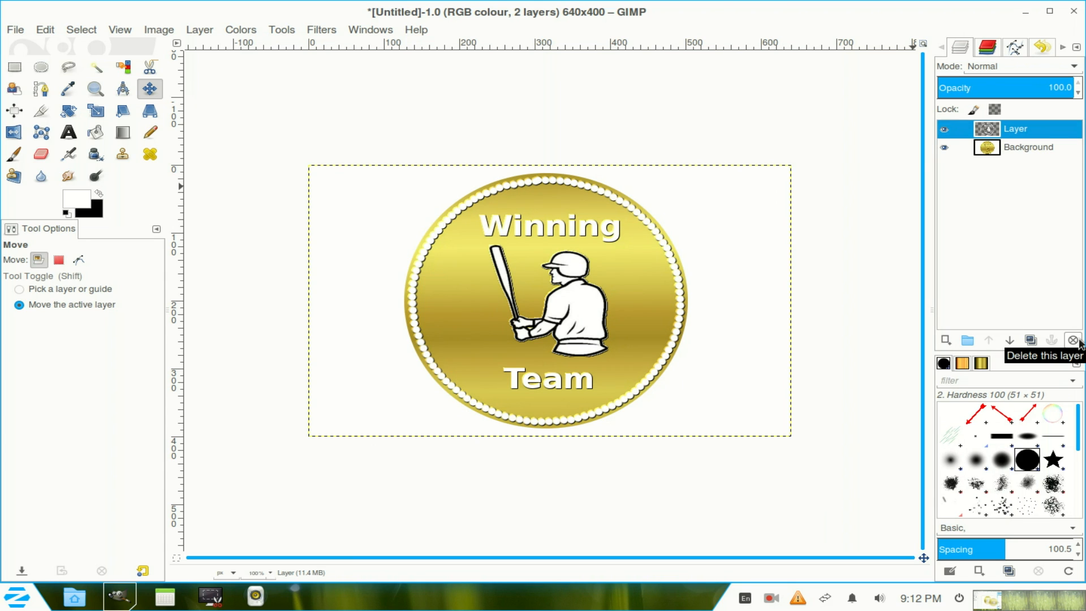
mouse_move(1078, 346)
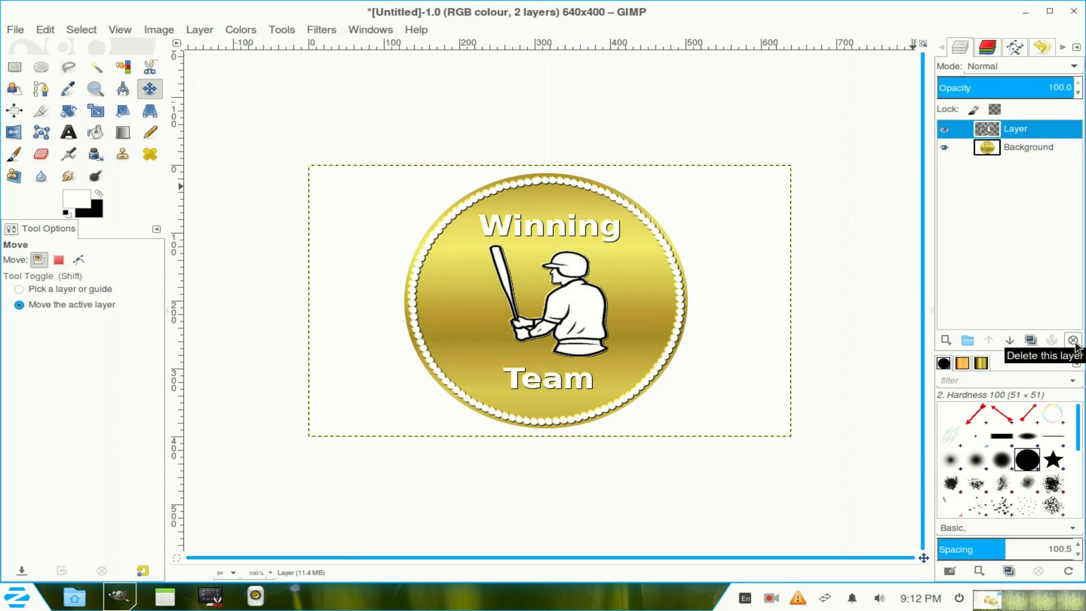
click(1074, 340)
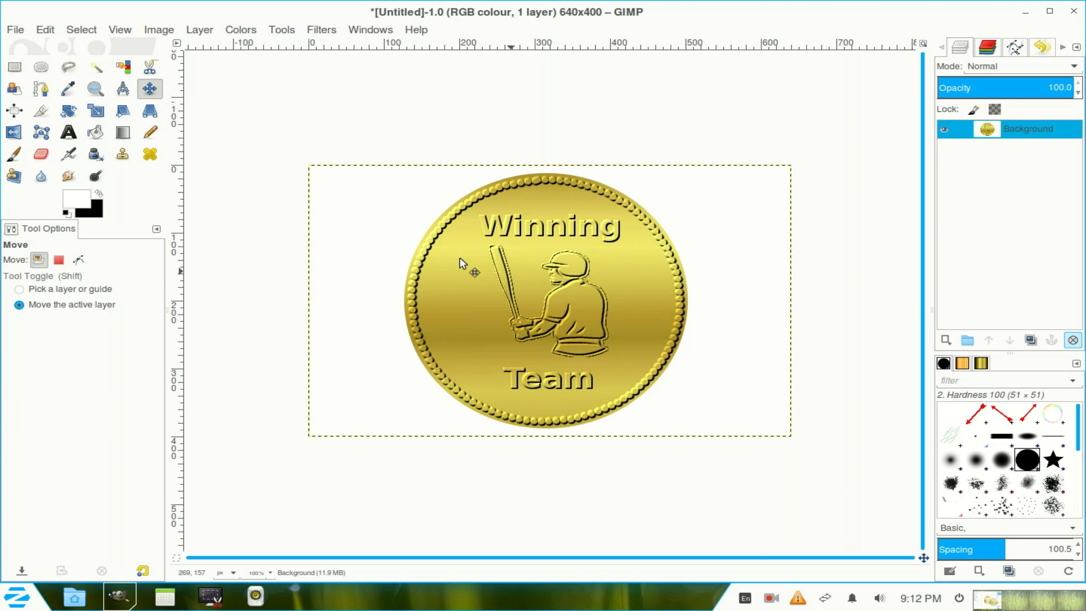
mouse_move(97, 67)
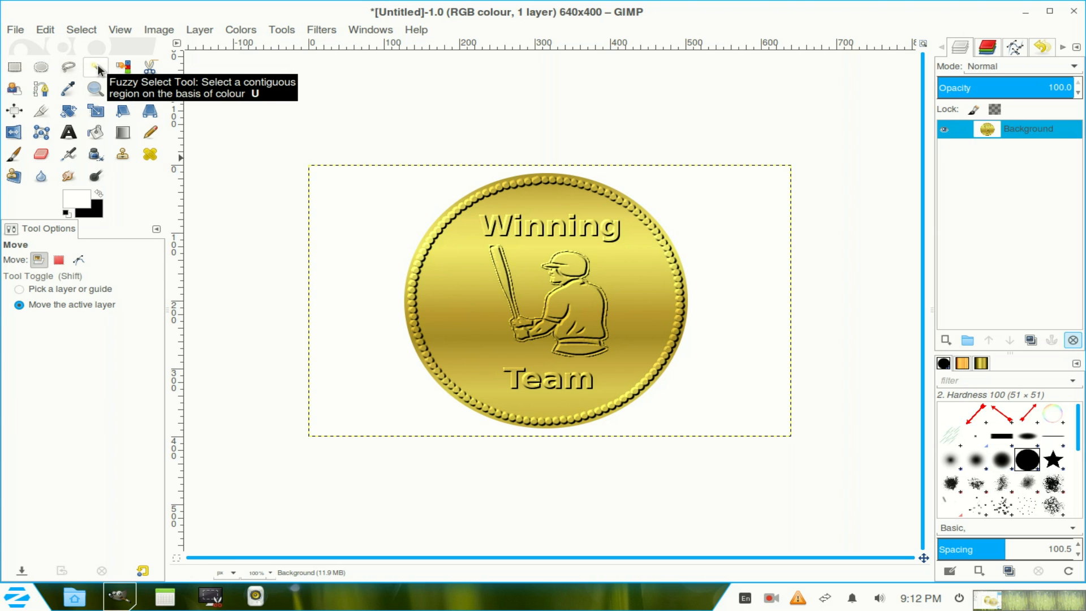
click(95, 67)
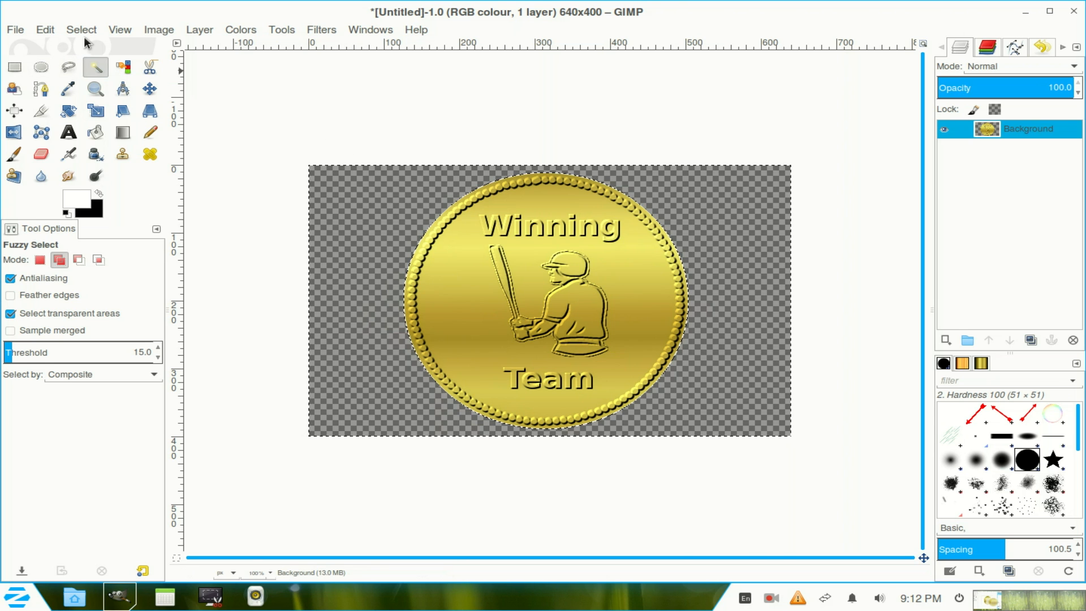
click(81, 29)
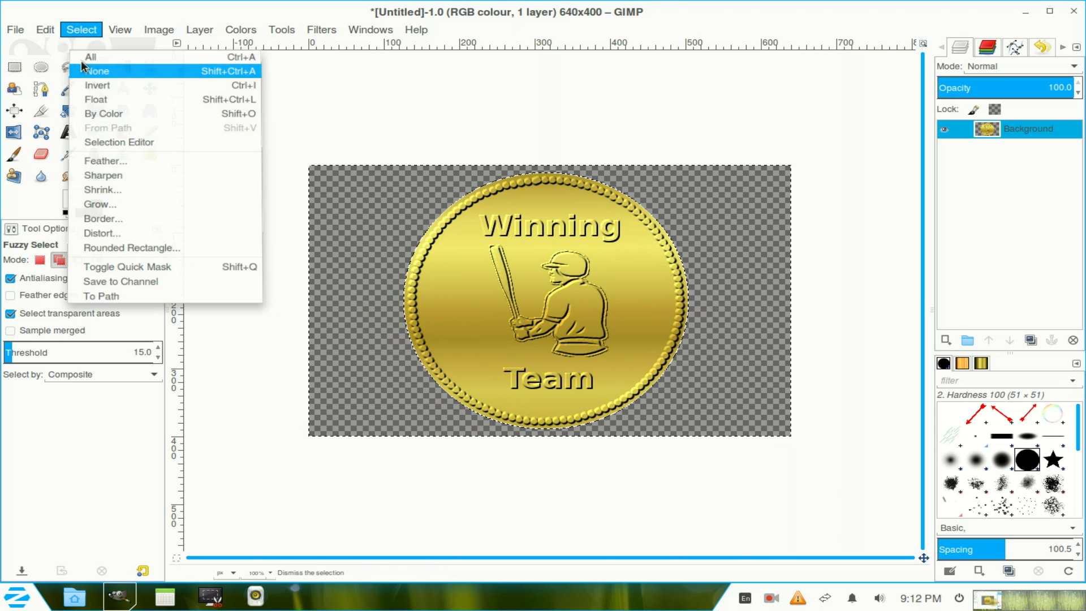
- Clear the selection, open baseball-awards-3.jpg, and copy the medallion to the clipboard
click(15, 29)
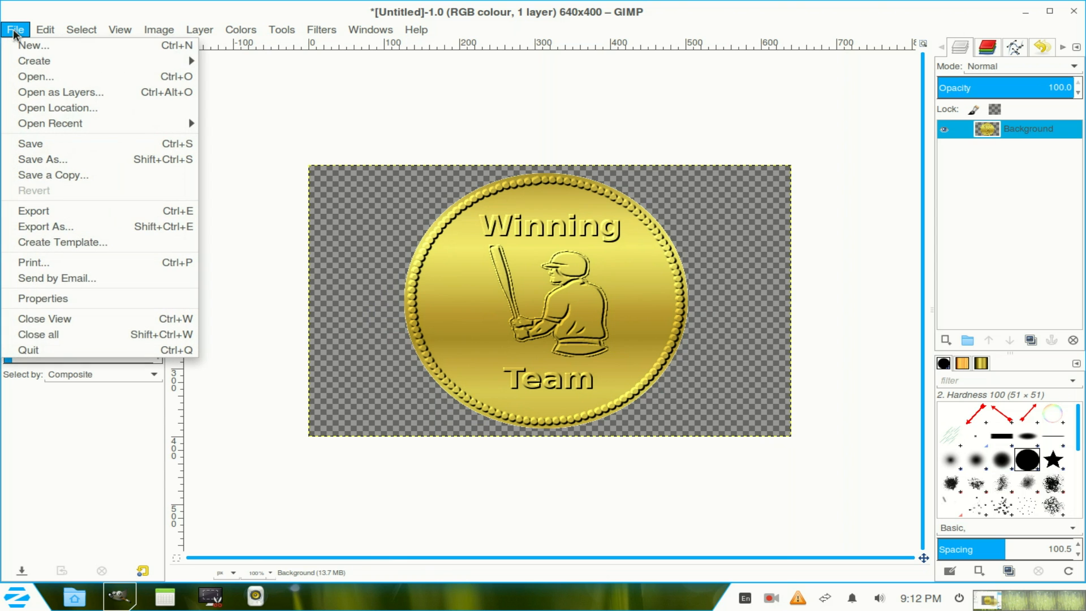
mouse_move(36, 77)
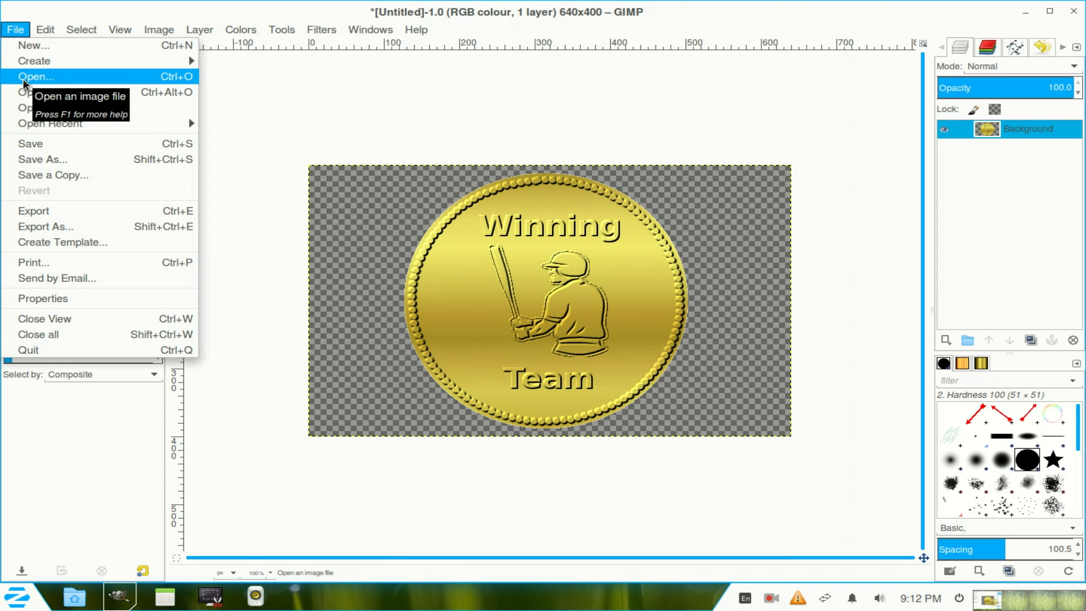
click(36, 76)
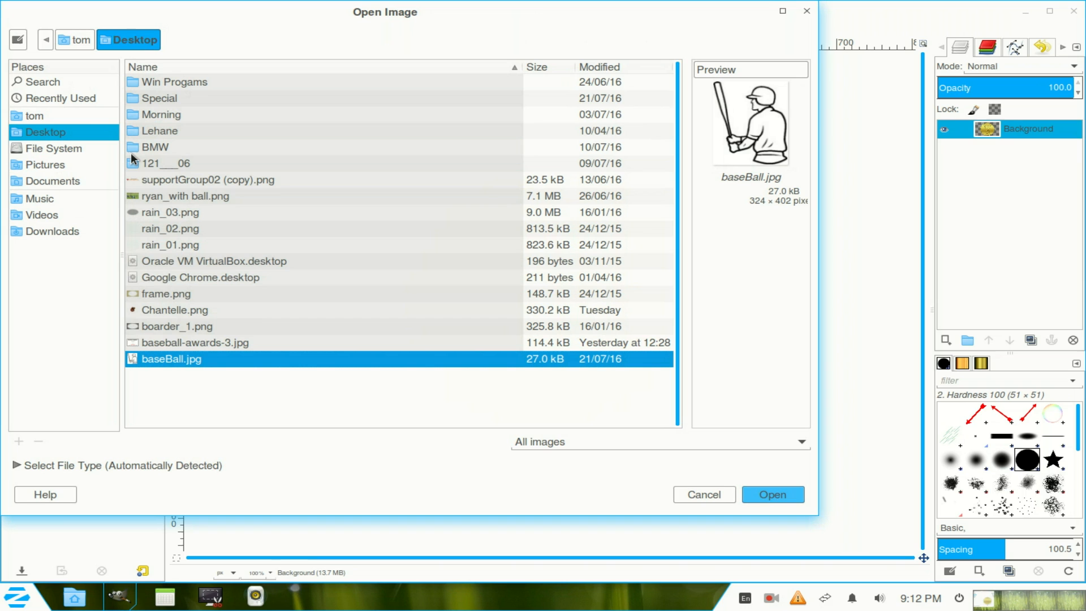
mouse_move(208, 345)
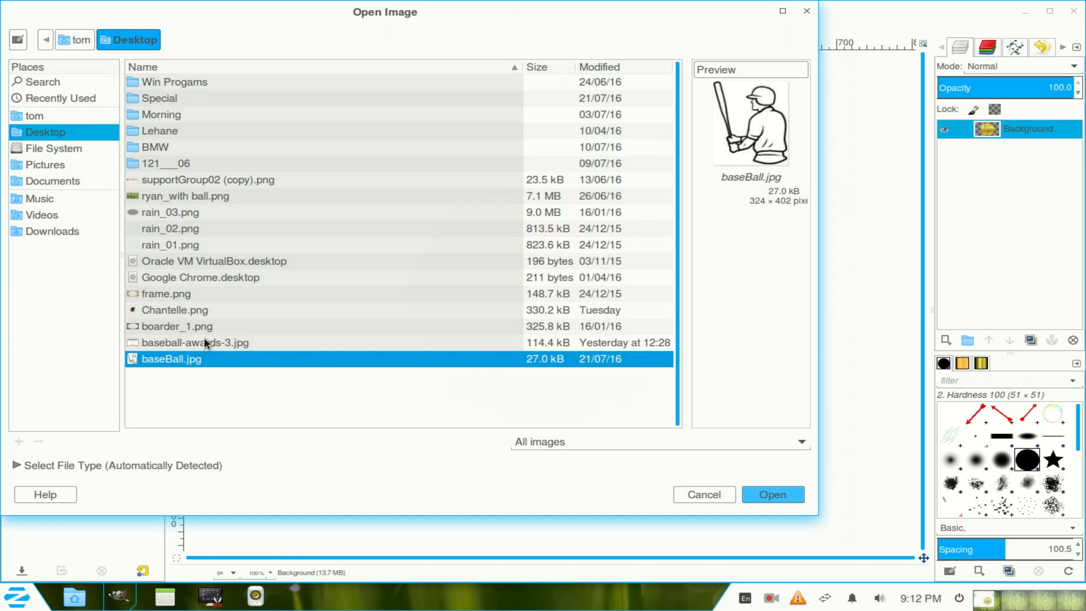
click(195, 342)
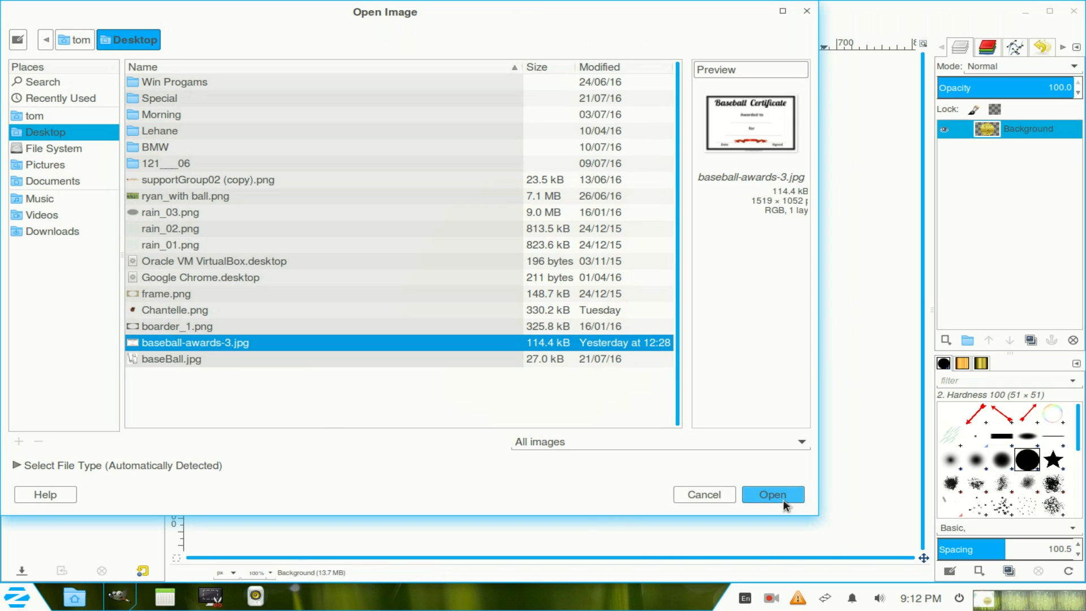
click(773, 494)
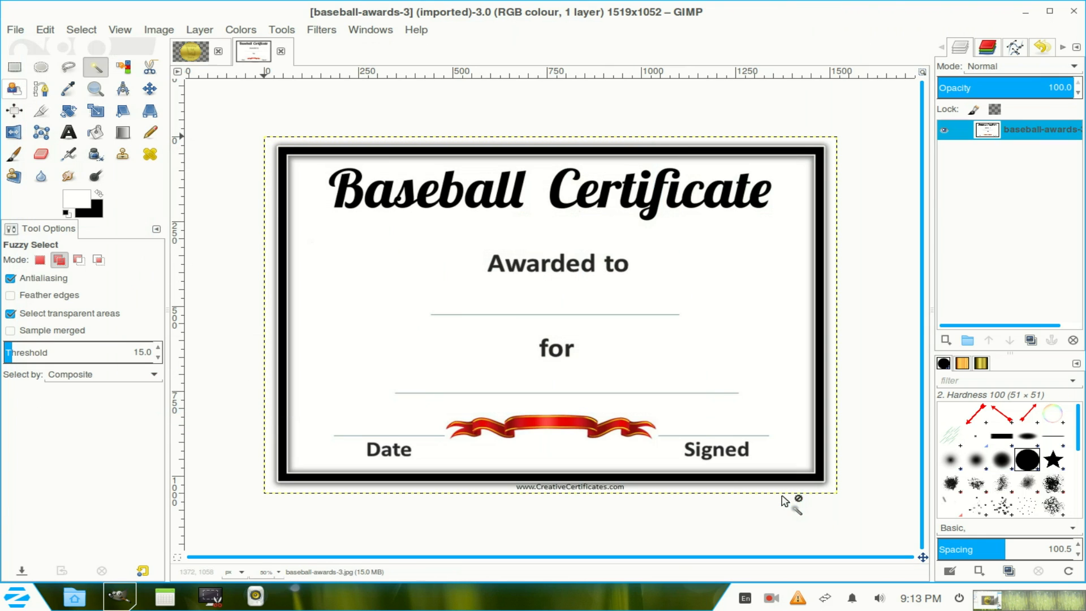
mouse_move(201, 60)
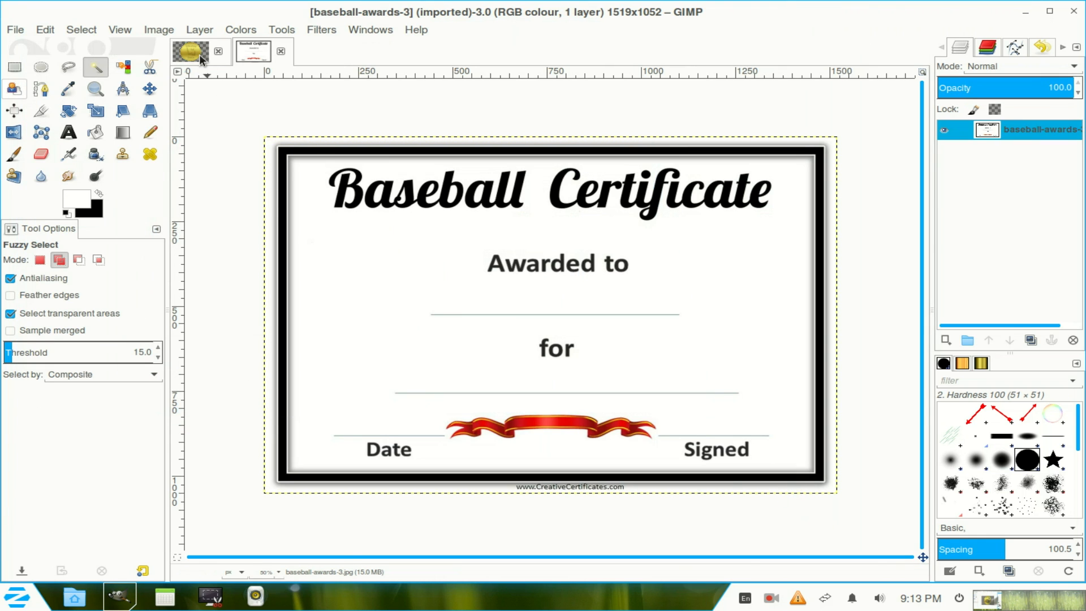
click(190, 51)
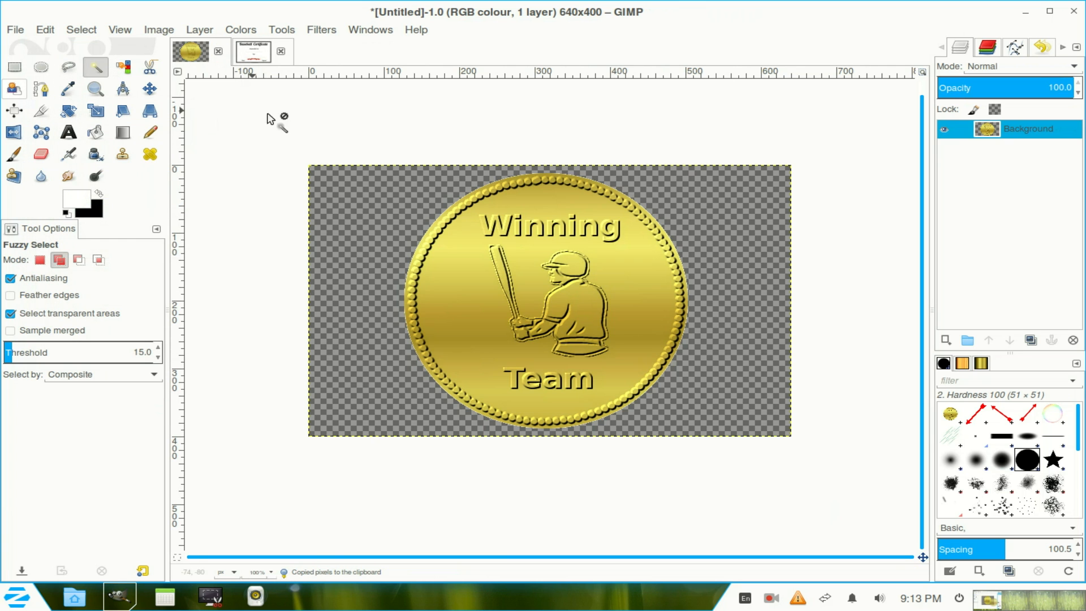
click(254, 52)
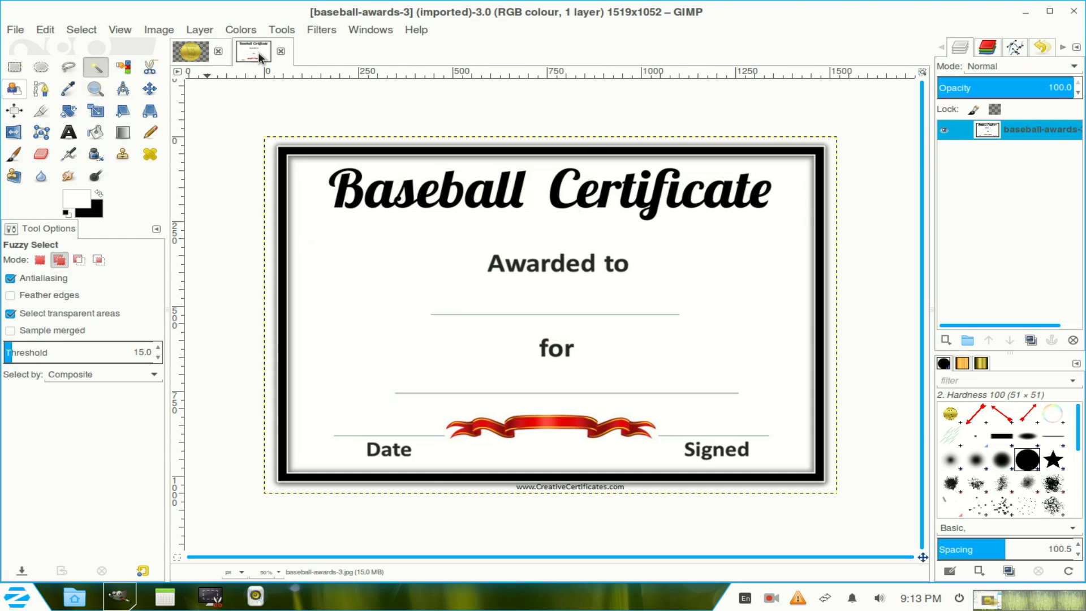
- Paste the medal as a new layer left of 'Awarded to' and merge it down
click(150, 89)
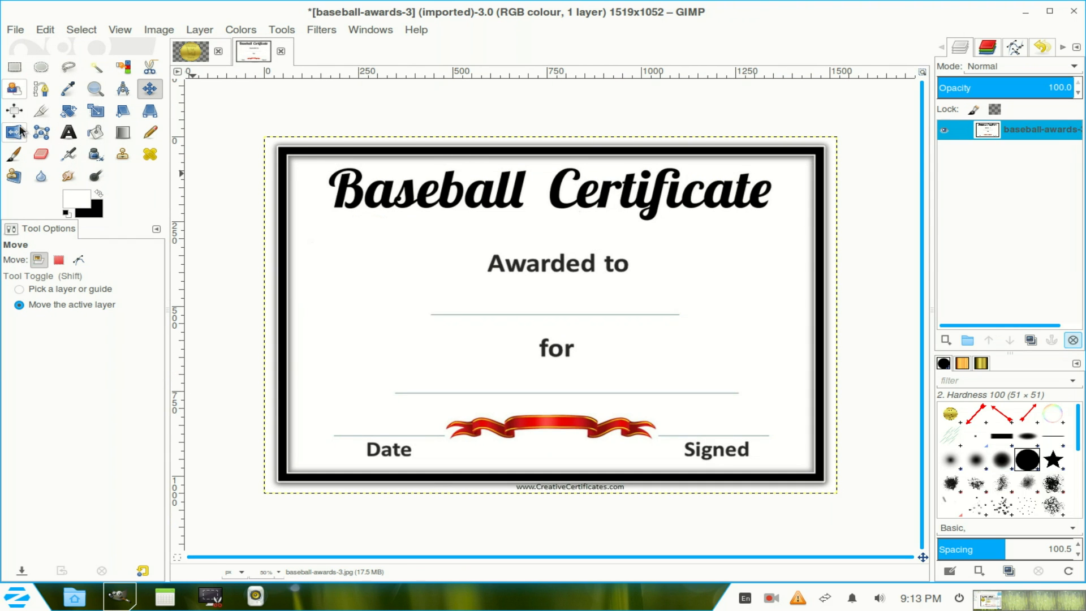
click(44, 29)
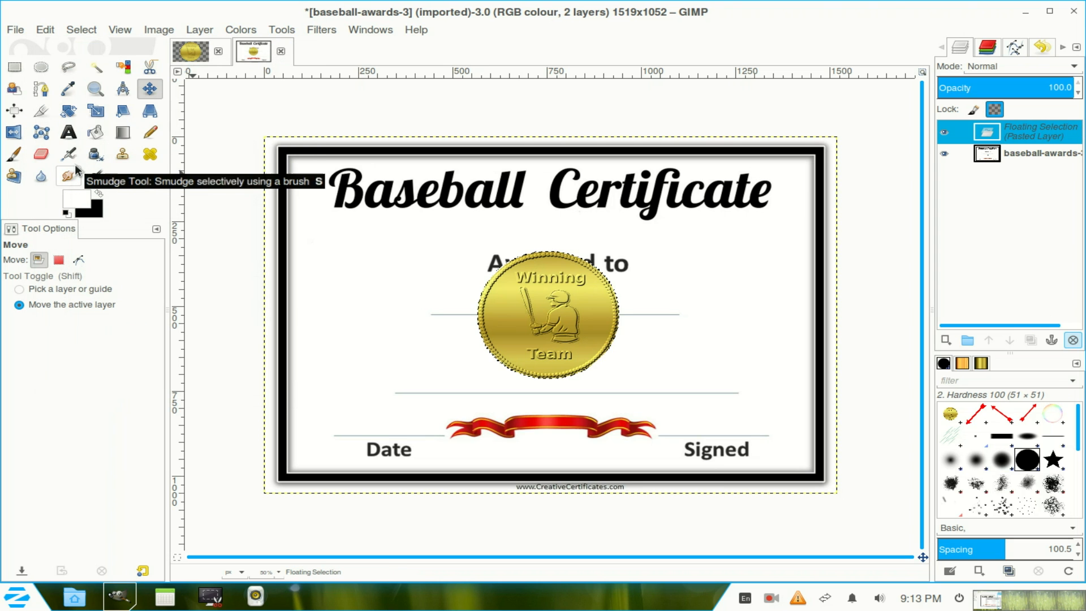
mouse_move(961, 202)
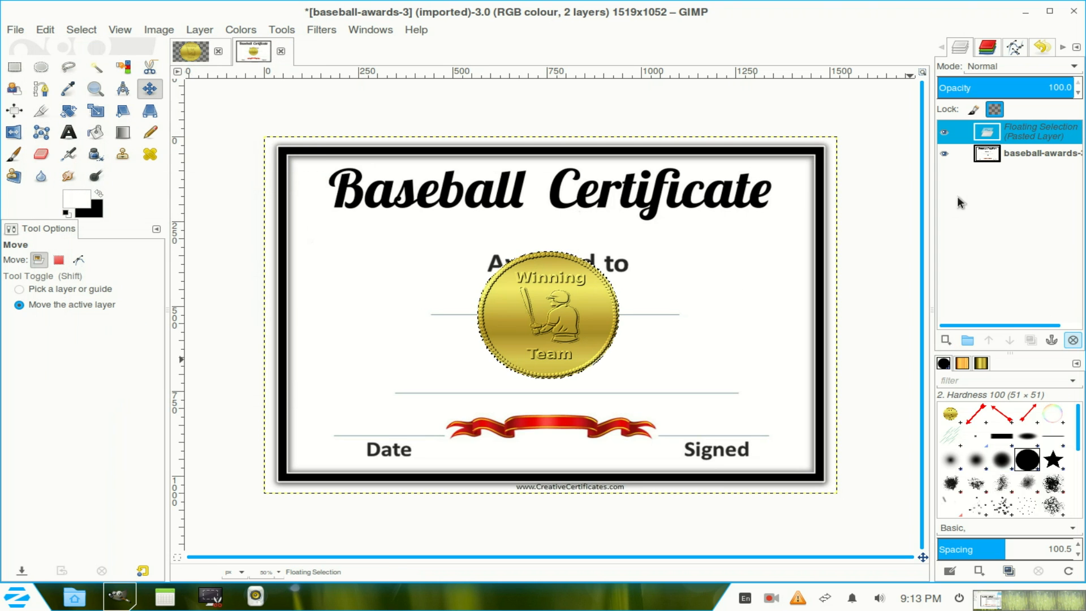
mouse_move(946, 340)
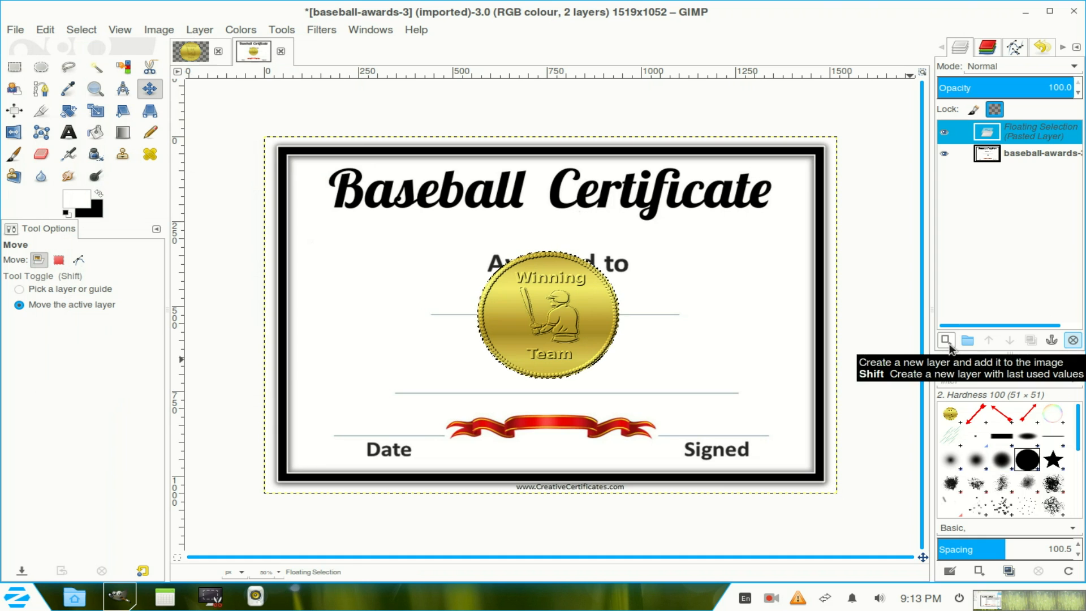
click(945, 340)
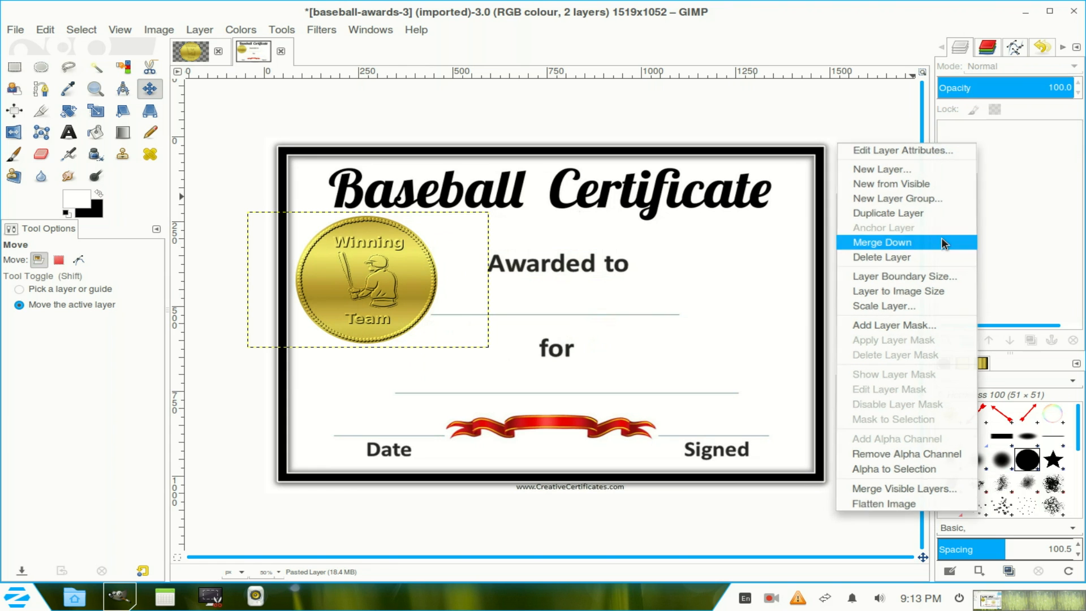
click(882, 242)
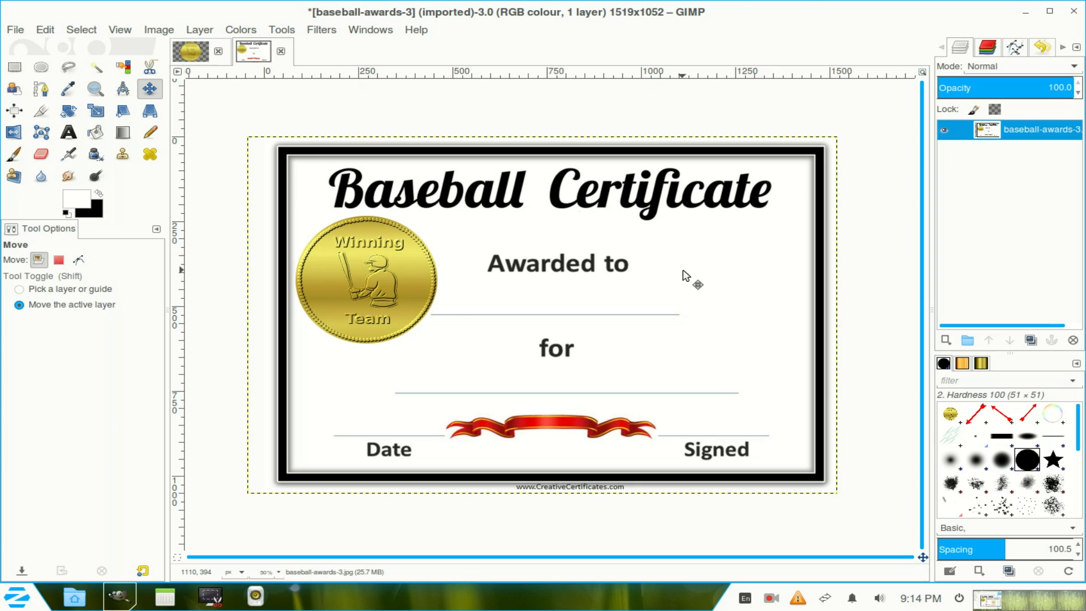
mouse_move(859, 231)
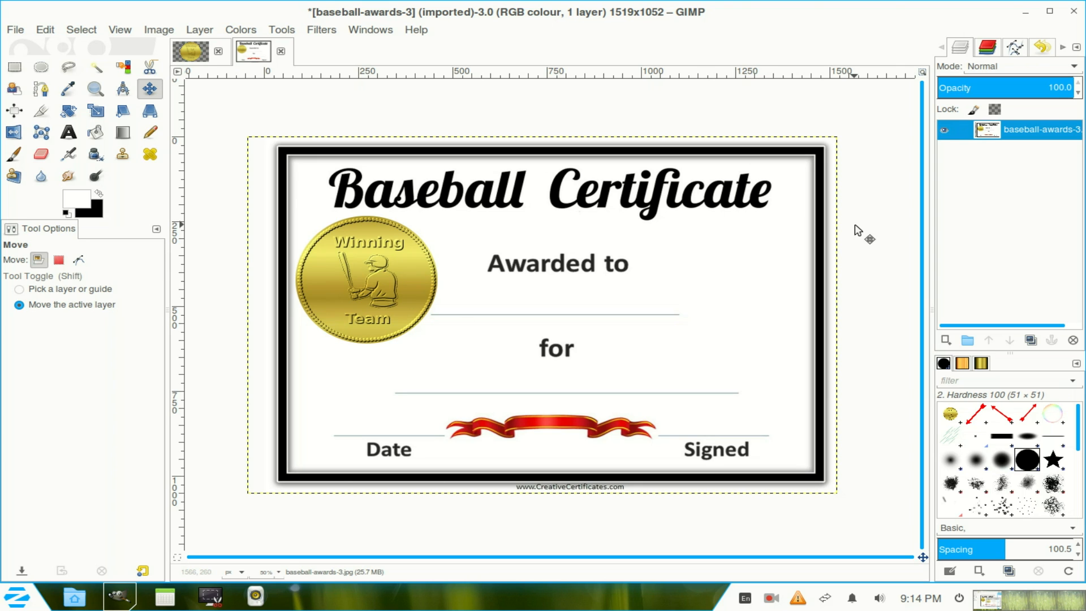
mouse_move(873, 139)
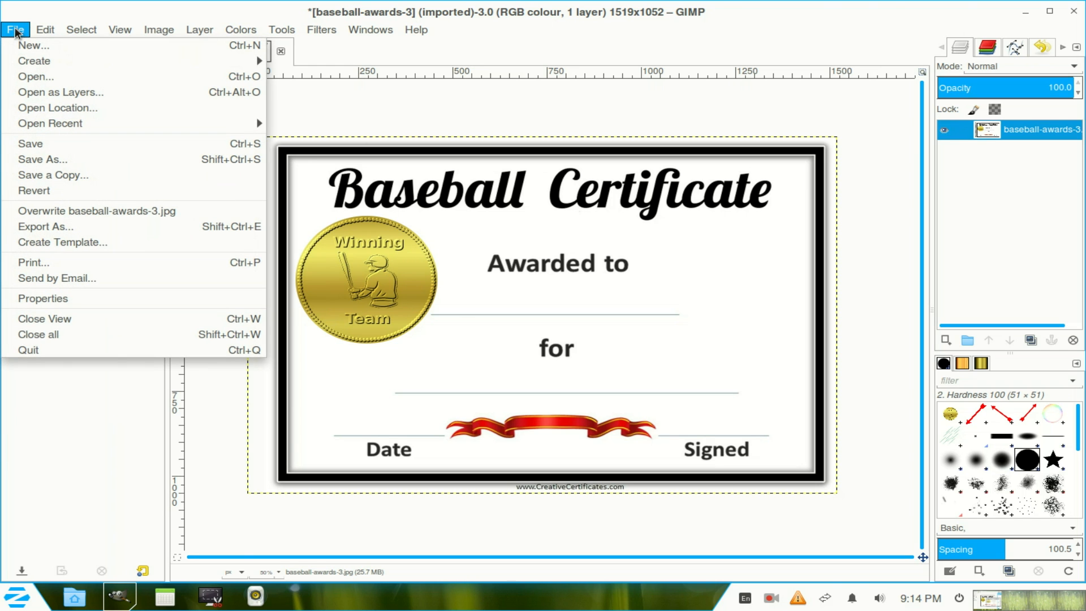
- Create a new blank image from the 1024x768 preset template
click(44, 318)
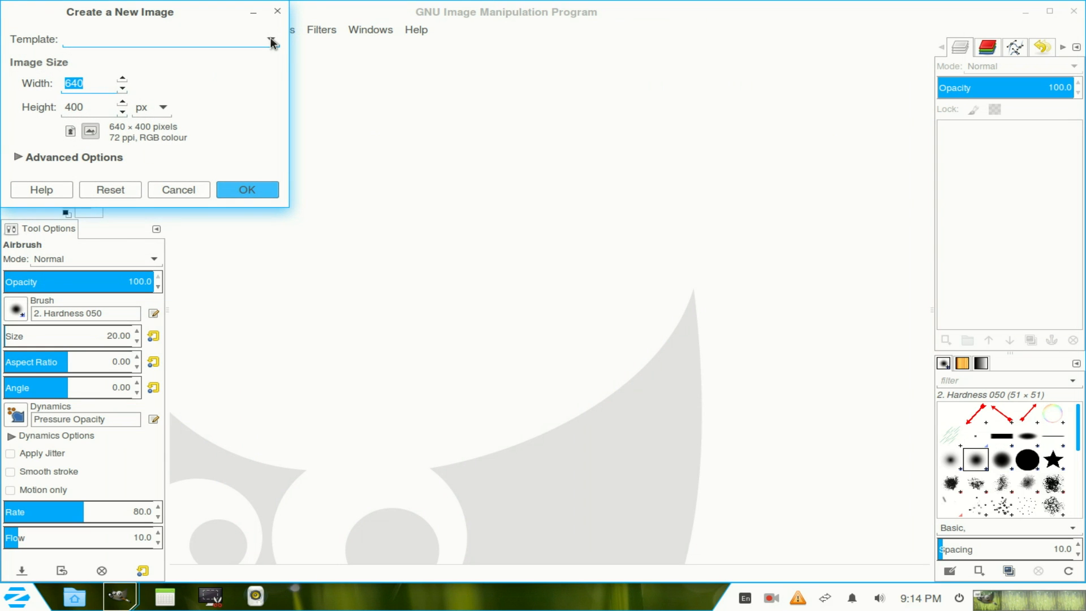
click(271, 41)
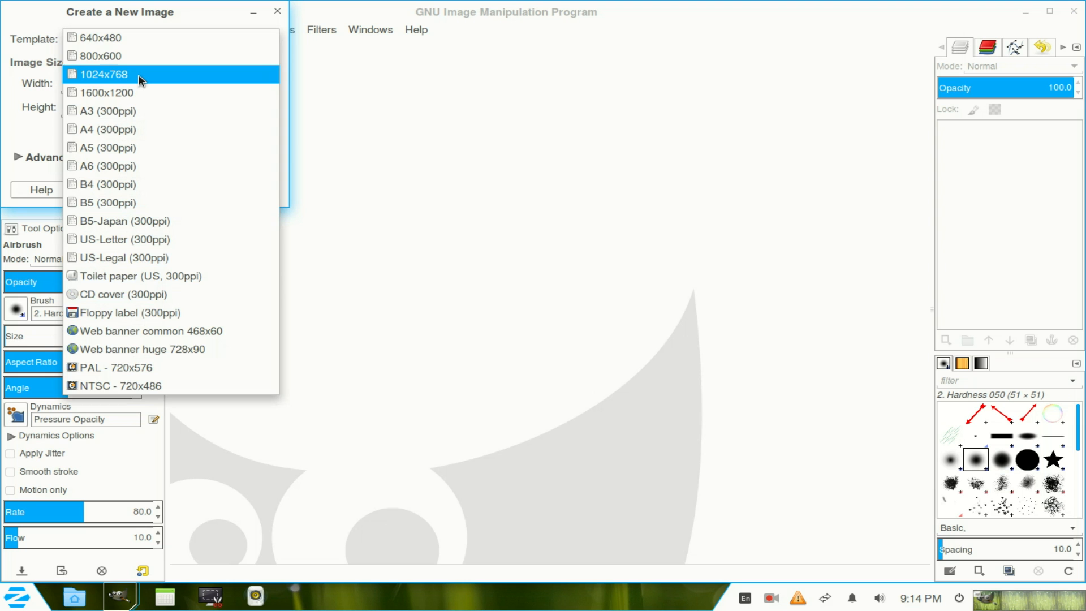
click(103, 75)
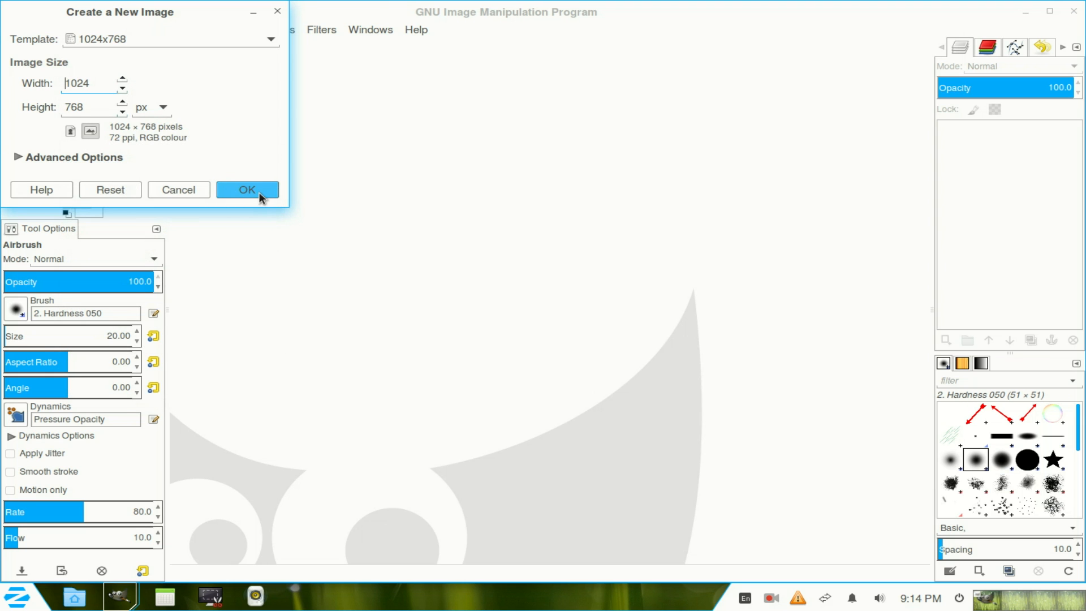
click(247, 189)
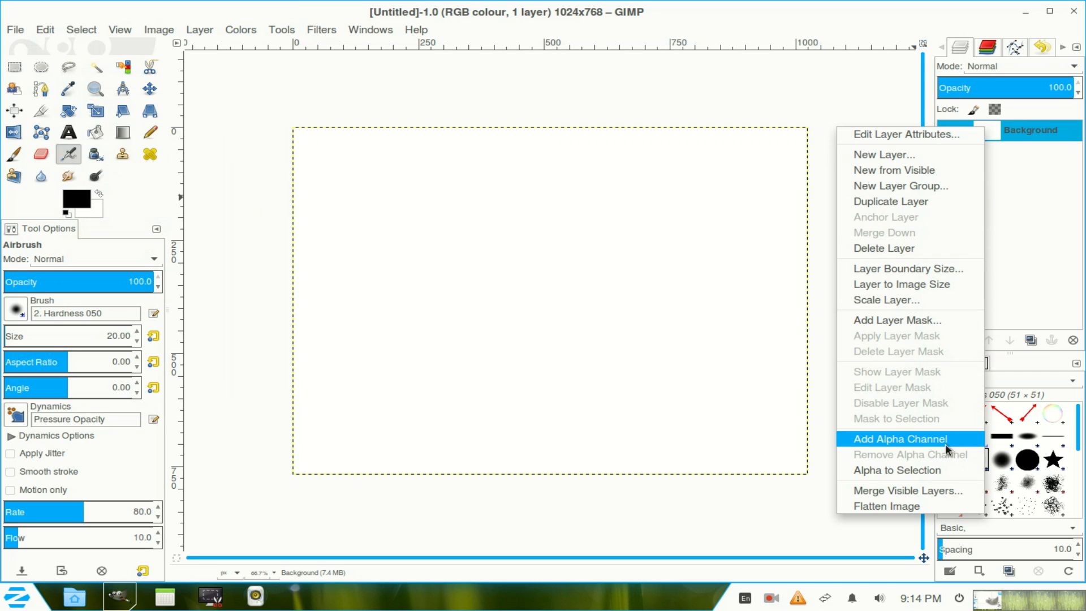
- Add an alpha channel and set Ellipse Select to expand from centre with fixed aspect
click(899, 438)
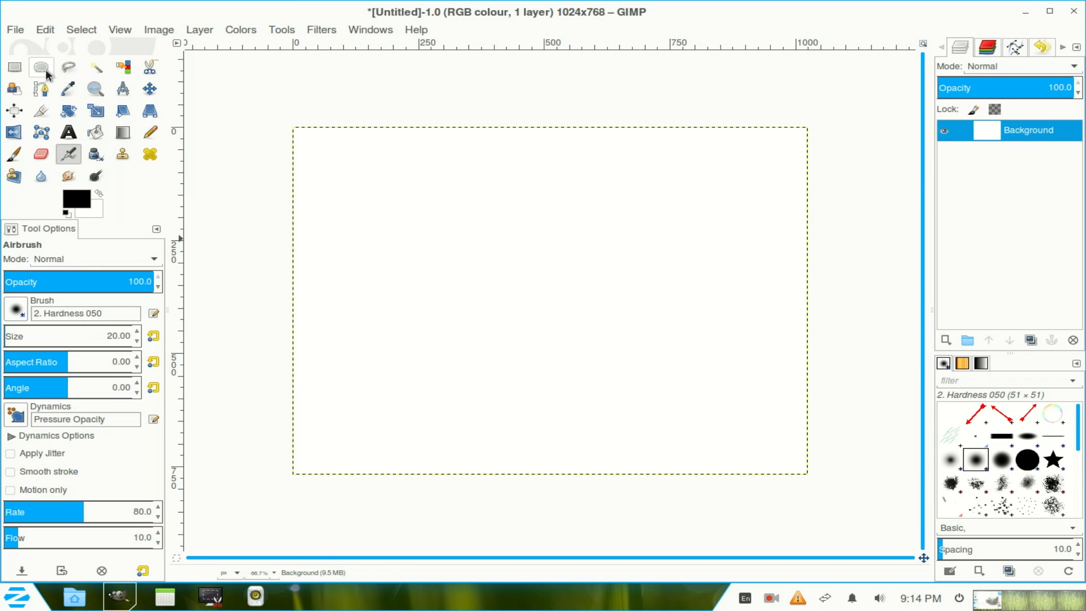
click(40, 67)
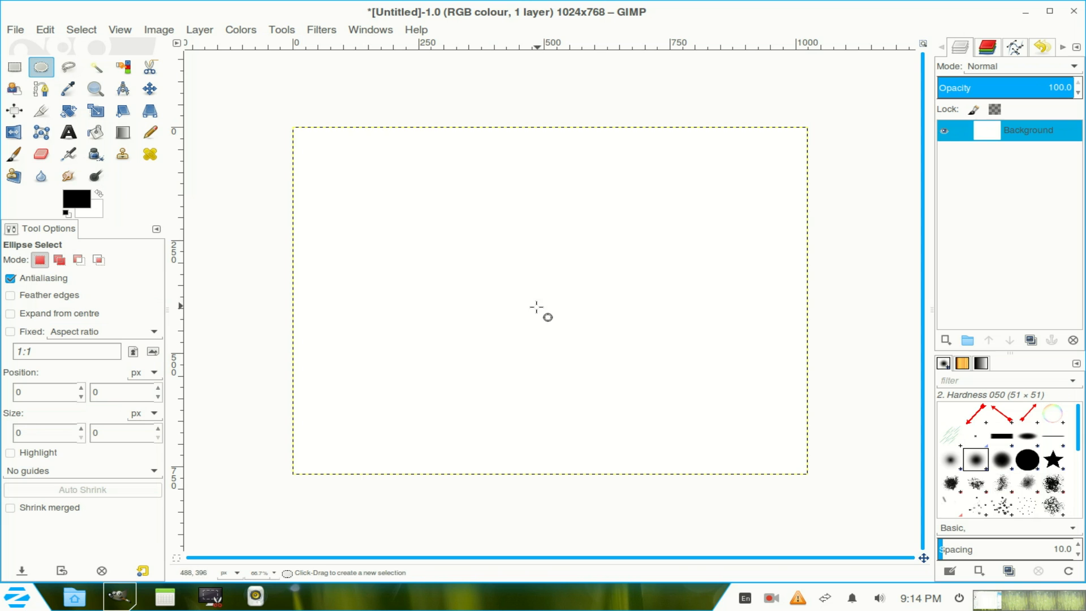
click(10, 313)
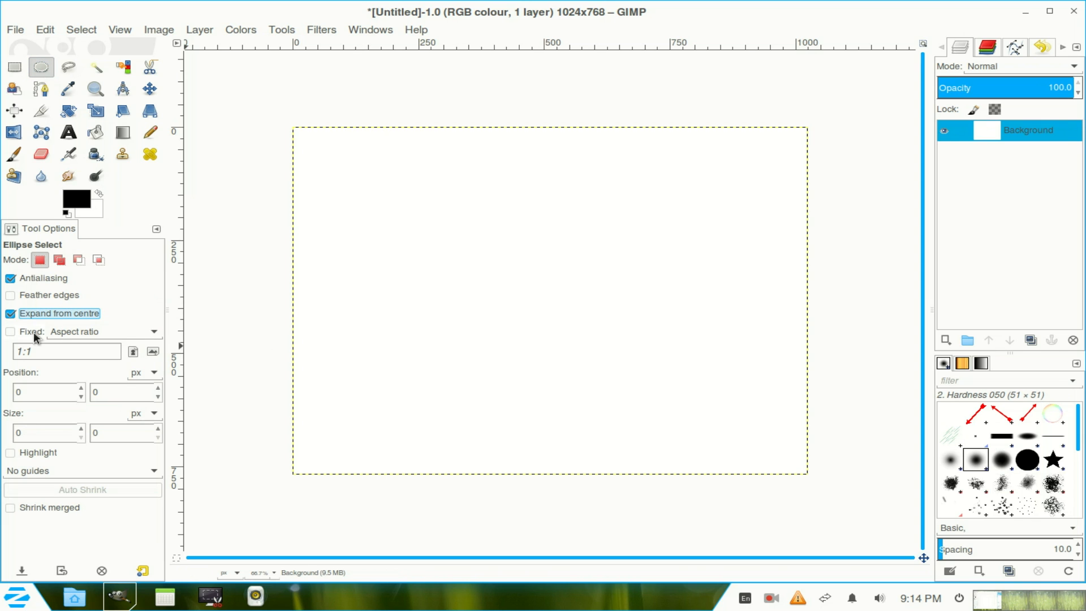
click(10, 331)
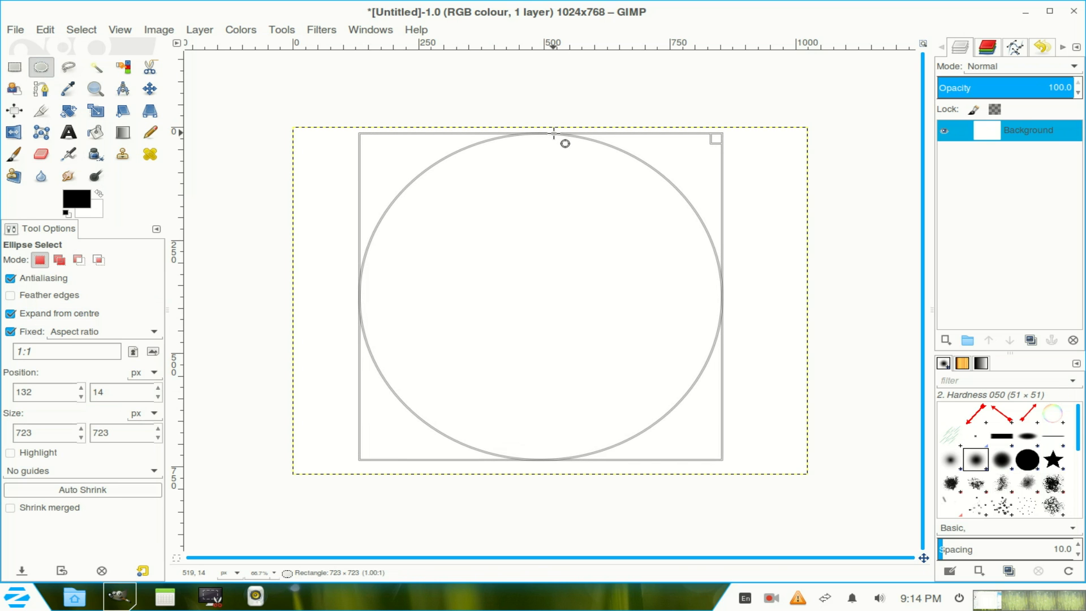
- Fill the circle with the Golden gradient and add a transparent layer above
click(122, 132)
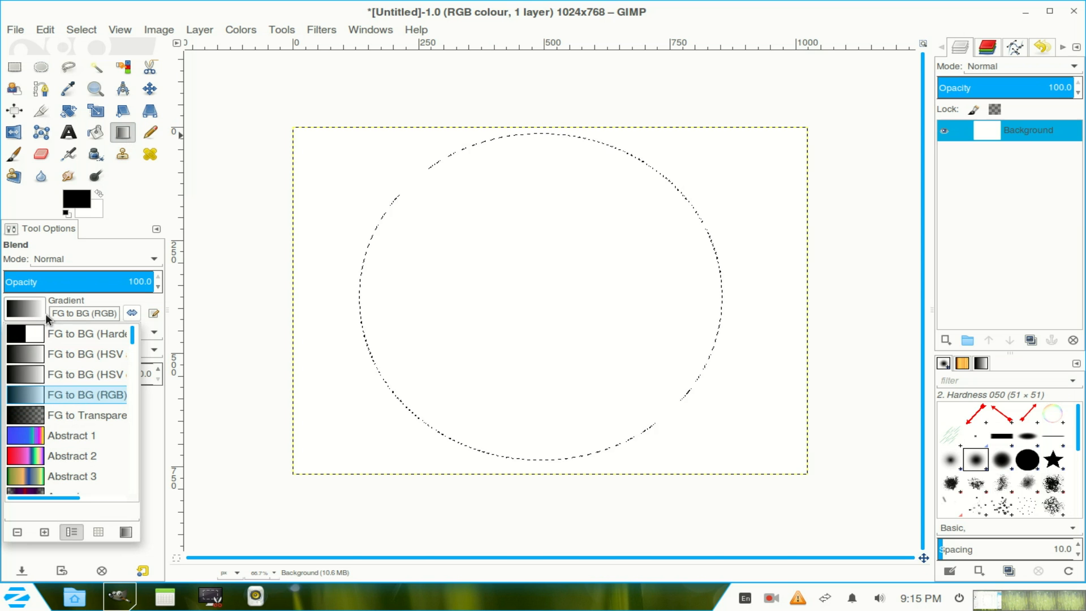
scroll(down, 3)
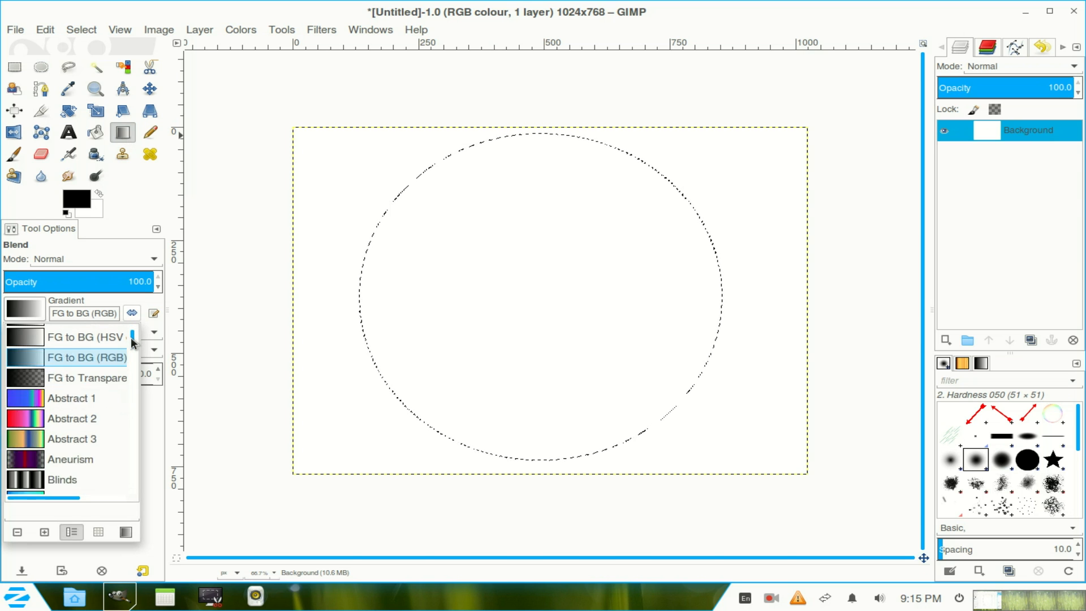
scroll(down, 3)
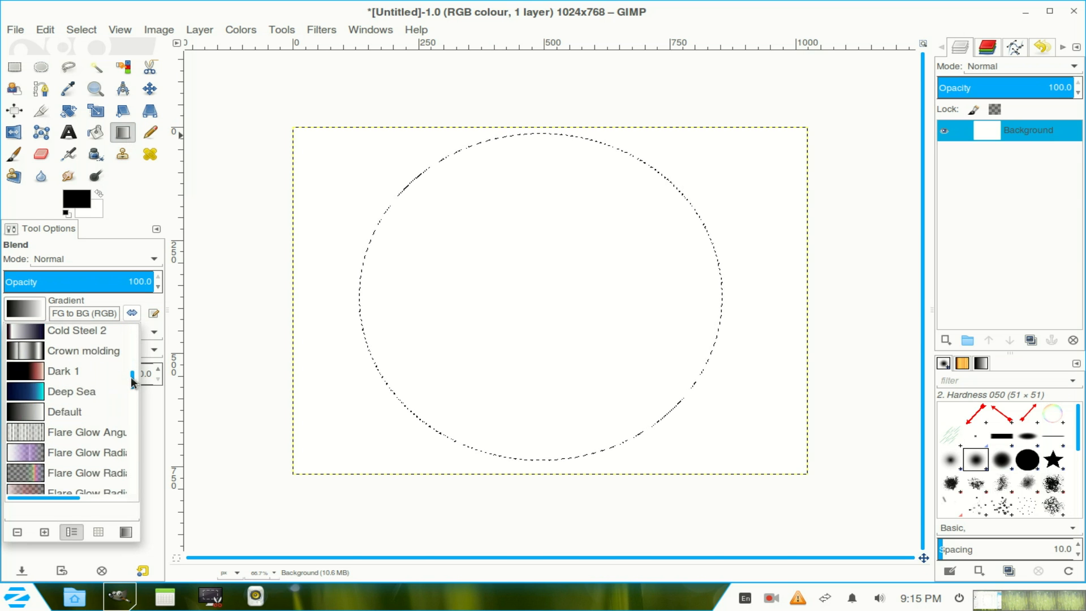
click(67, 421)
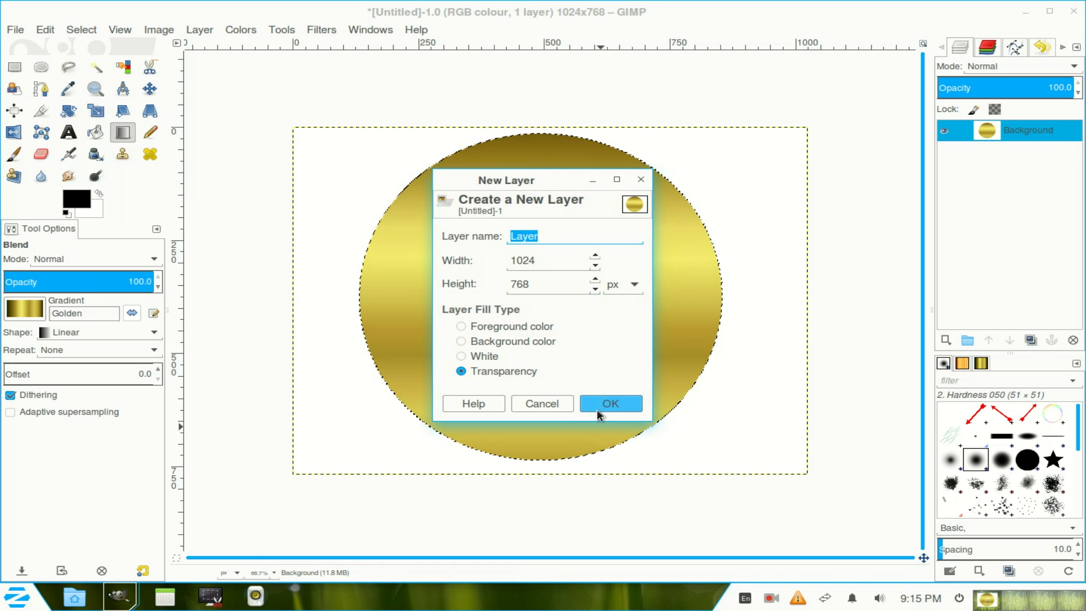
click(610, 403)
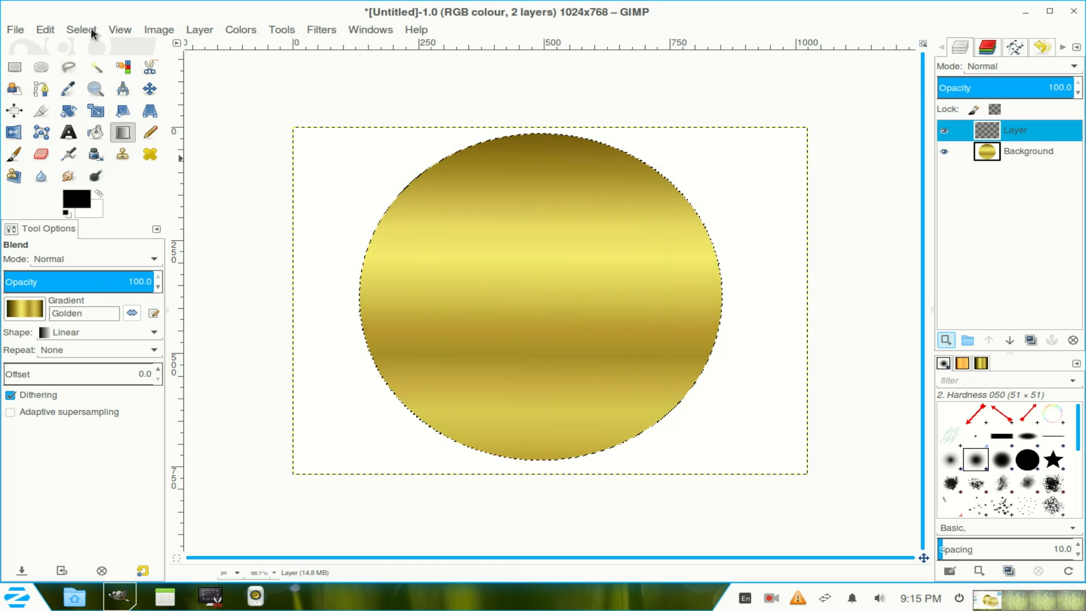
- Shrink the circular selection by 8 px
click(80, 29)
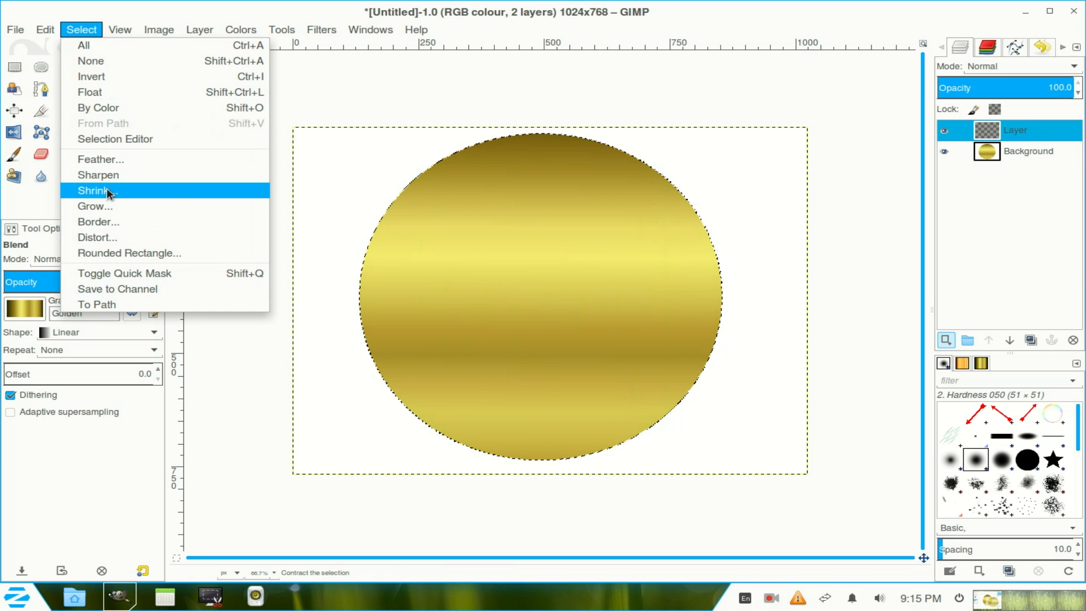
click(97, 191)
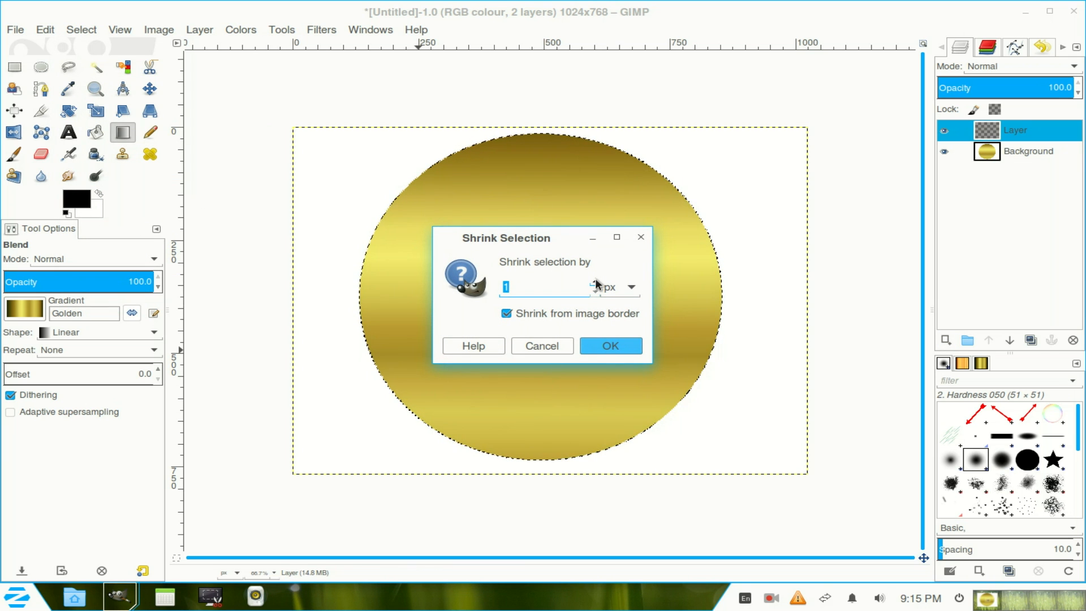
text(8)
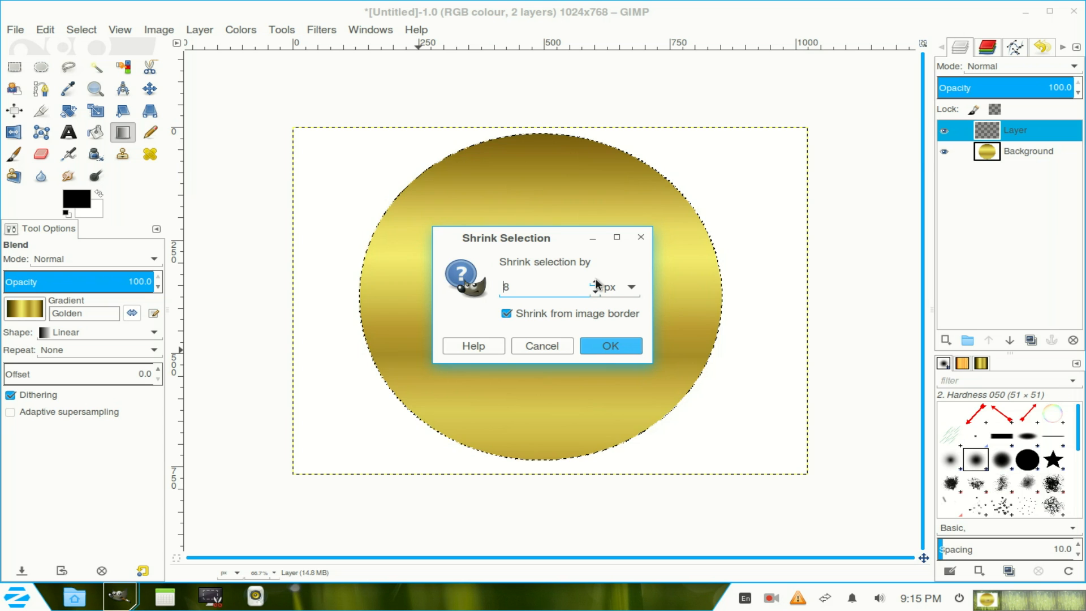
click(610, 345)
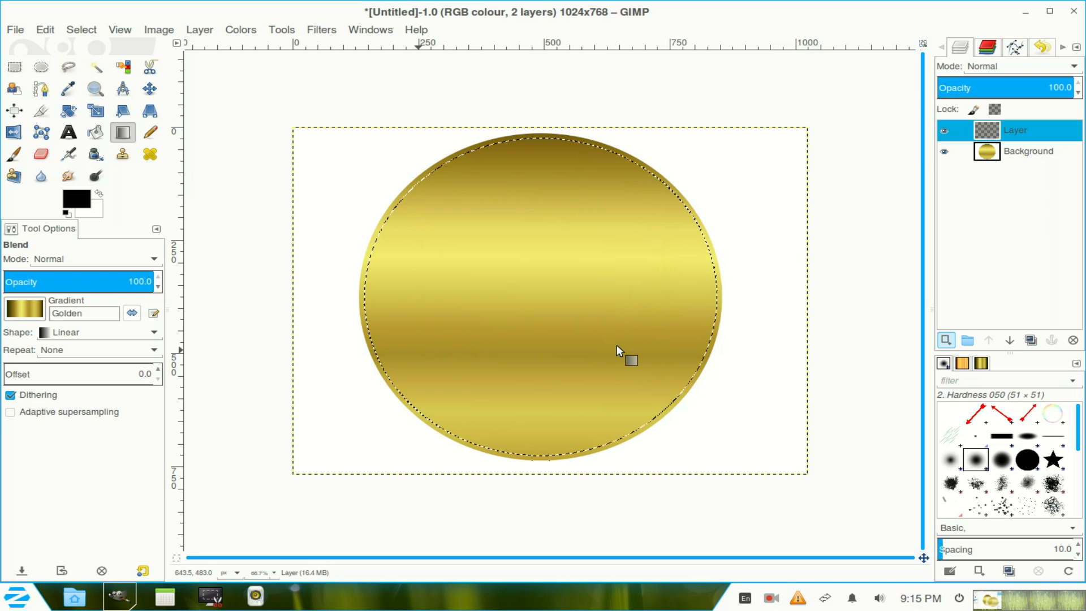
- Set up a hard round Paintbrush (Hardness 100) with white as foreground
click(14, 154)
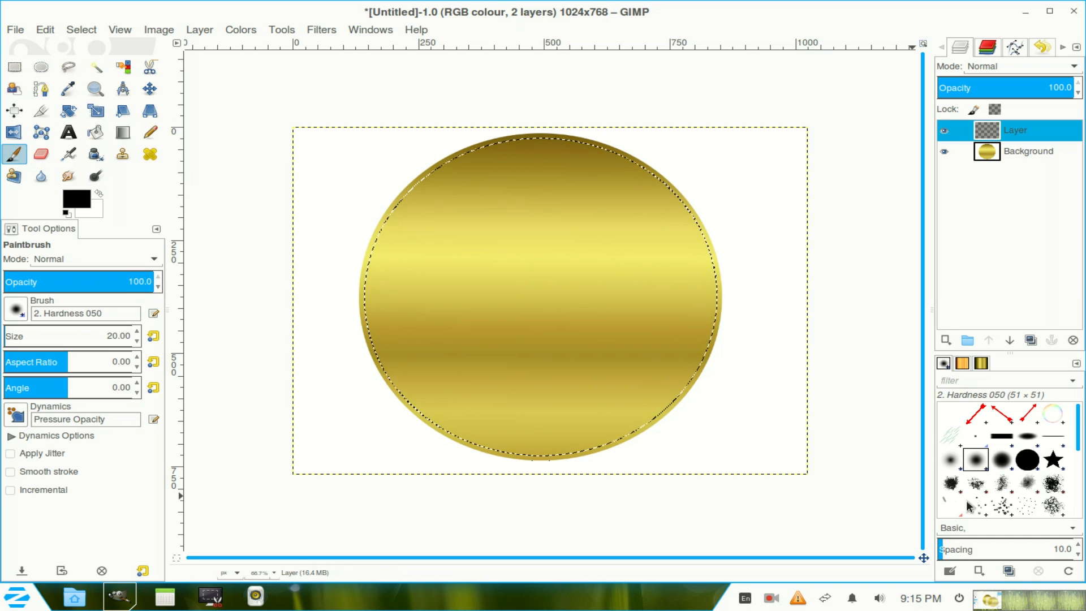
click(1028, 460)
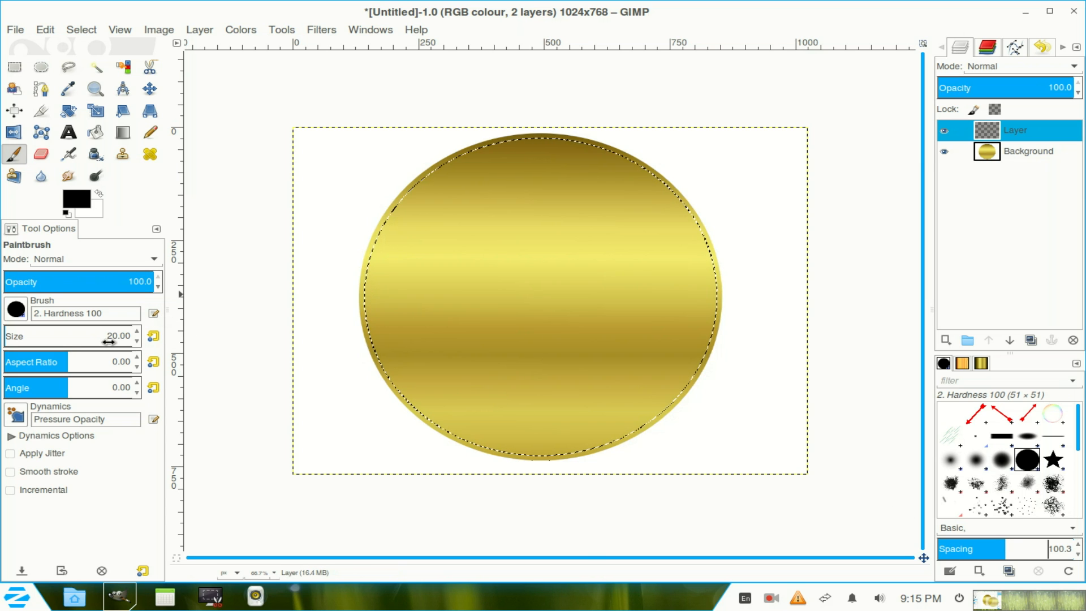
mouse_move(518, 219)
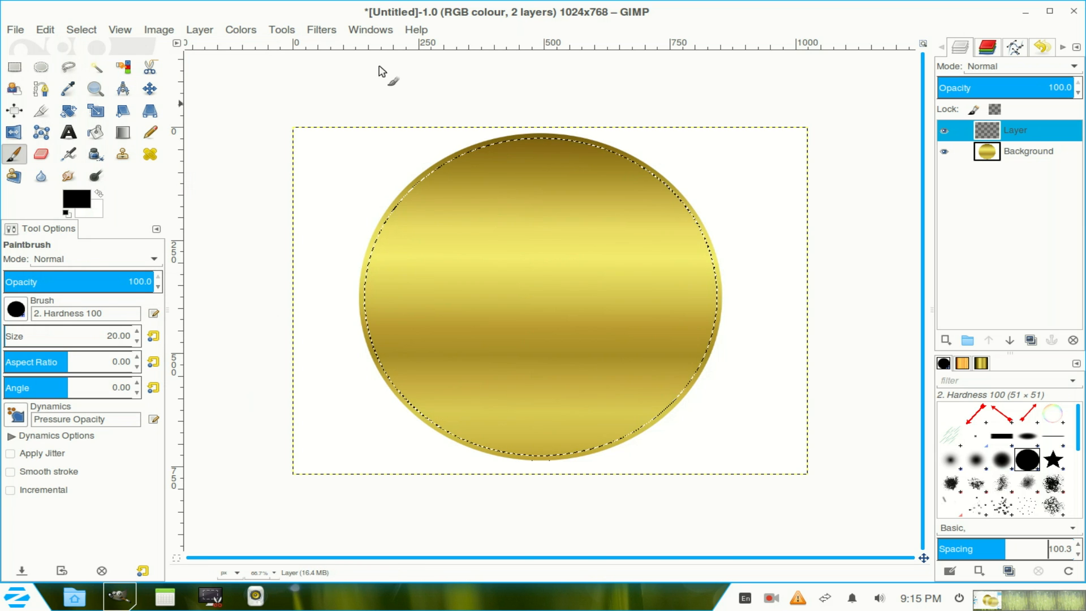
mouse_move(108, 203)
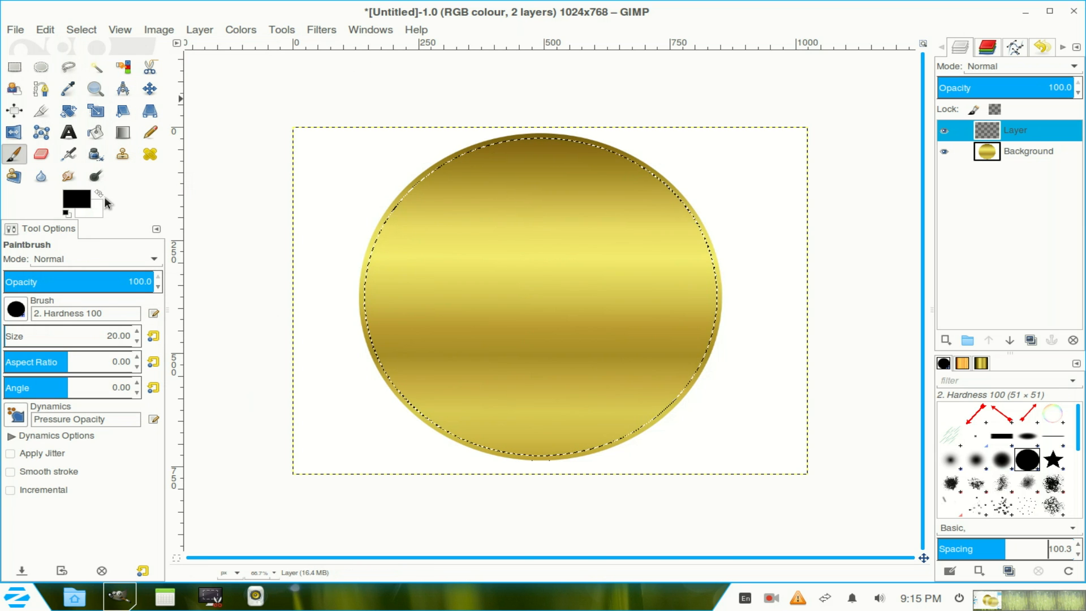
mouse_move(83, 200)
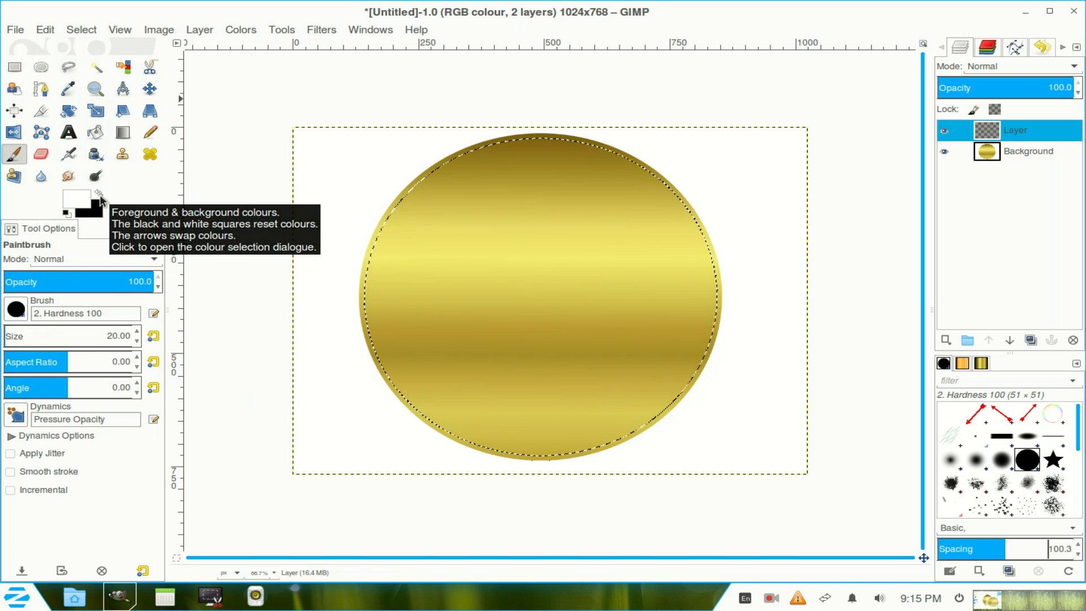
click(44, 29)
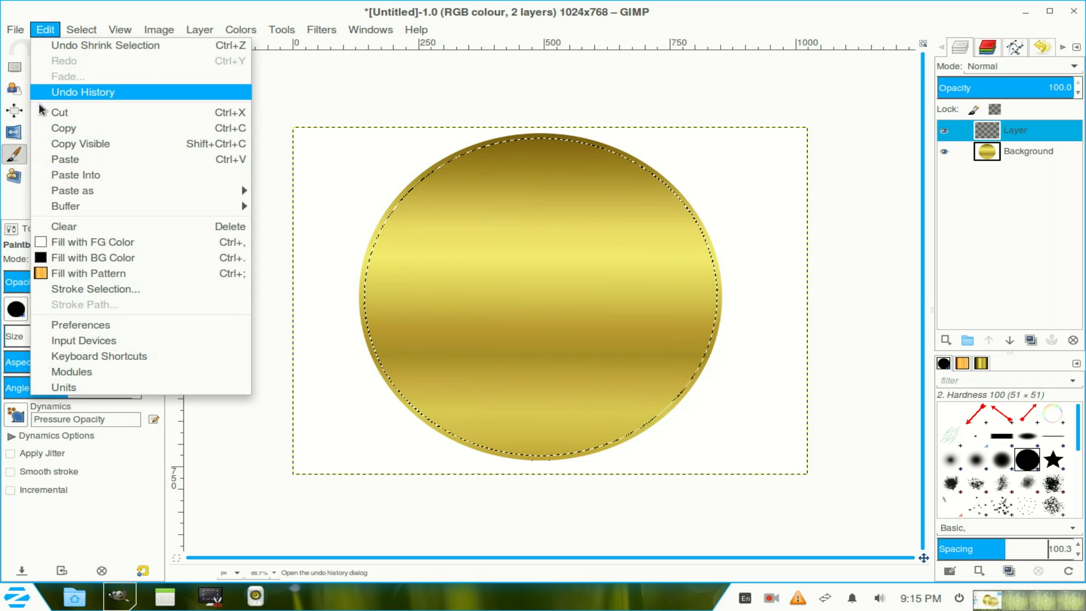
- Stroke the selection with the Paintbrush to paint a white beaded ring
click(95, 289)
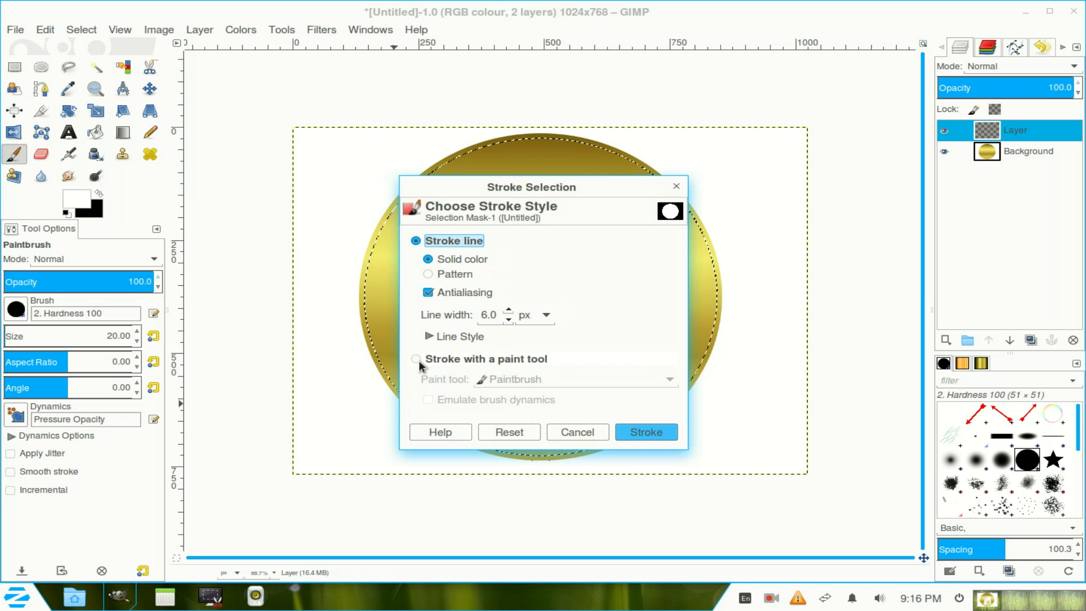
click(416, 359)
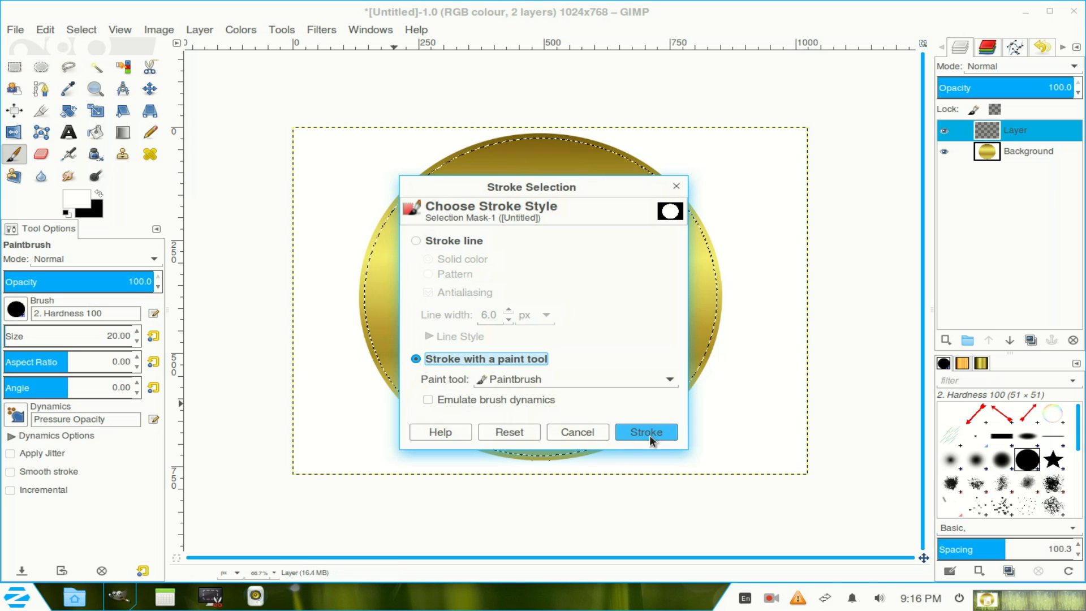
click(645, 431)
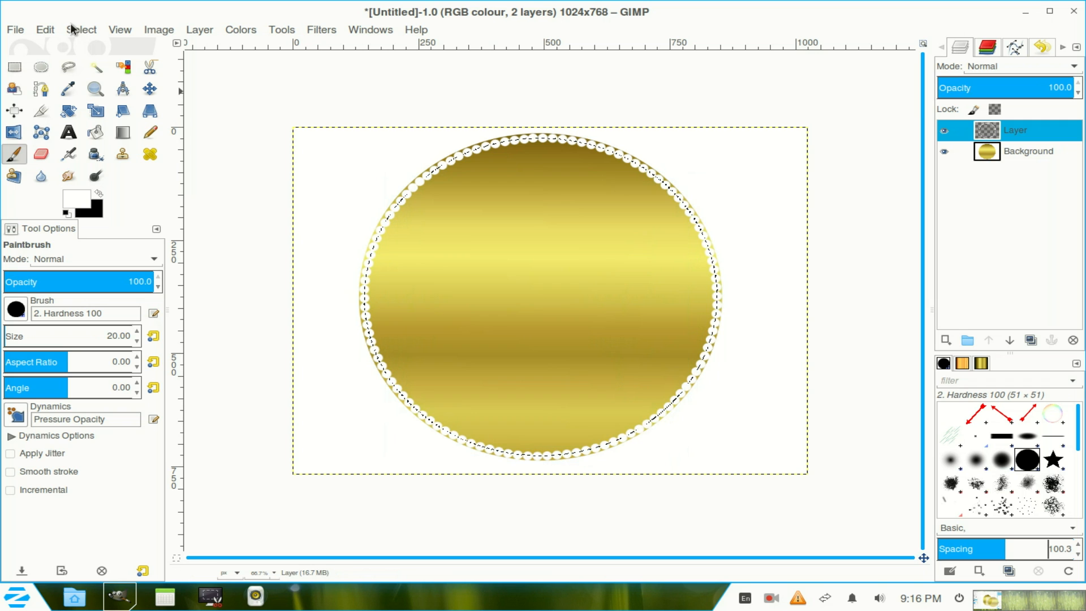
click(81, 29)
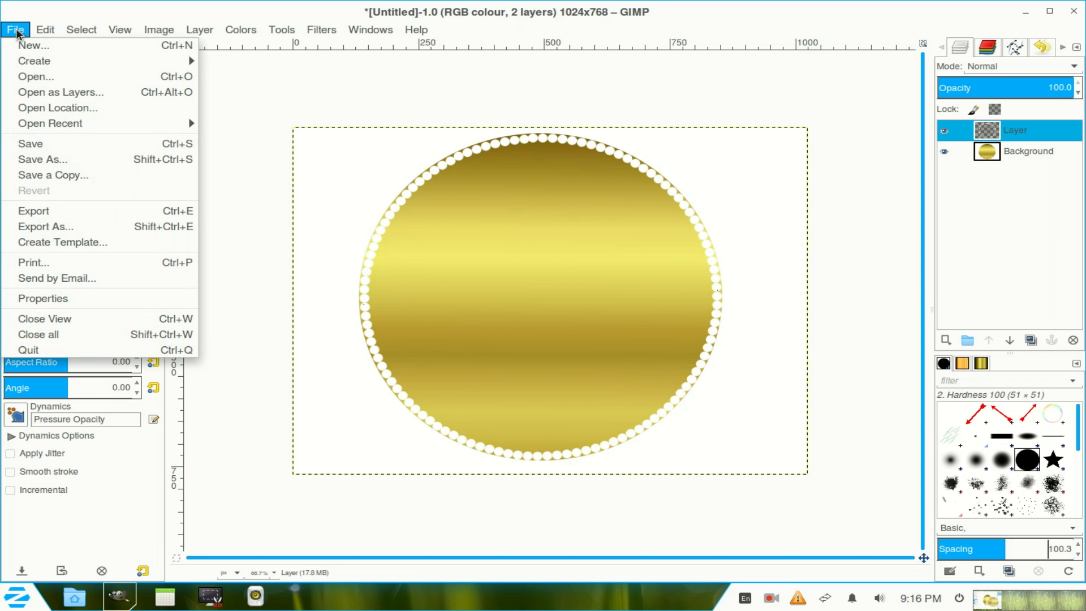
- Add Desktop/Chantelle.png as a layer, merge it down, and select the Background layer
click(35, 76)
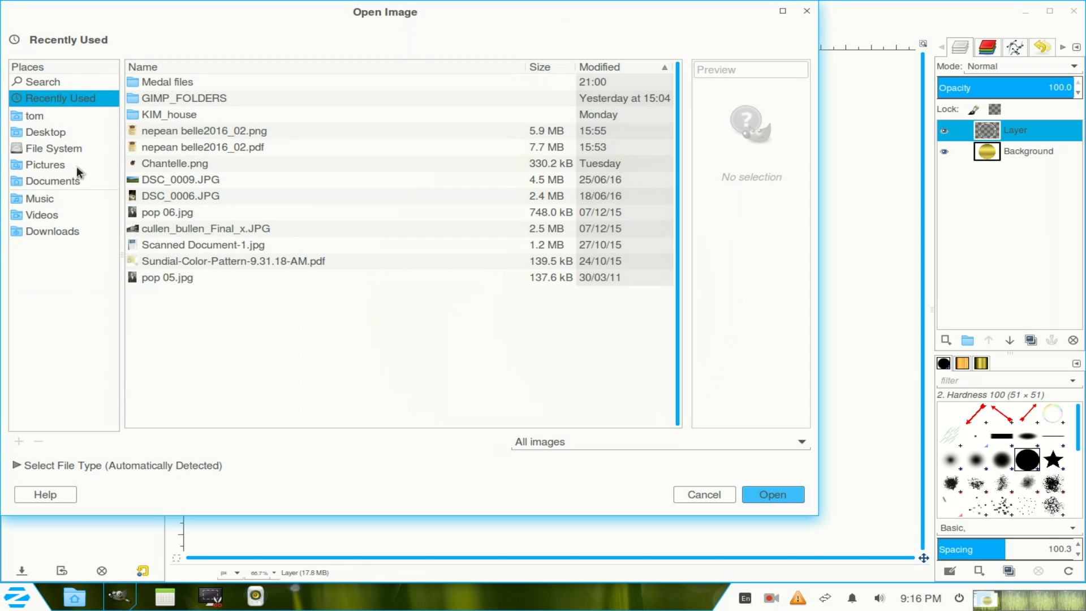
click(46, 132)
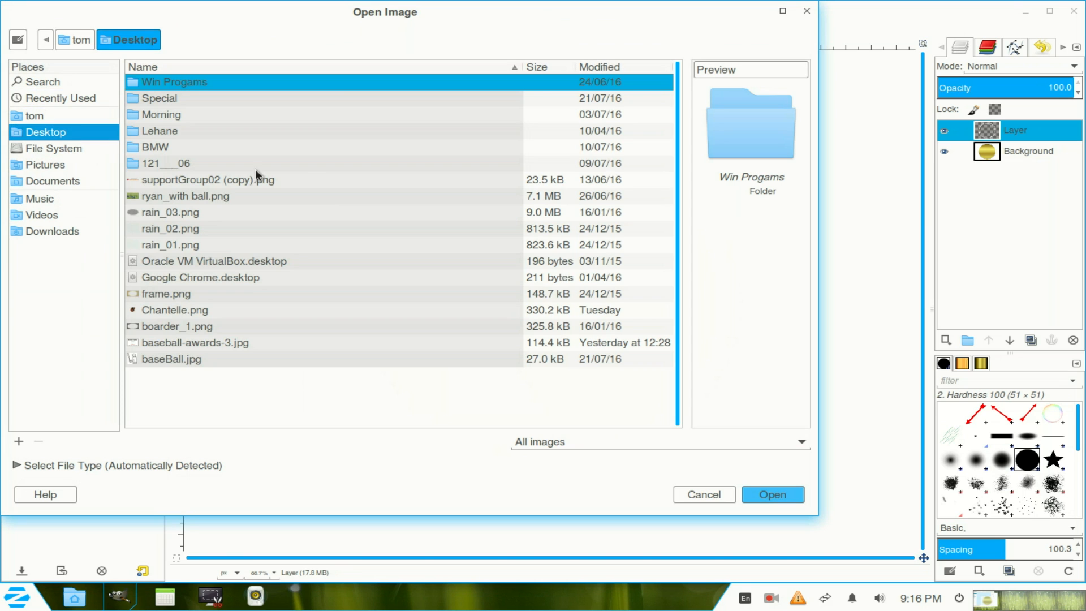
click(175, 309)
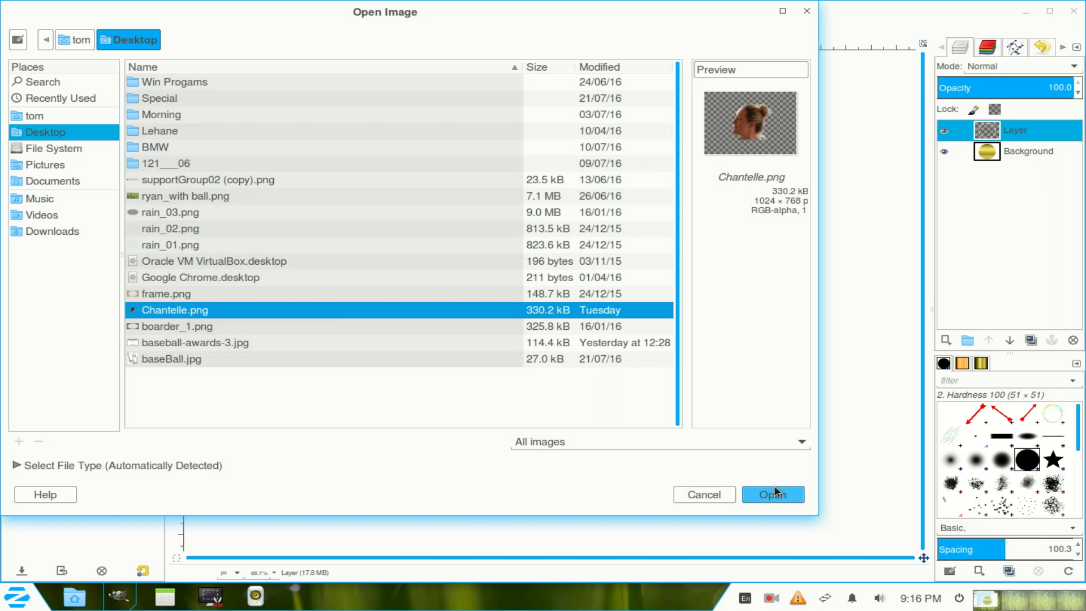
click(773, 494)
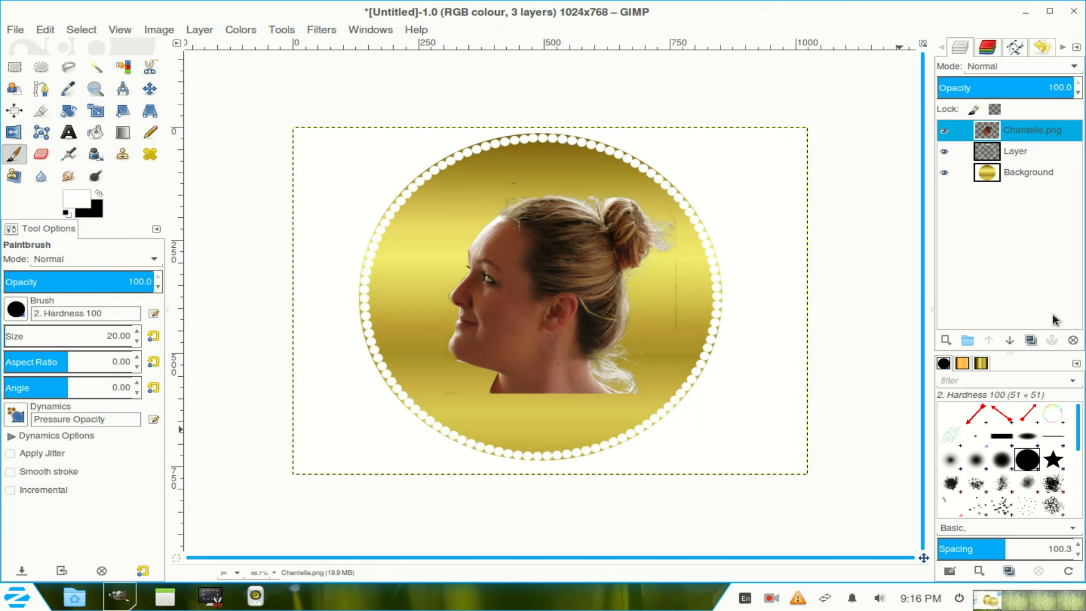
mouse_move(1019, 196)
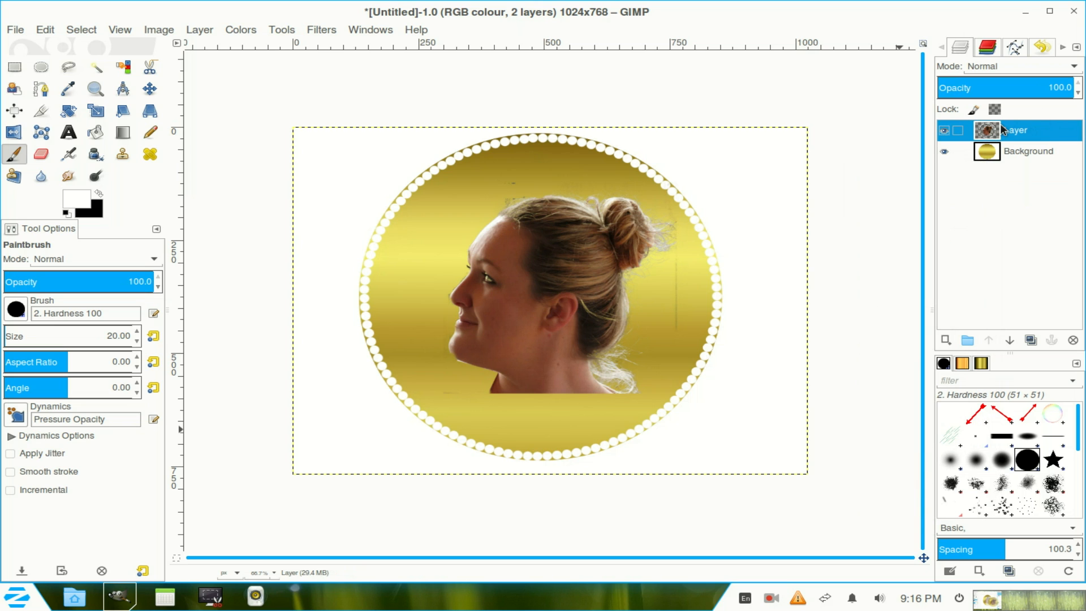
click(943, 151)
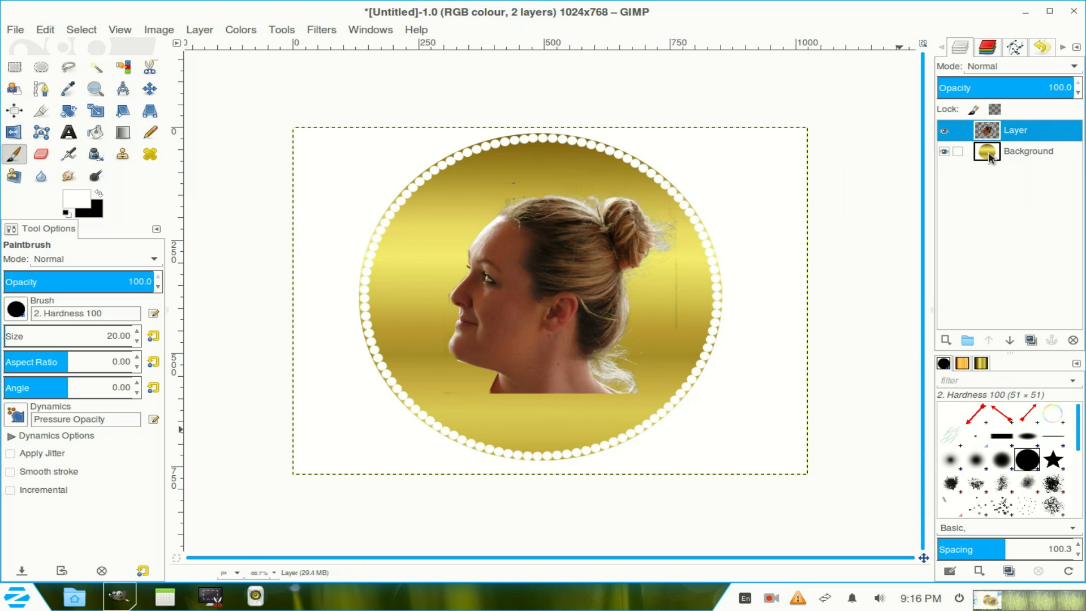
click(1028, 151)
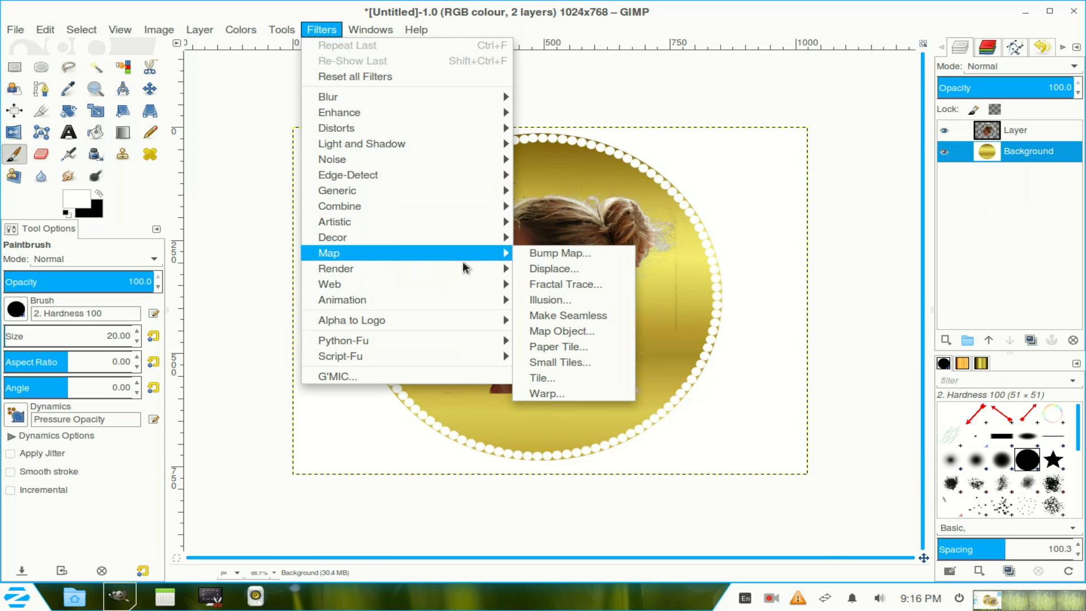
- Bump-map the gold Background from the portrait layer with depth 10 and Sinusoidal map type
click(559, 253)
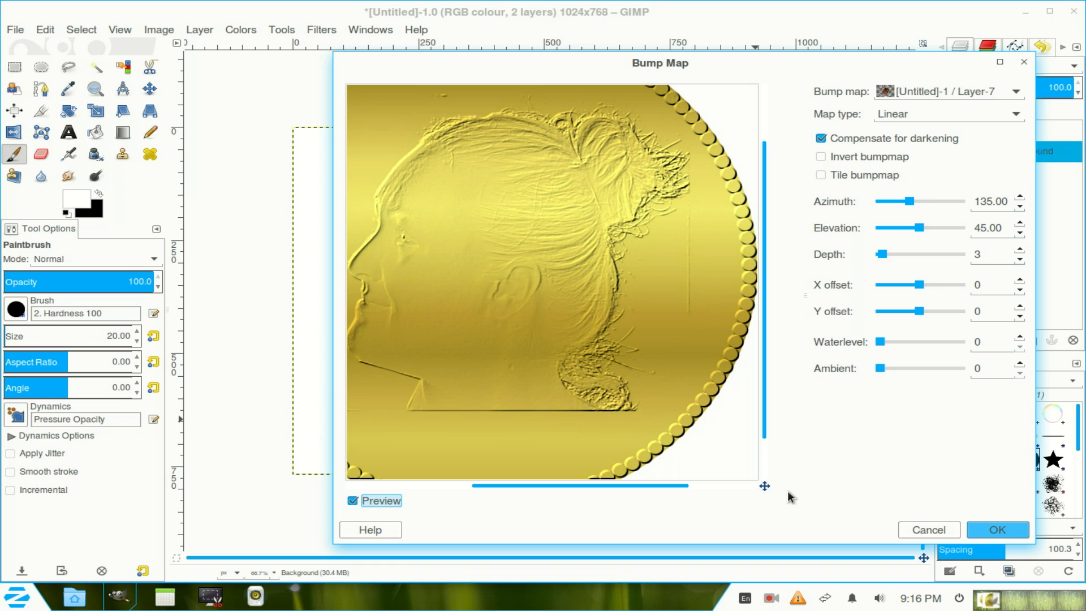
mouse_move(1001, 221)
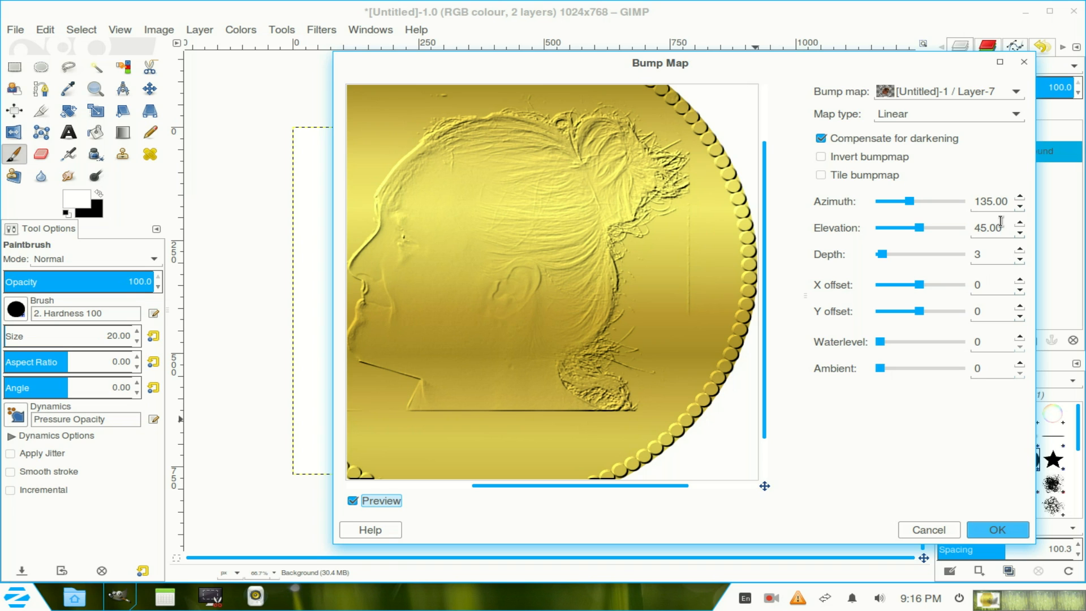
mouse_move(712, 298)
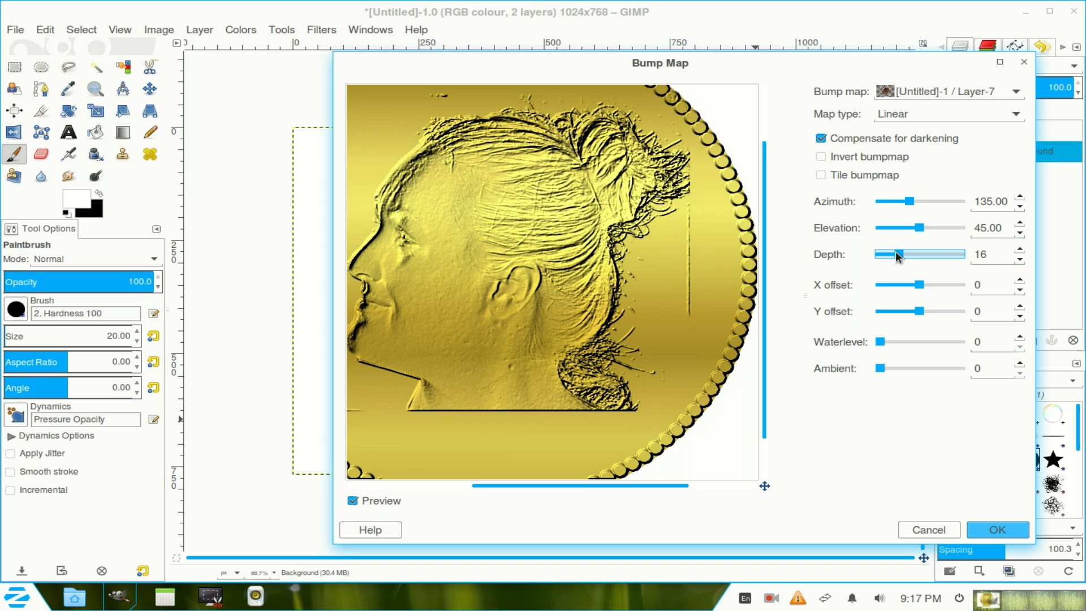
click(1019, 259)
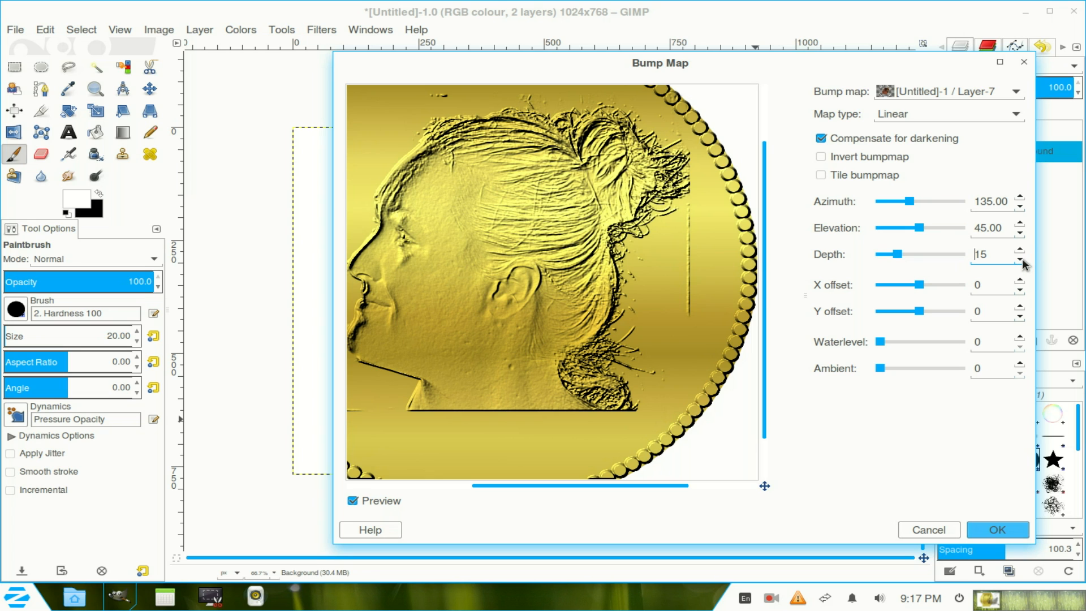
click(1019, 258)
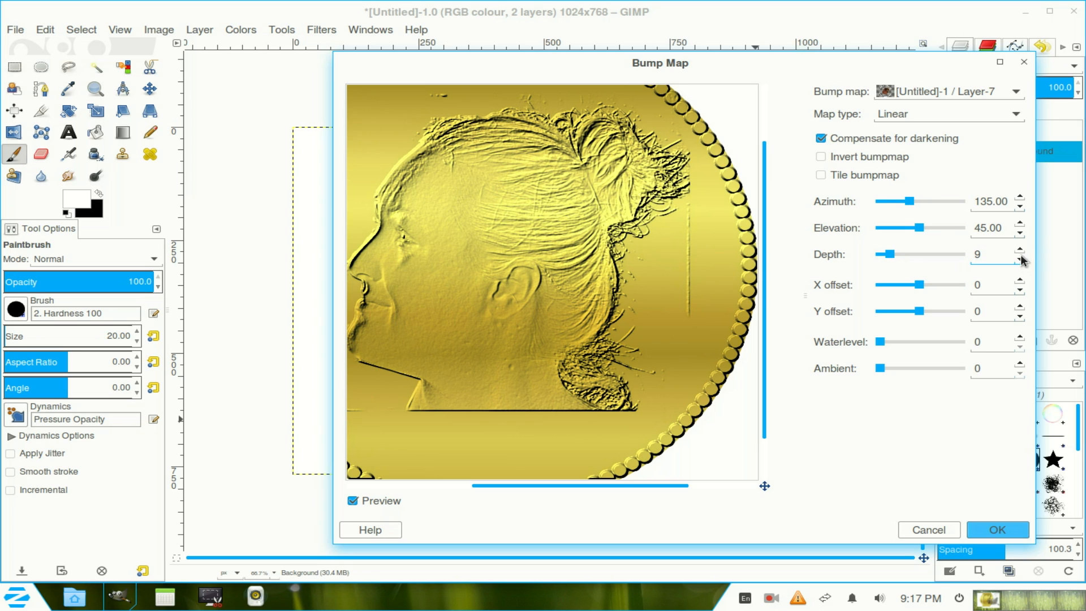
click(1019, 250)
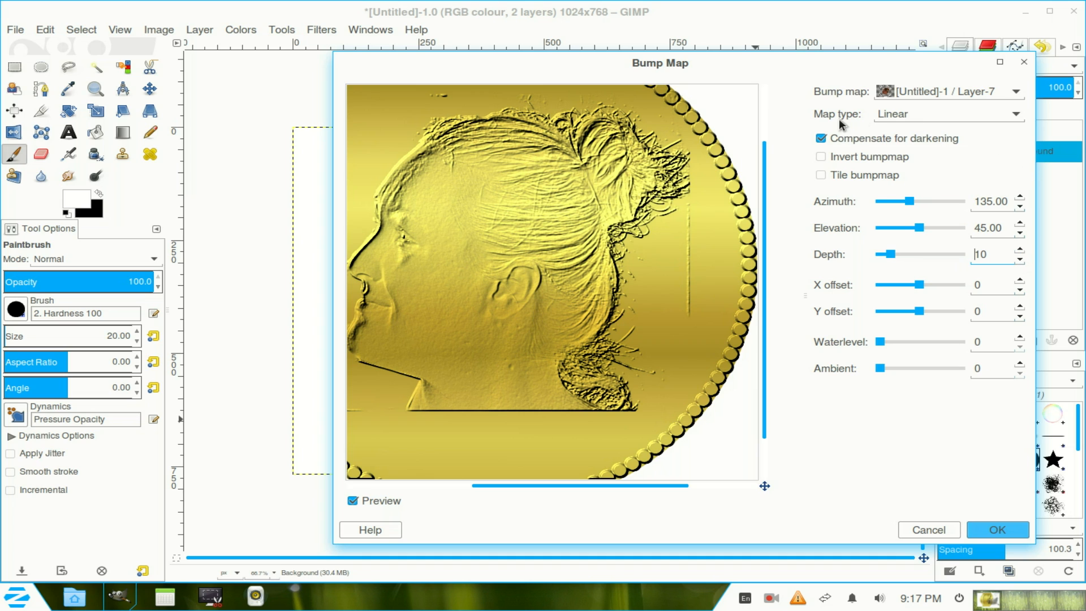
mouse_move(1018, 117)
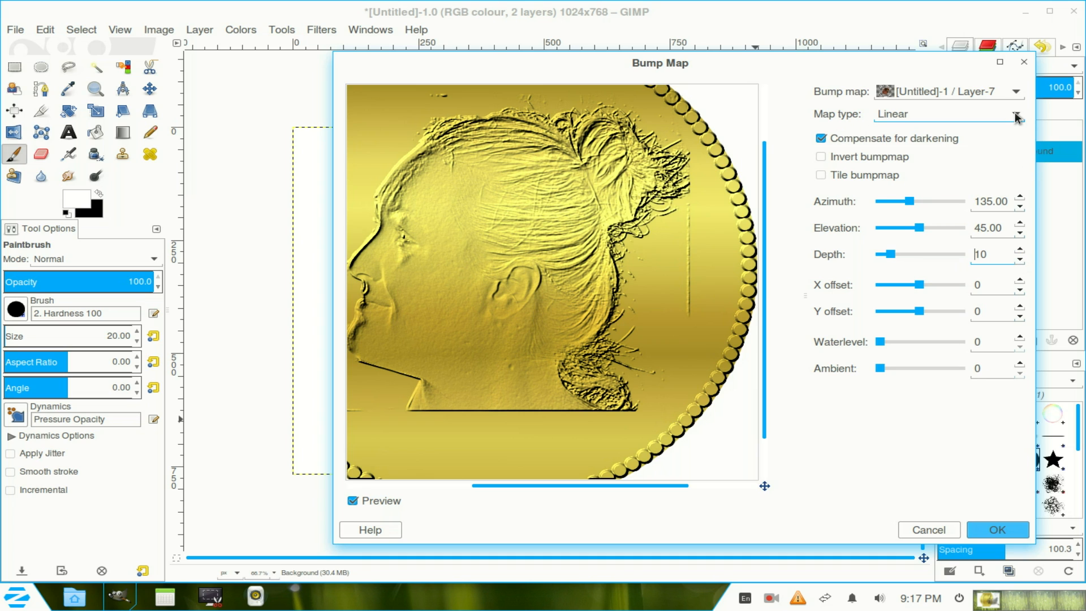
click(1015, 113)
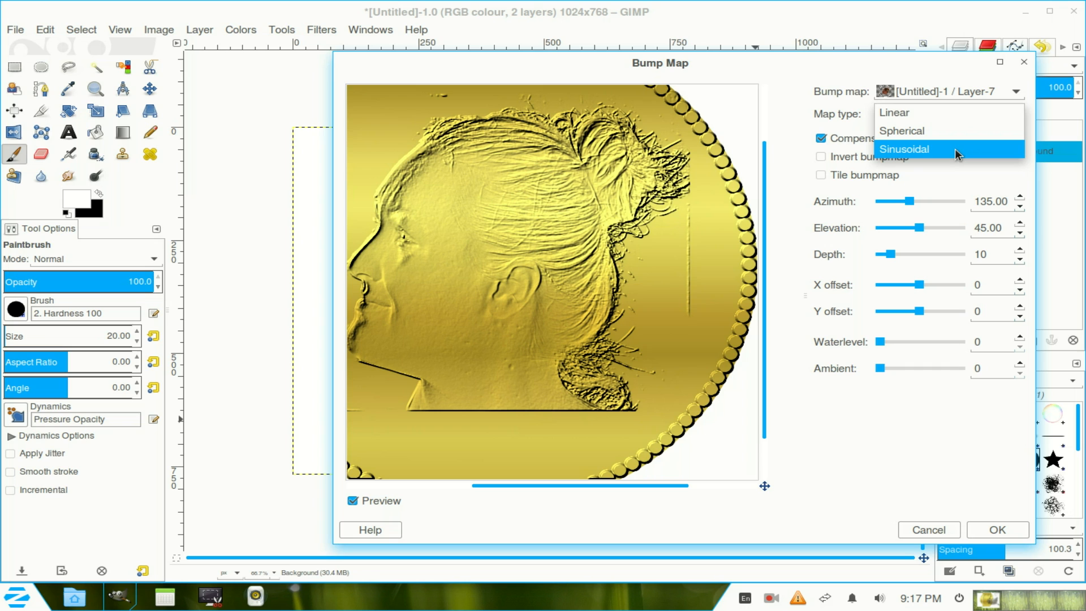
click(904, 149)
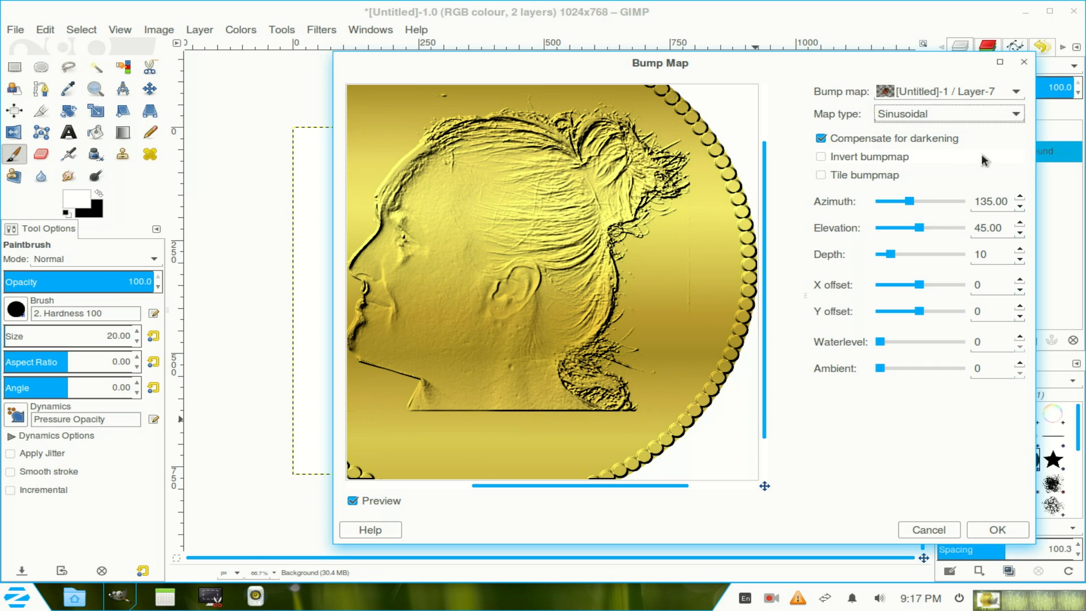
mouse_move(1025, 196)
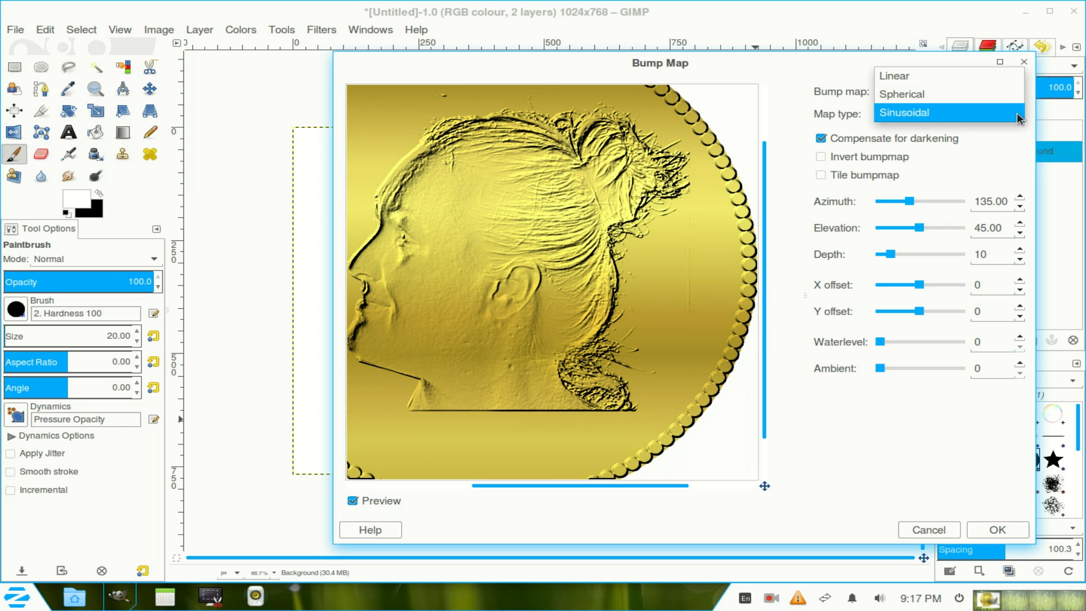
click(894, 75)
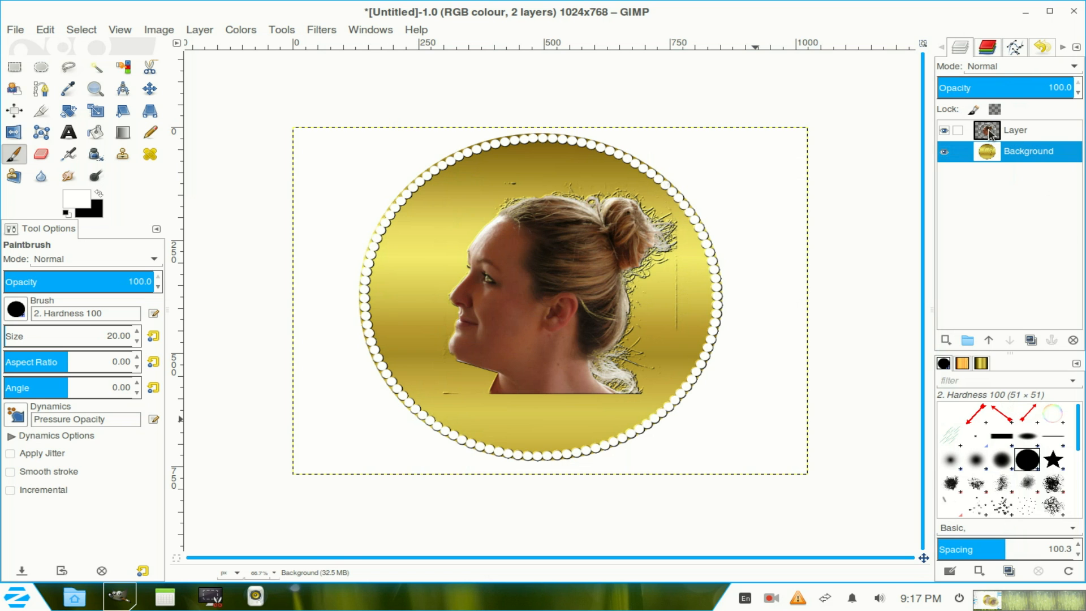
- Delete the top portrait photo layer, leaving only the embossed medallion layer
click(1015, 129)
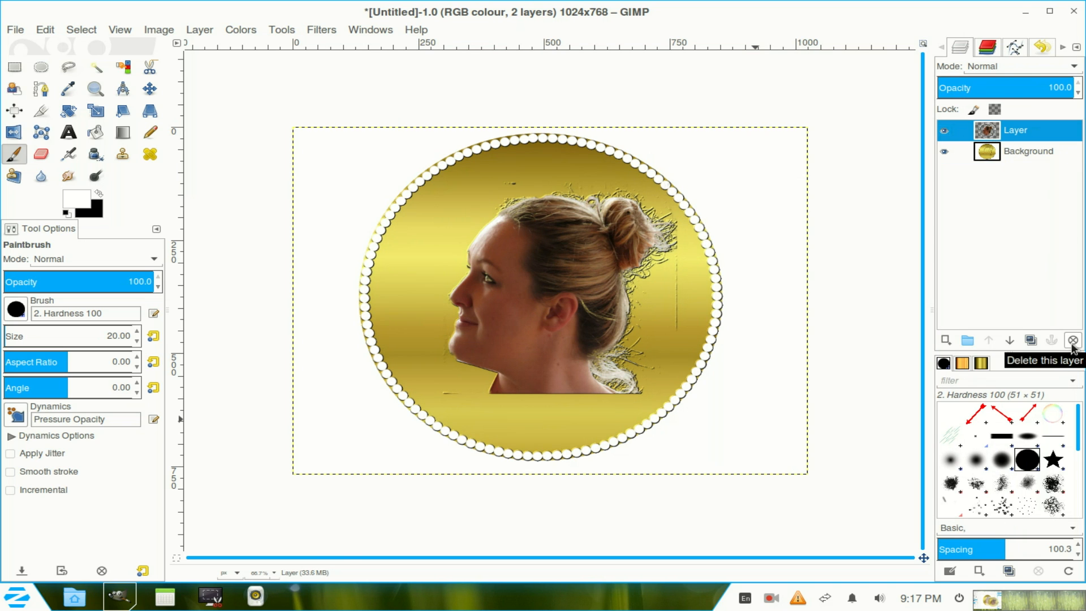
click(1073, 340)
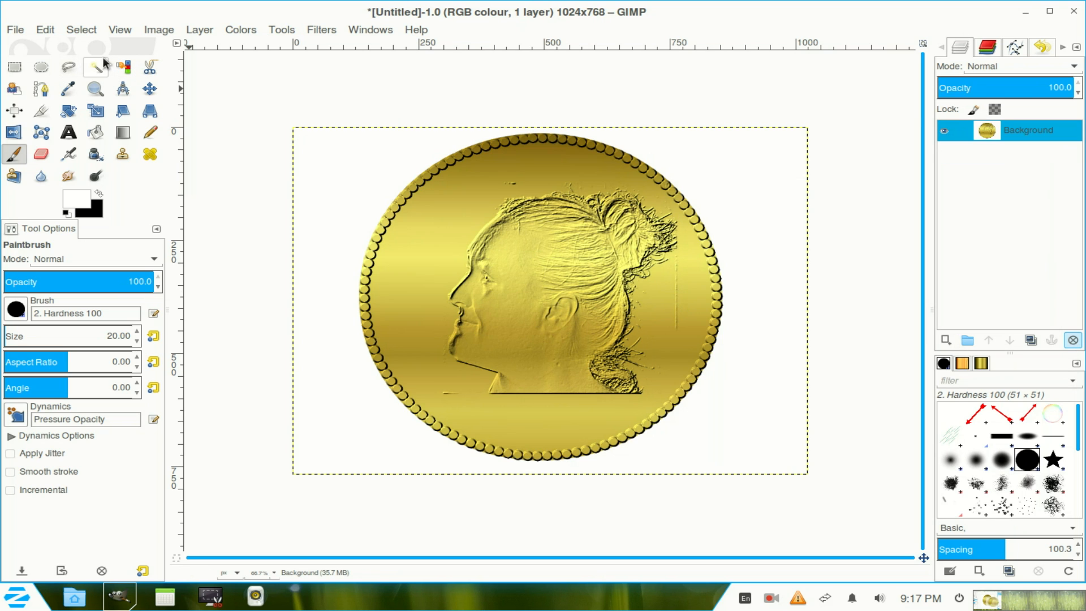
click(95, 67)
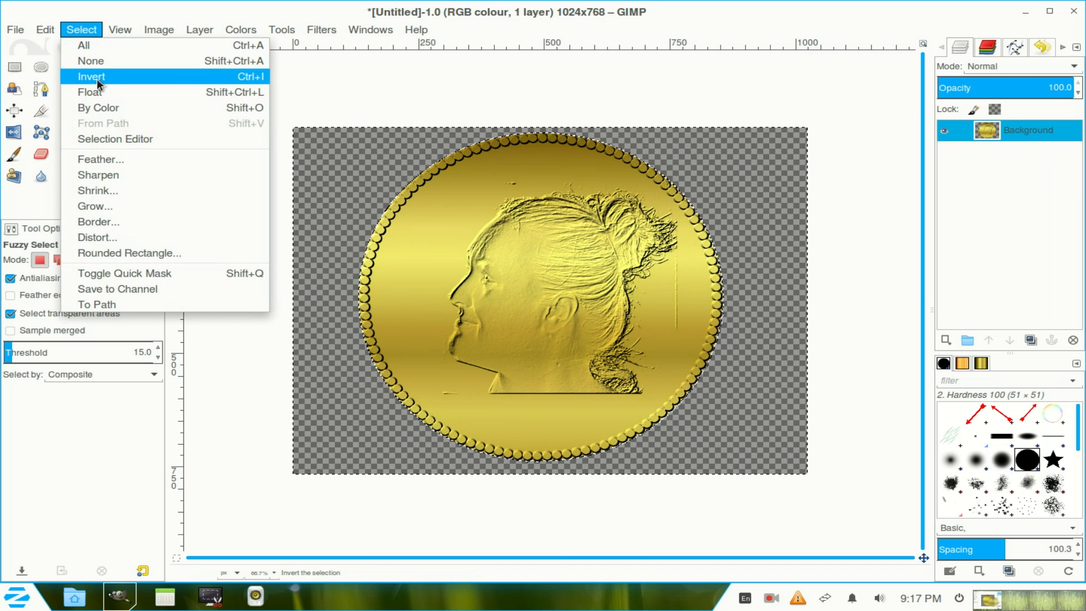
- Invert the selection so the medallion is selected instead of the transparent surround
click(91, 77)
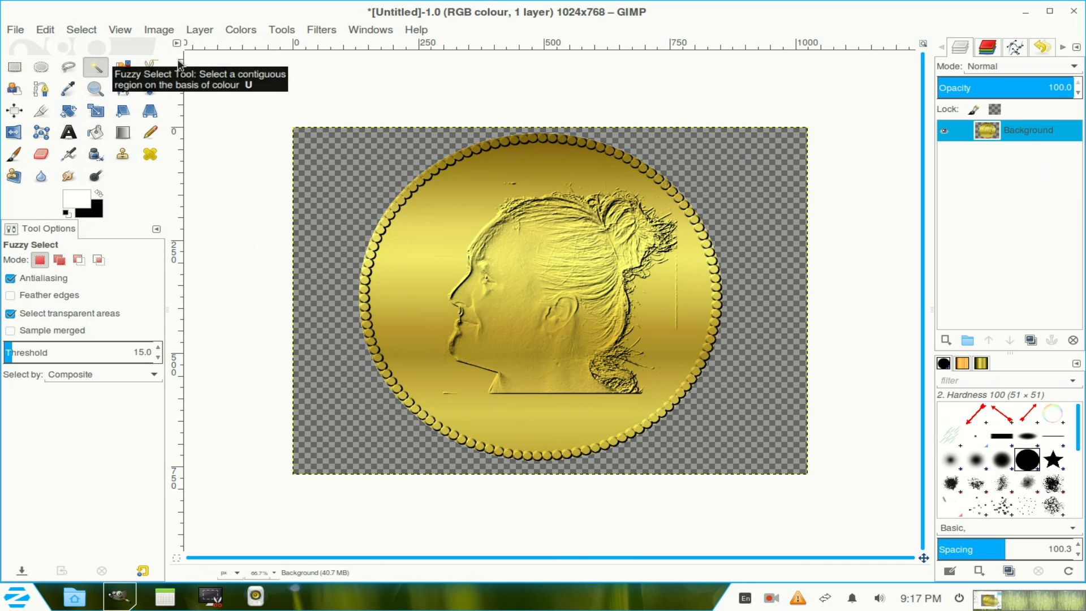
mouse_move(794, 101)
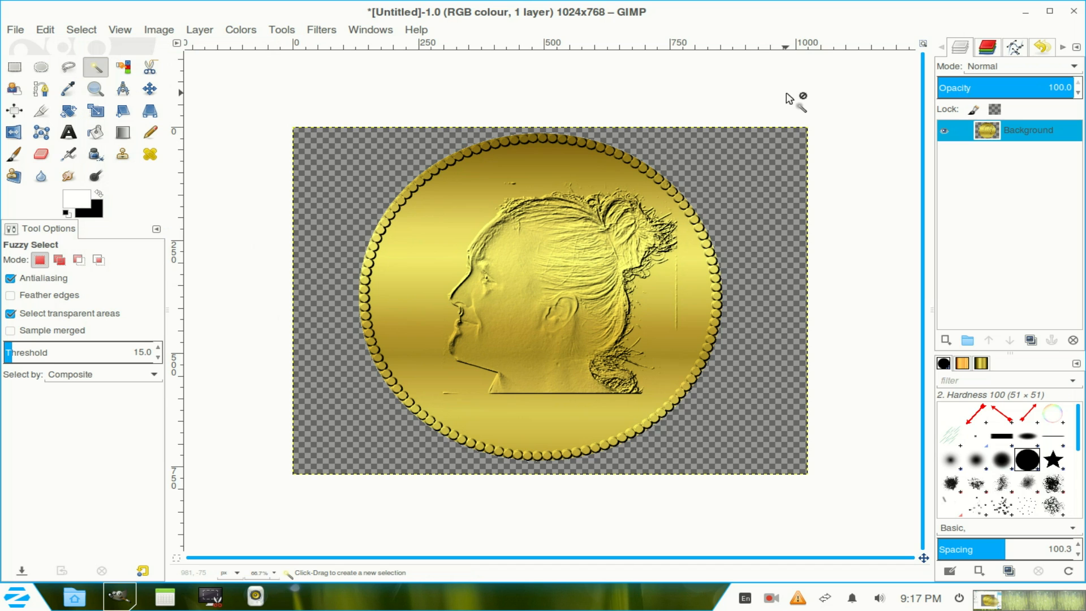